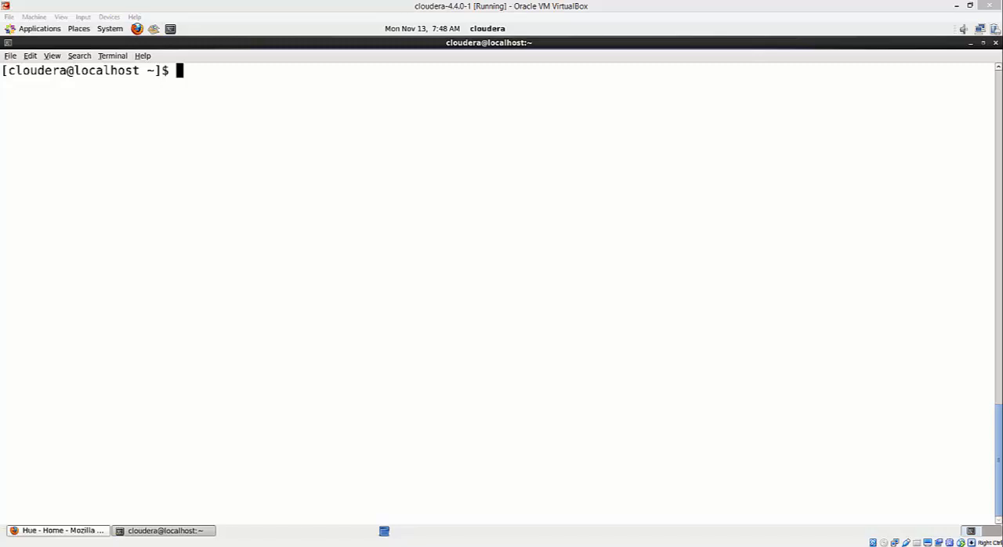
mouse_move(405, 264)
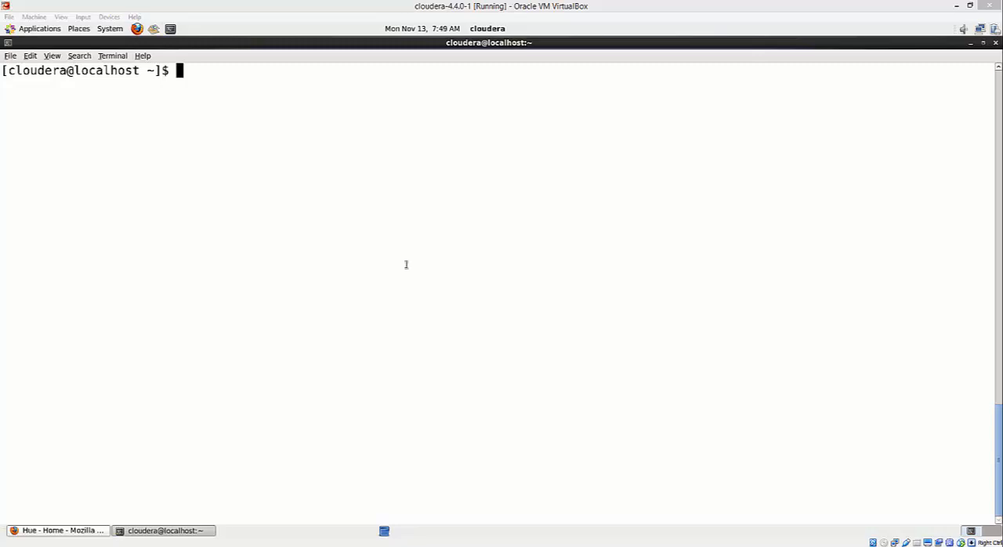
Step: Log in to the local MySQL server as root with mysql -u root -p
type("mysql -")
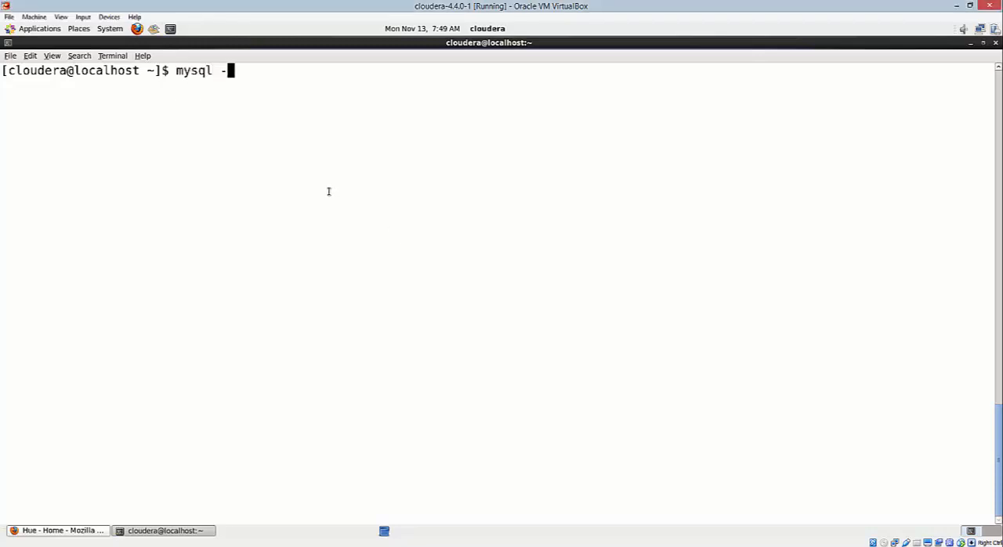
type("u")
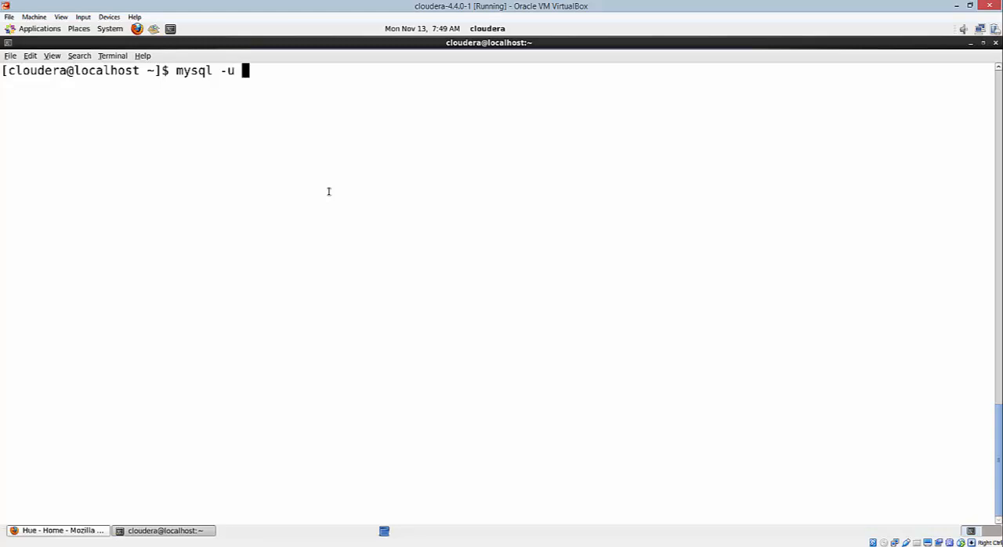
type("root -p")
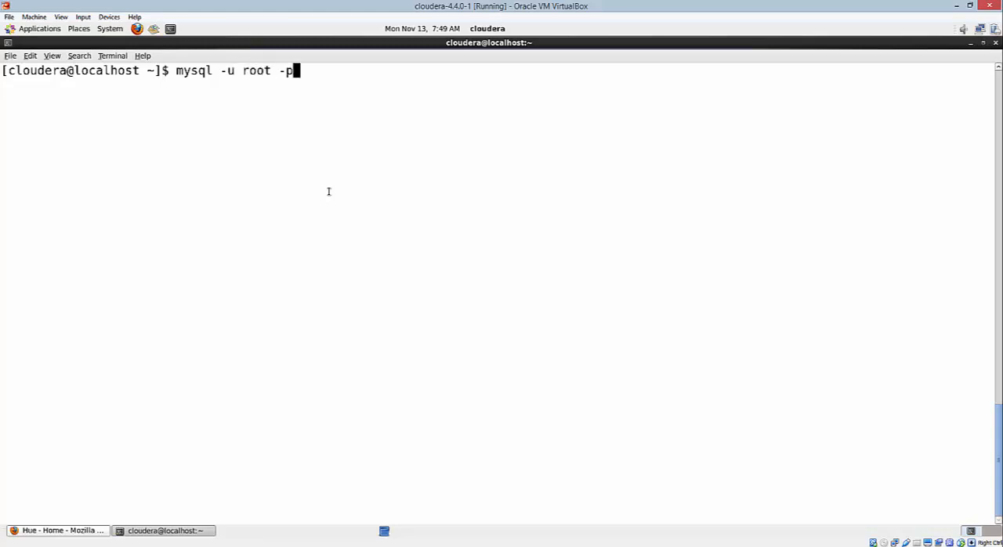
key("Return")
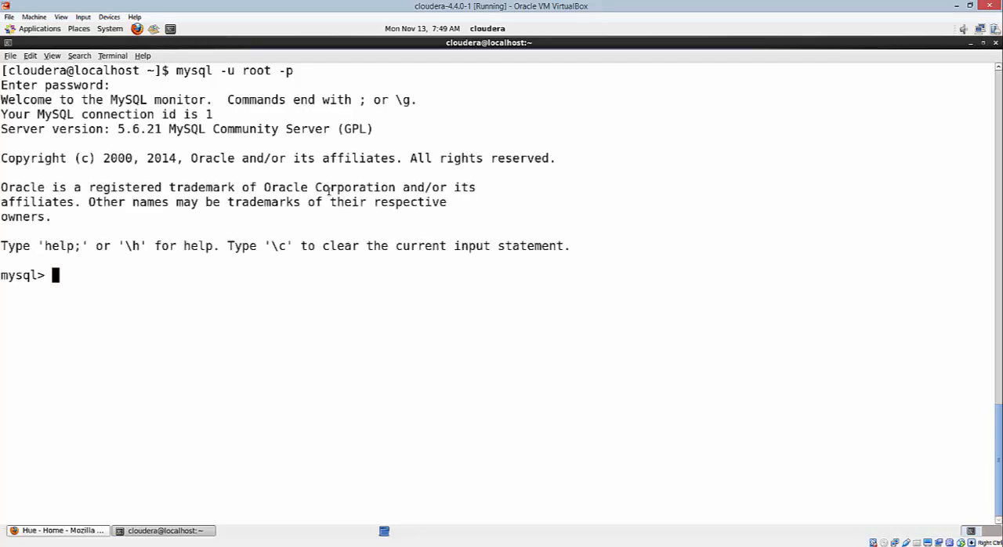
Step: Show databases, switch to employees and list its tables, pointing out depts2
type("show databases;")
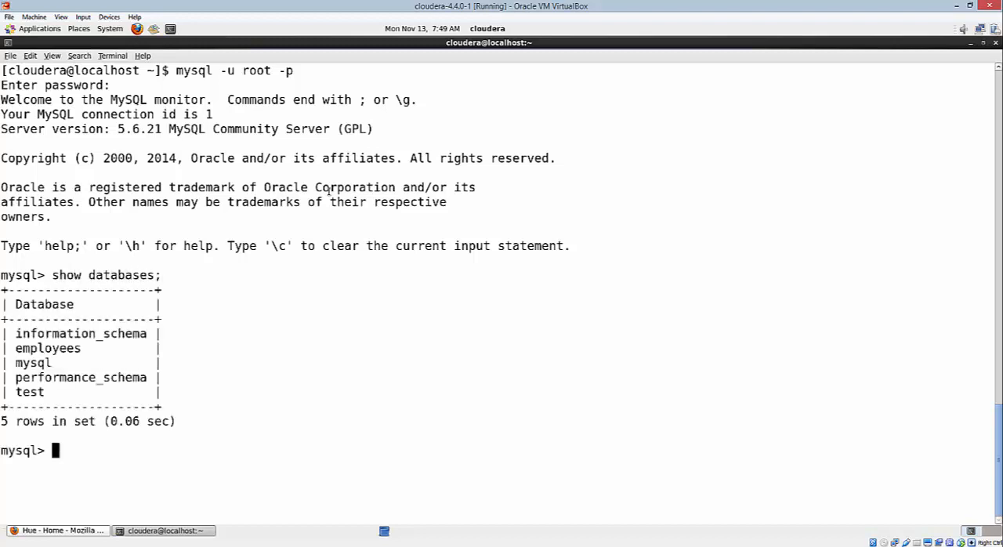
type("use employees;")
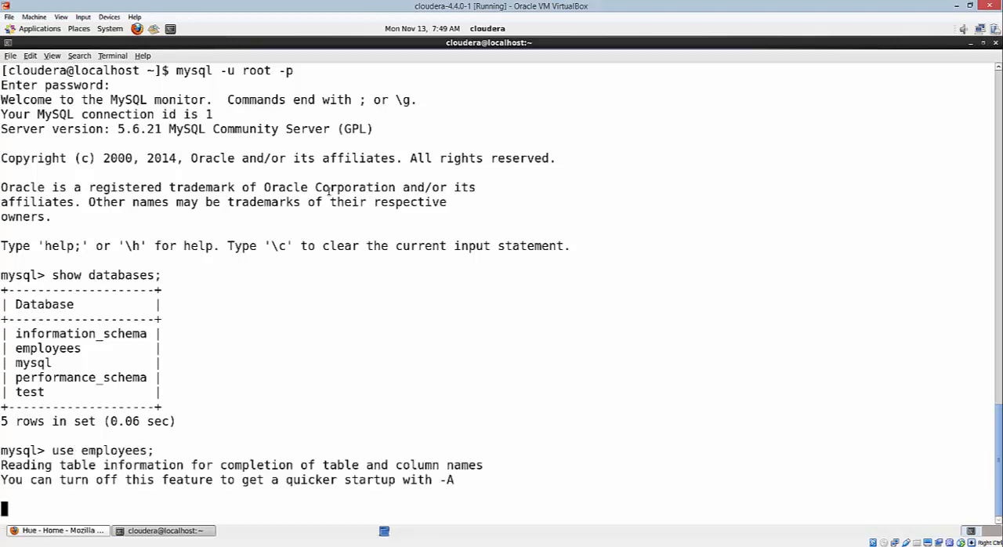
key("Return")
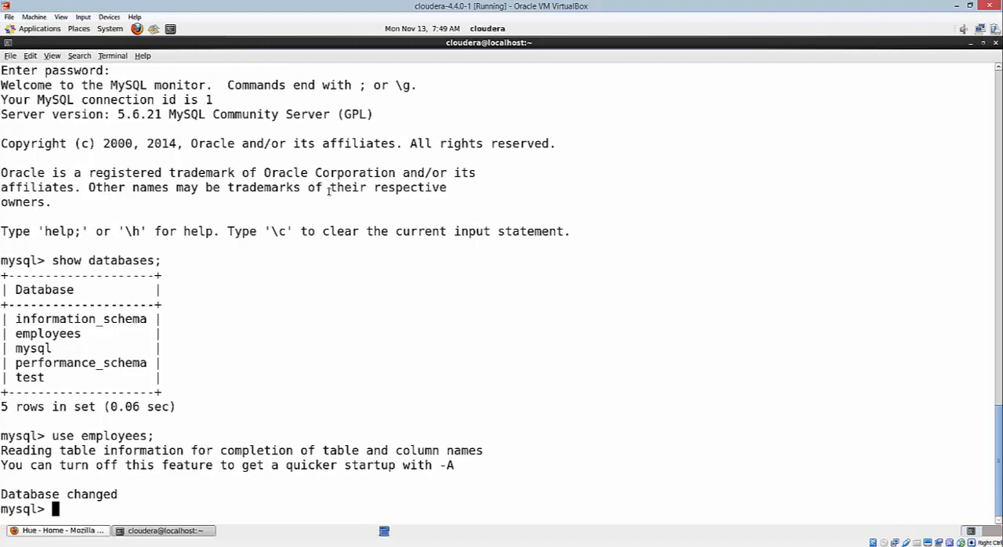
type("show tables;")
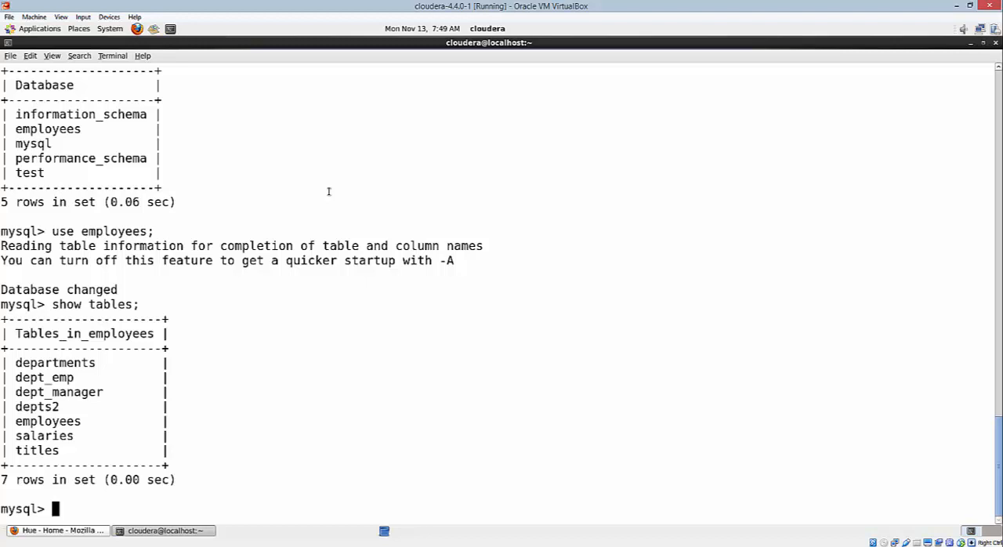
mouse_move(183, 314)
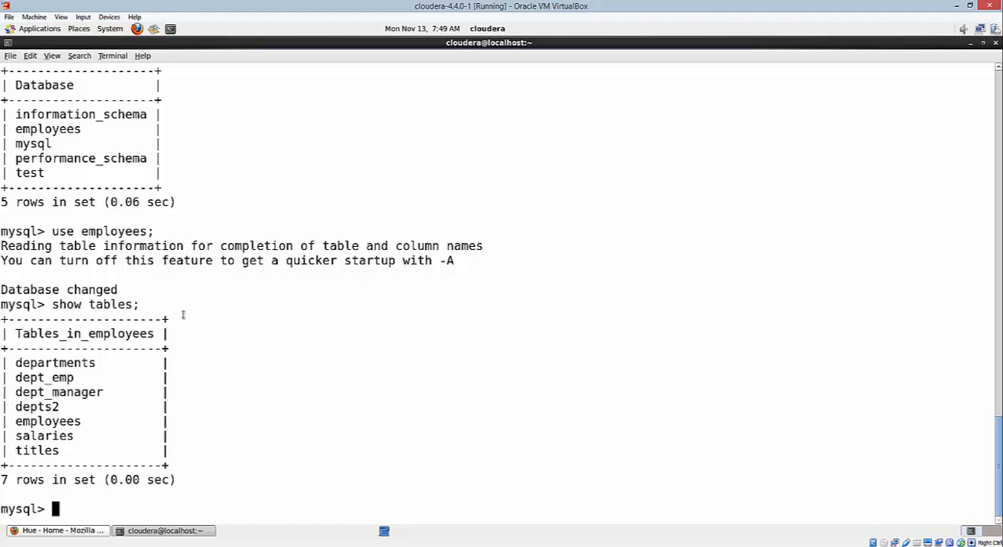
double_click(58, 392)
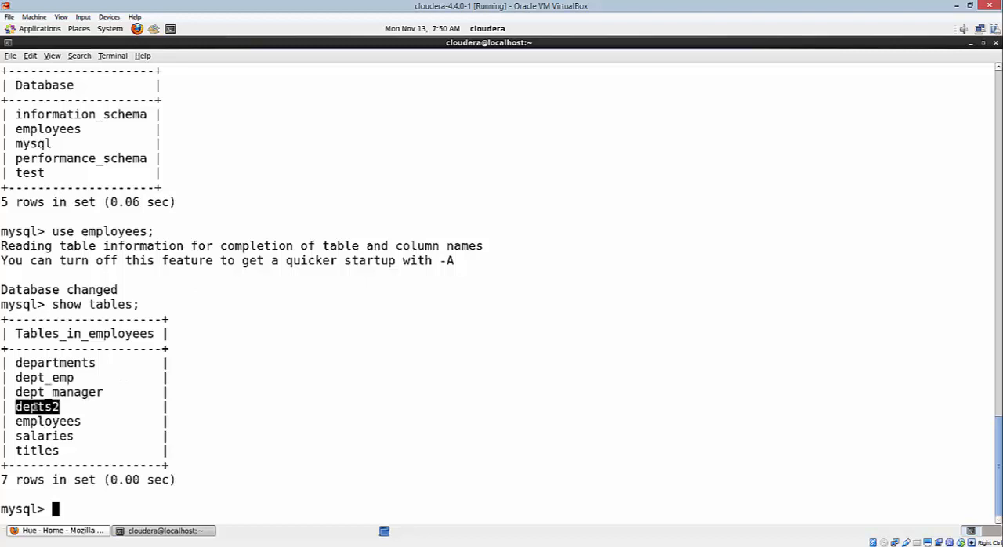
mouse_move(311, 431)
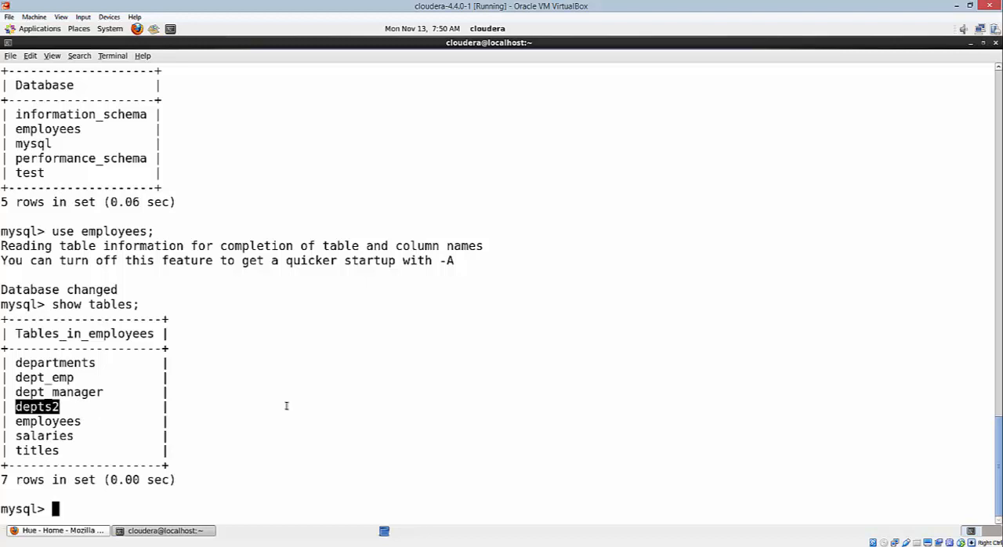
Step: Count the rows in departments, confirming it holds 9
type("selec")
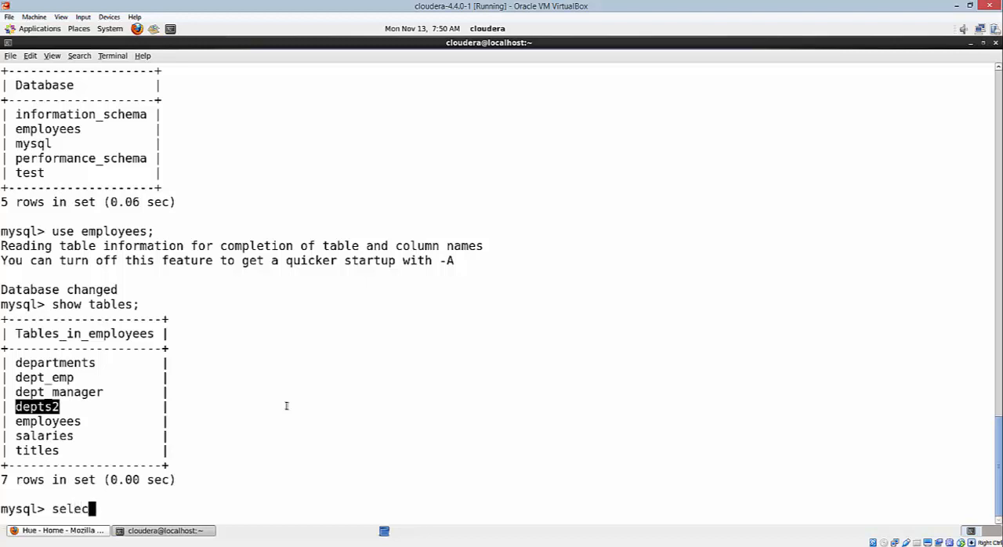
type("t count(")
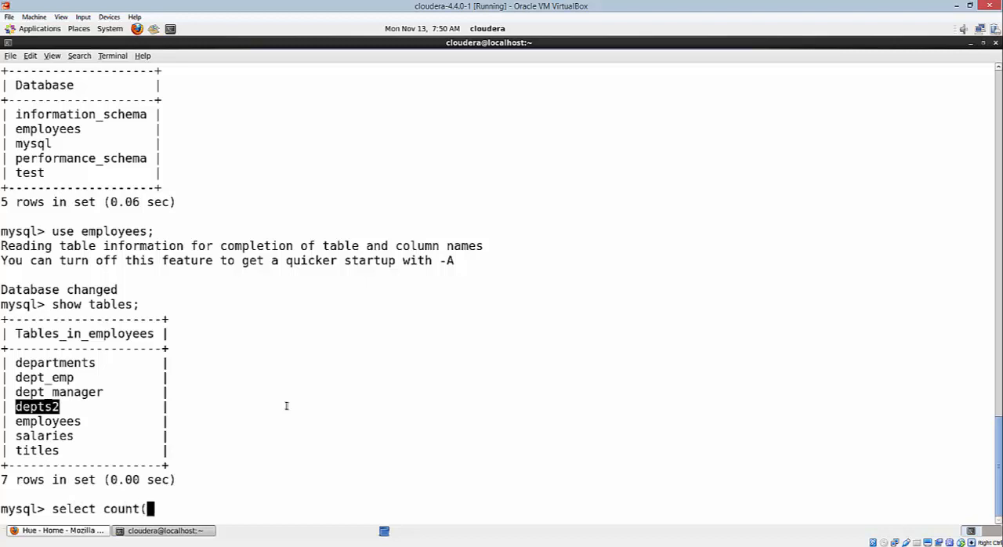
type("*) from departments;")
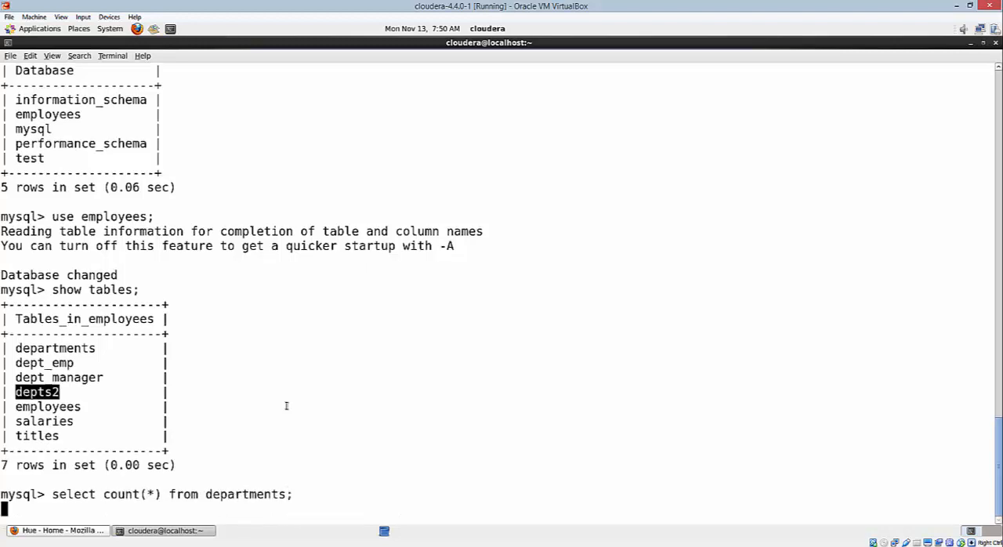
key("Return")
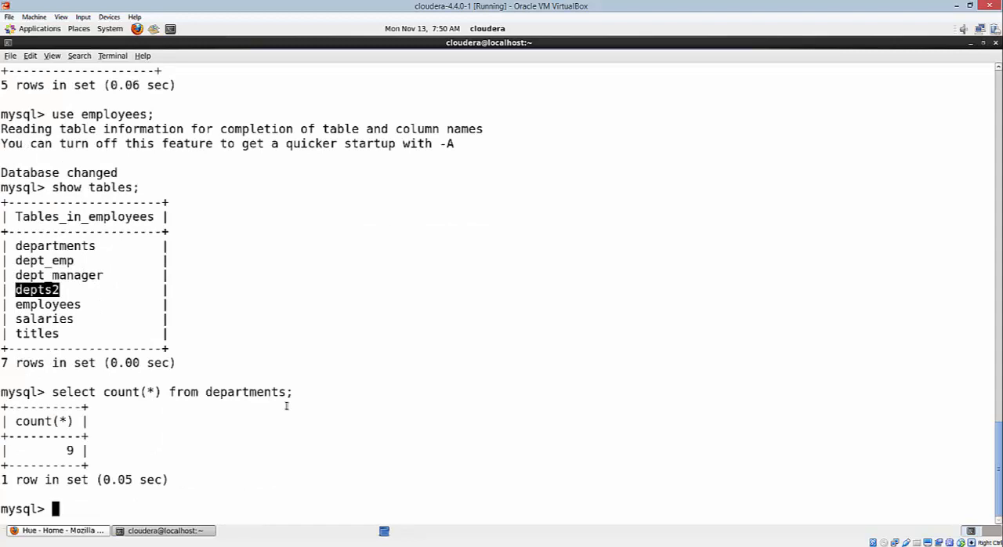
Step: Describe departments and depts2 to compare their column structures
type("desc departments;")
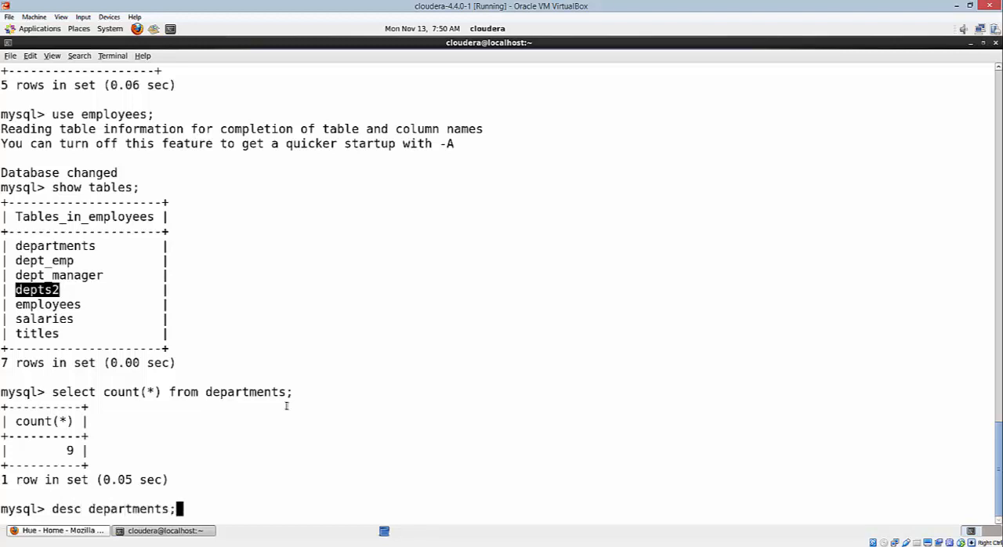
key("Return")
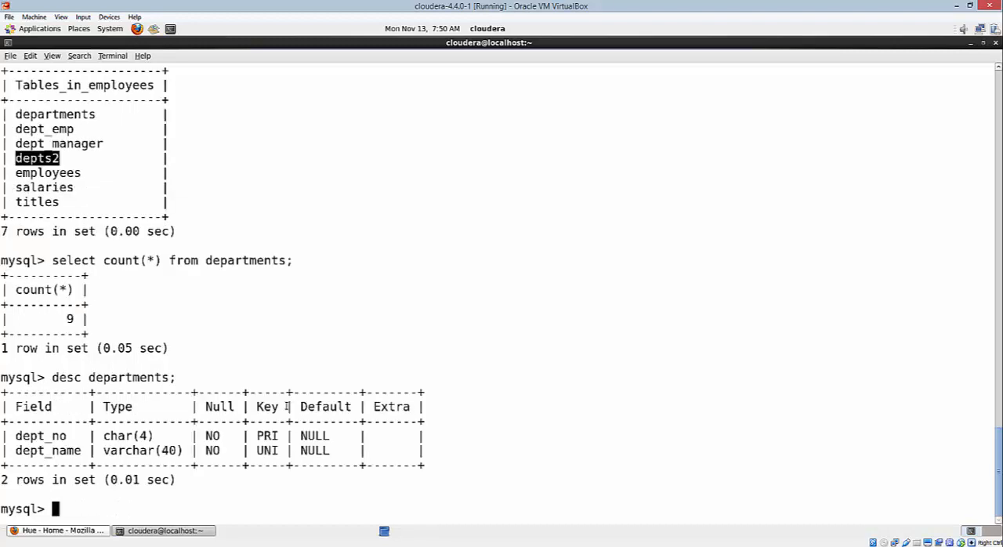
type("desc dept")
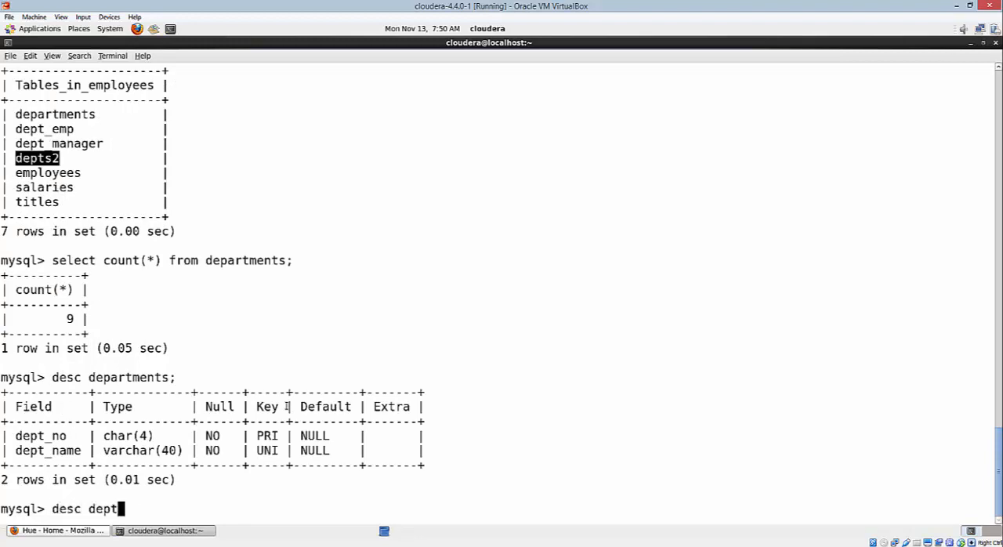
key("Return")
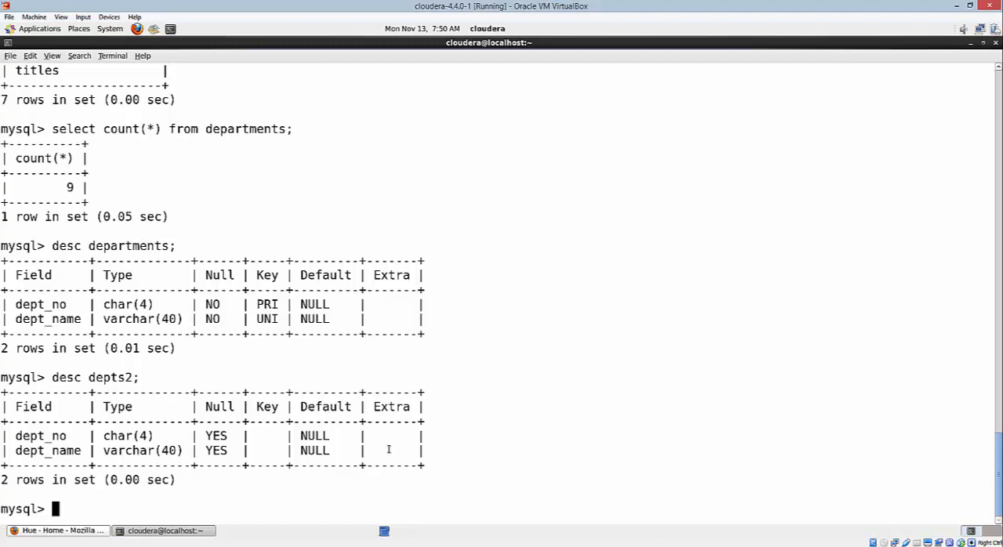
Step: Count the rows in depts2, confirming it is empty
type("select count(*) from departments")
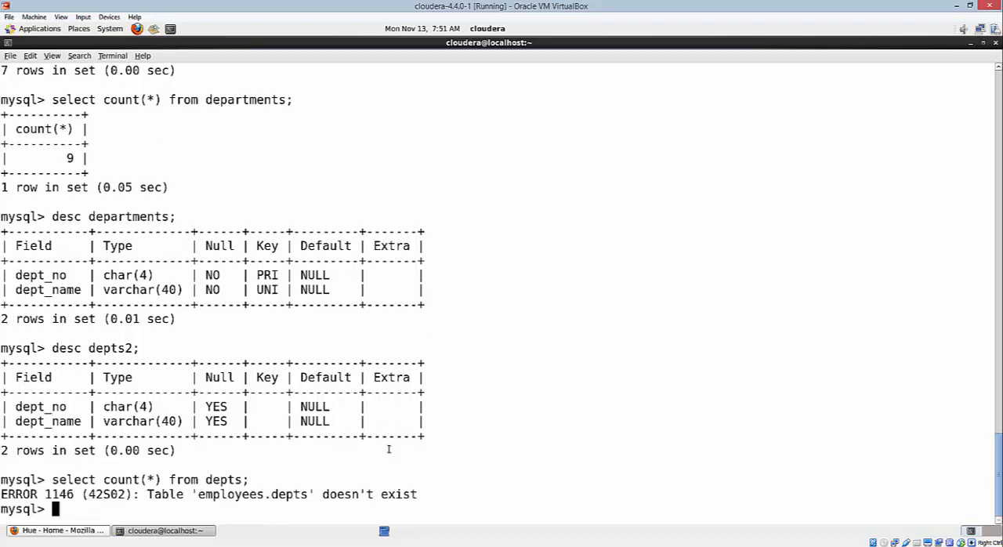
type("select count(*) from depts;")
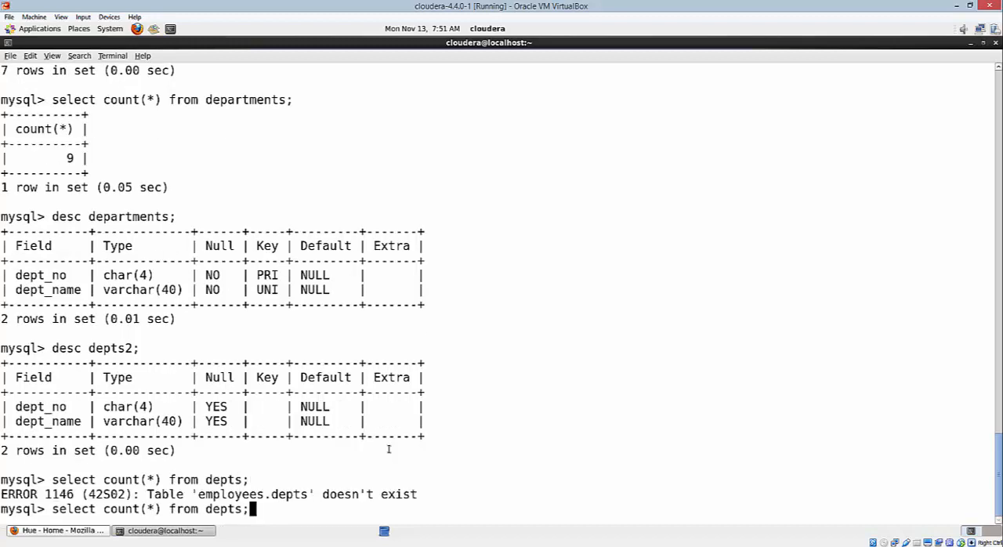
key("Return")
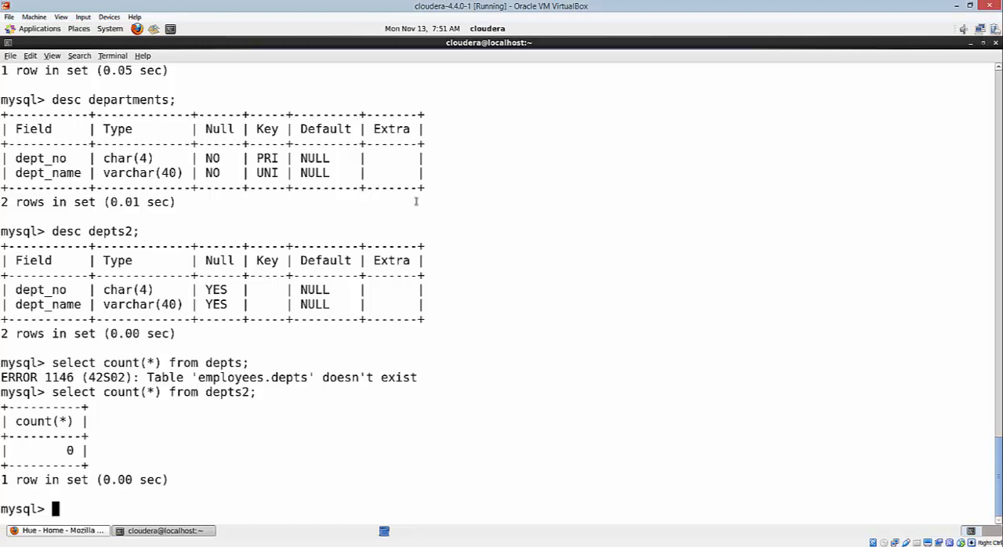
Step: In a new terminal tab, list /usr/lib/sqoop/ showing bin, conf, lib and jars
left_click(10, 56)
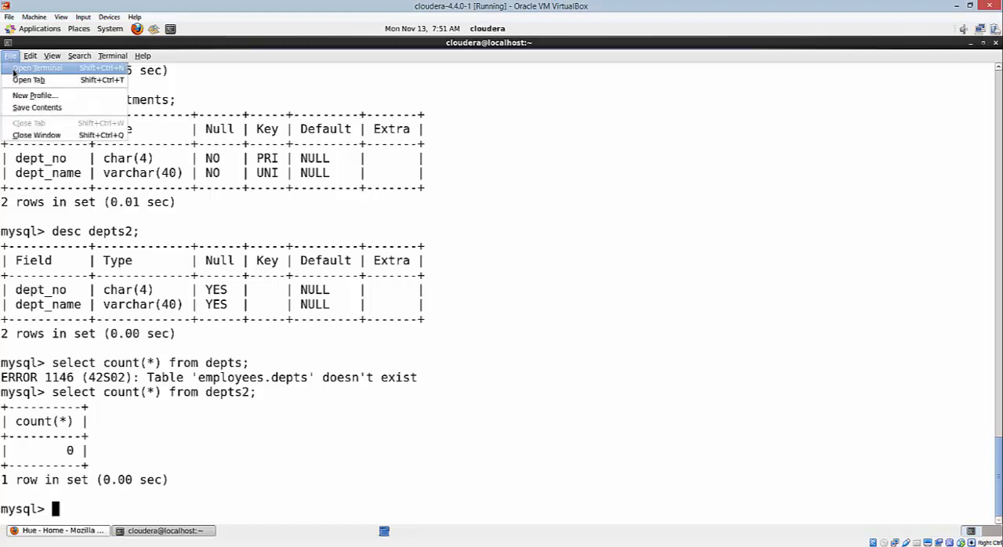
left_click(29, 79)
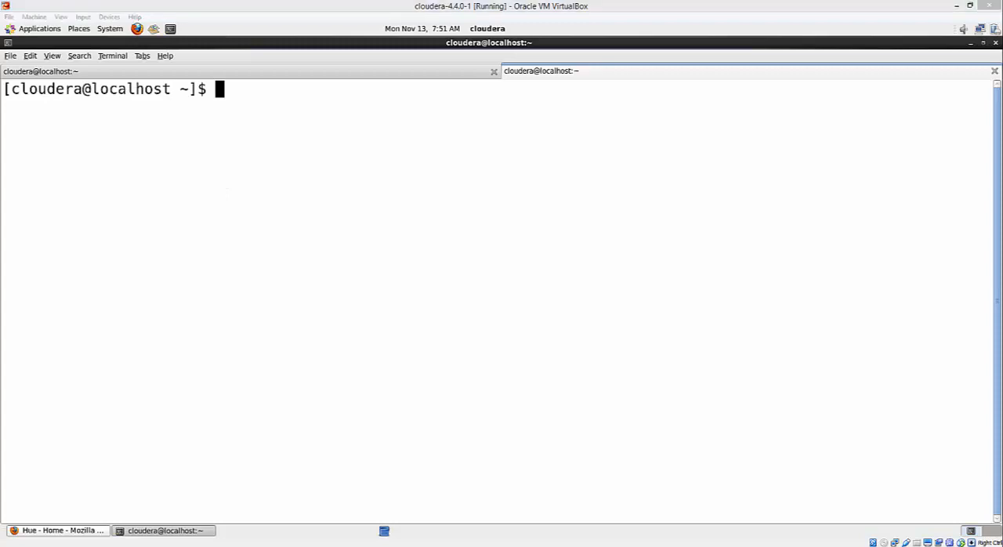
mouse_move(295, 183)
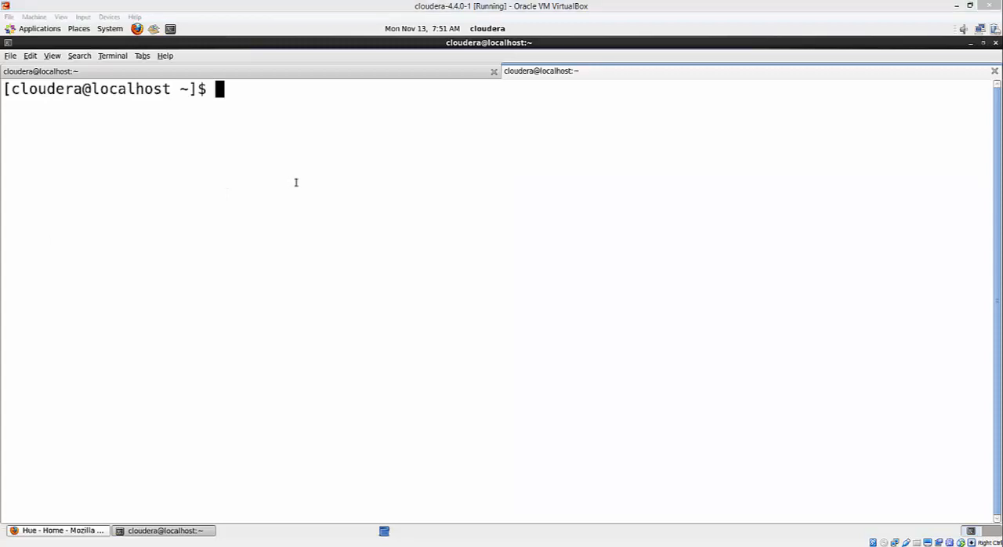
mouse_move(235, 244)
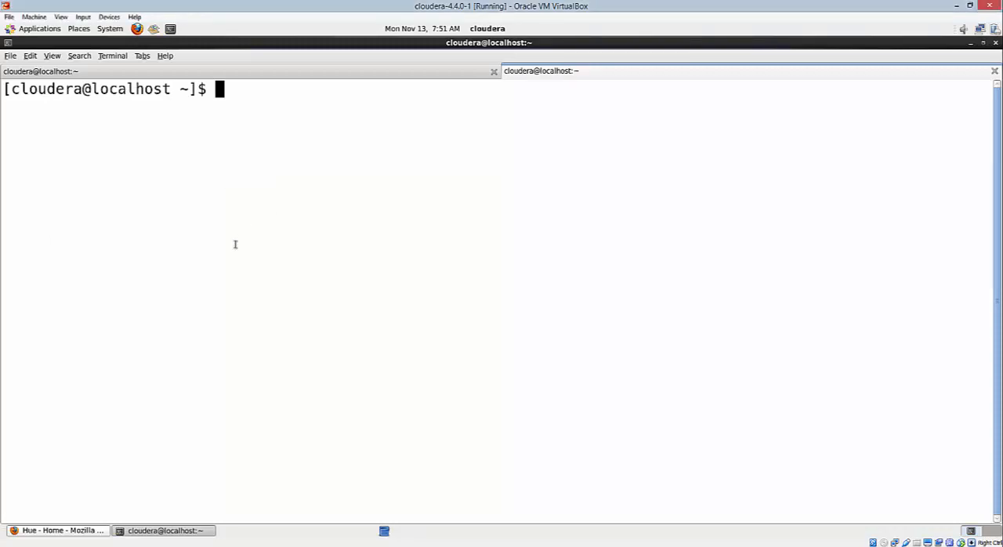
type("ls /us")
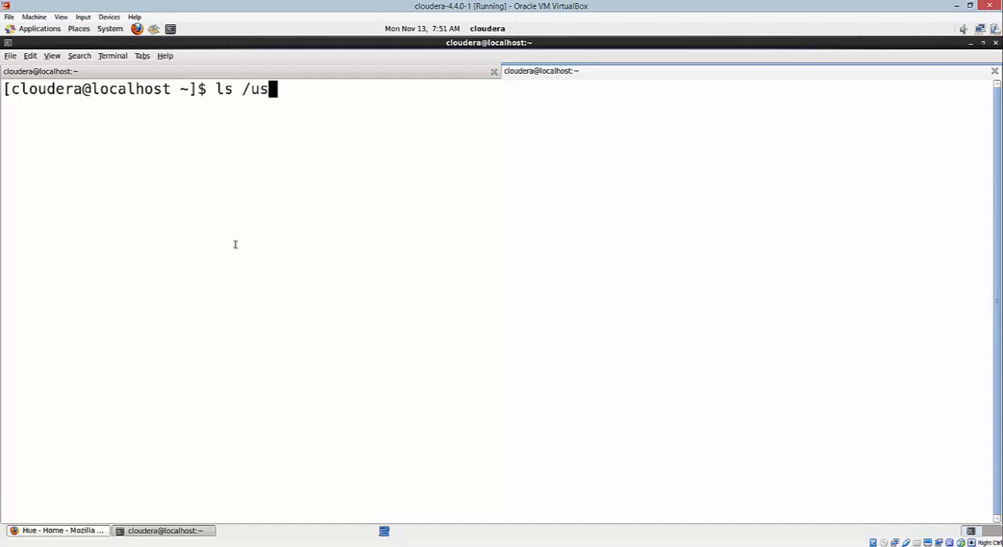
type("r/lib/")
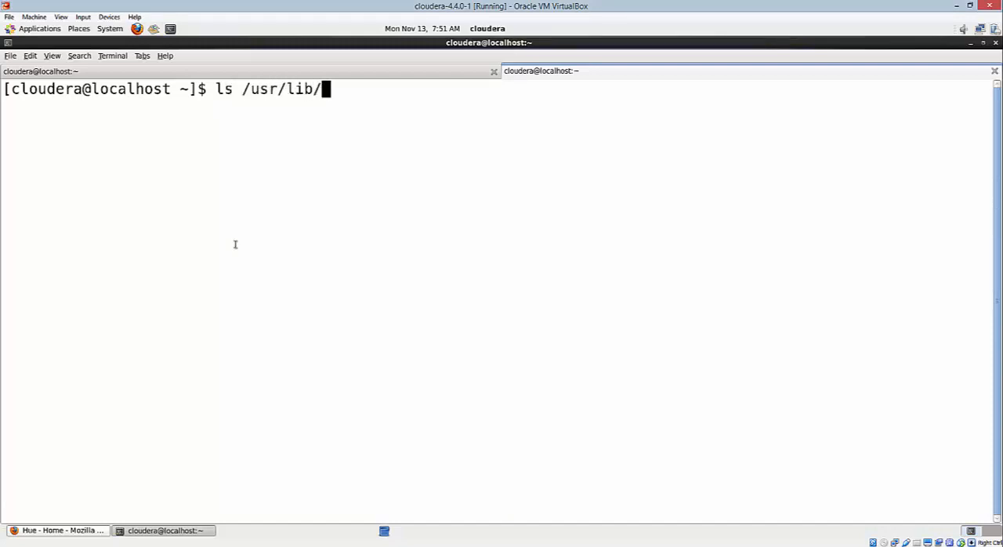
type("sqoop")
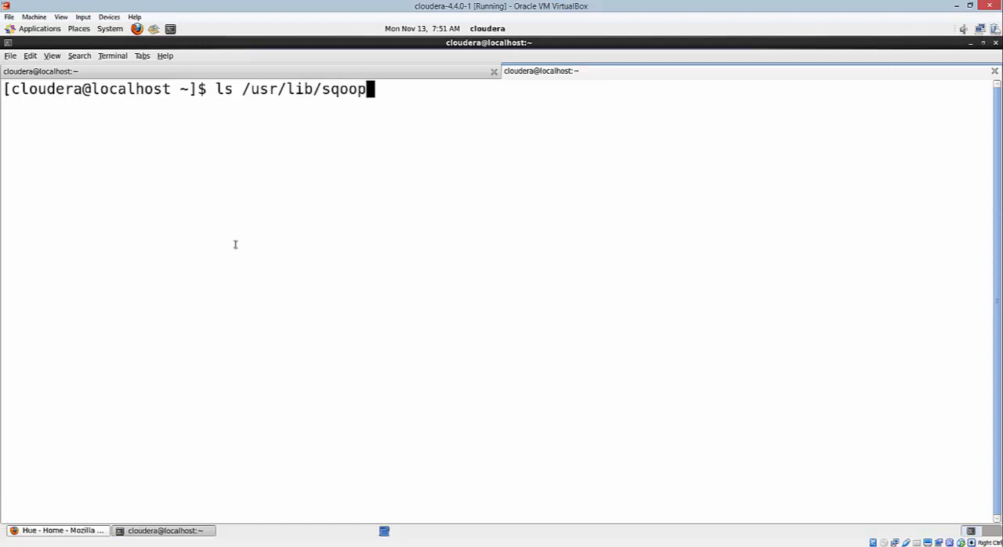
type("/")
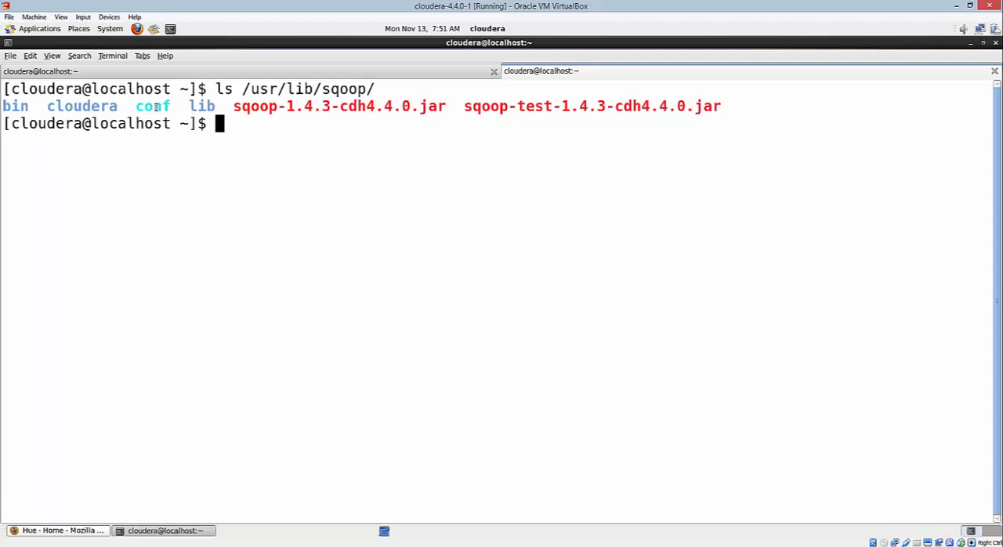
mouse_move(353, 227)
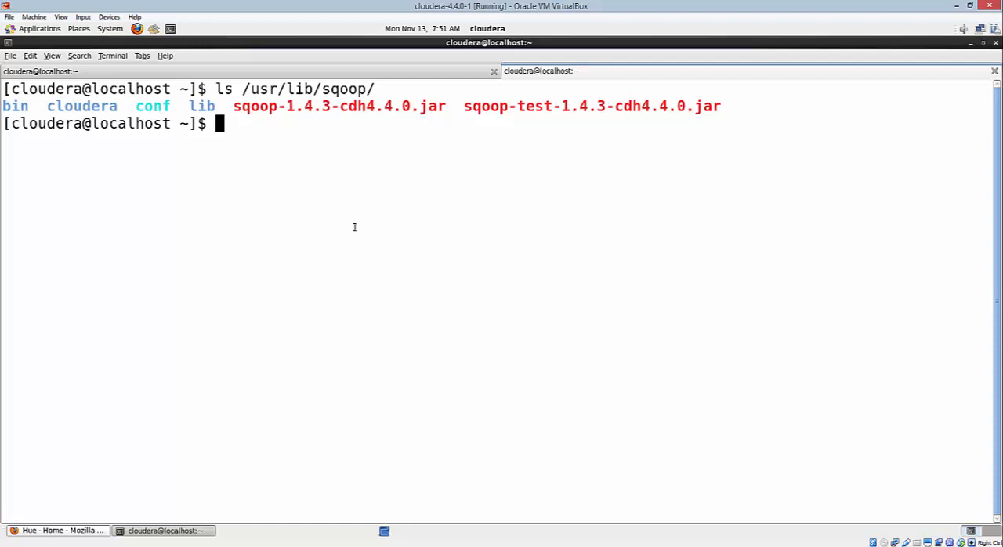
Step: List /usr/lib/sqoop/lib/ to confirm mysql-connector-java.jar is present
type("ls /usr/lib/sqoop/lib/")
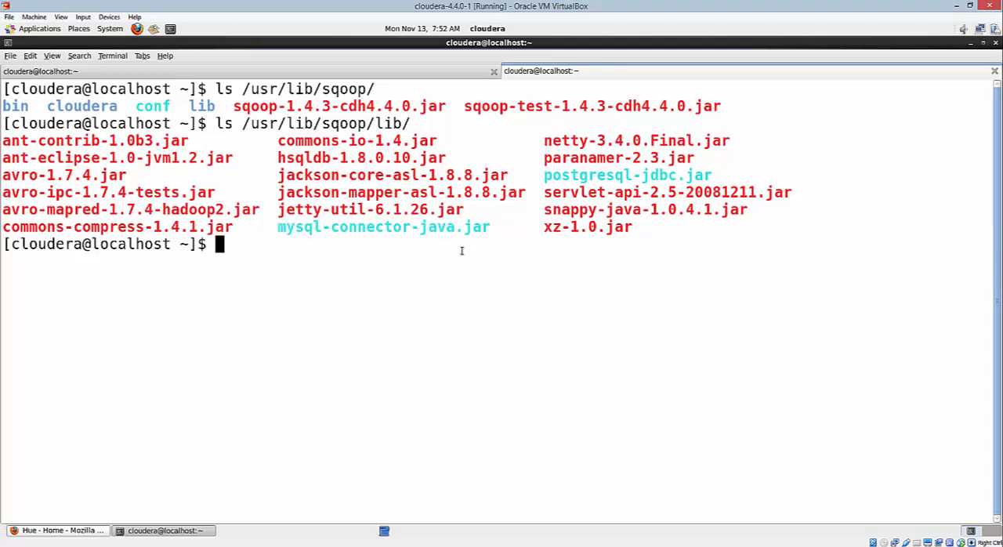
mouse_move(479, 272)
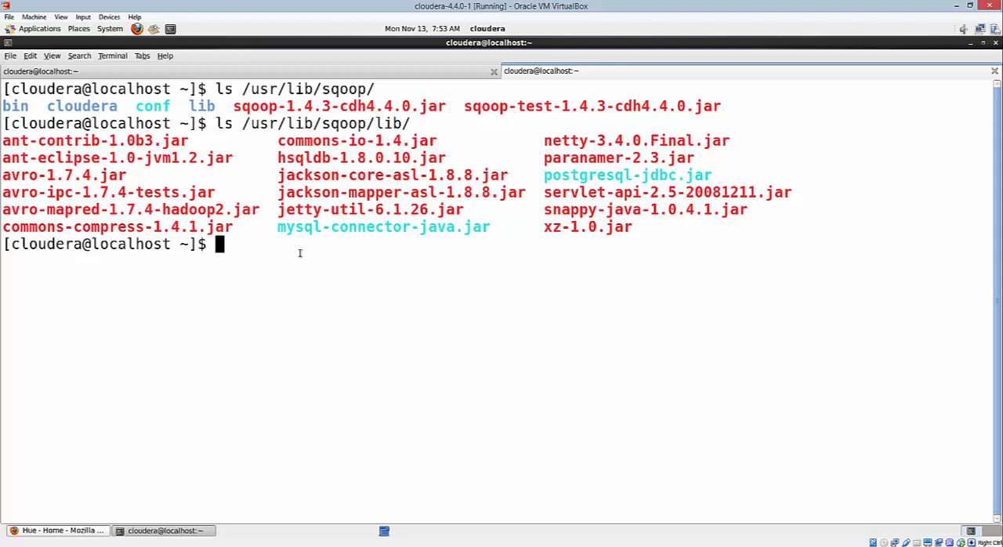
mouse_move(293, 269)
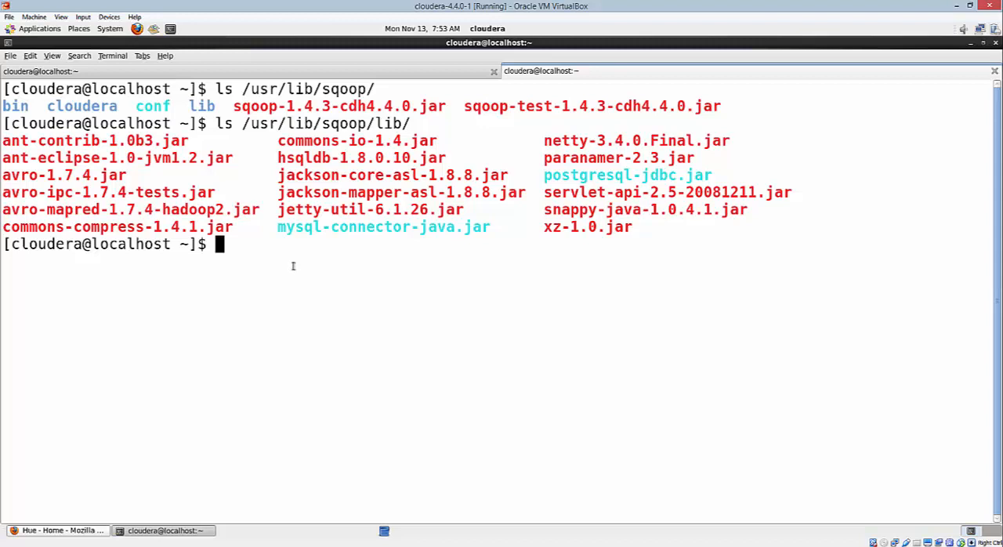
double_click(383, 227)
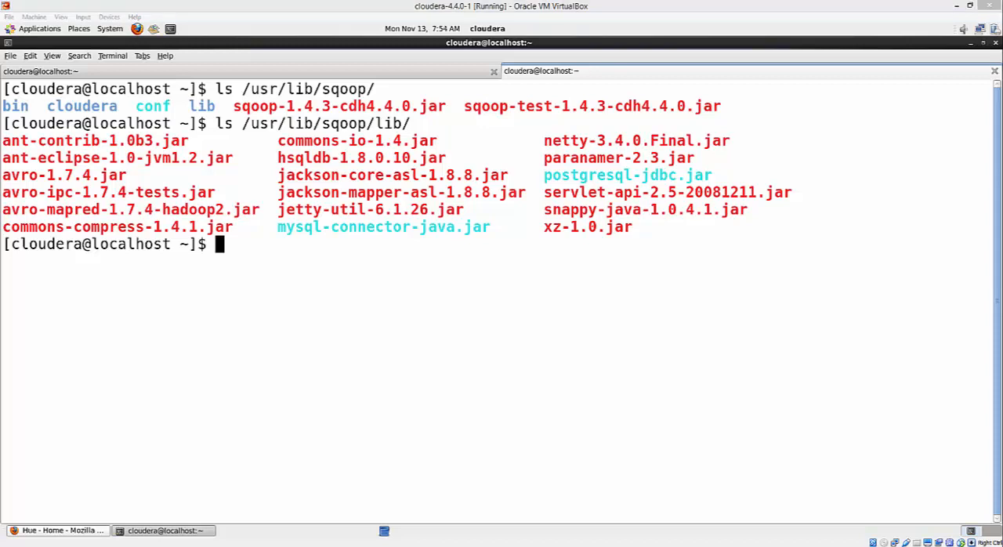
mouse_move(284, 330)
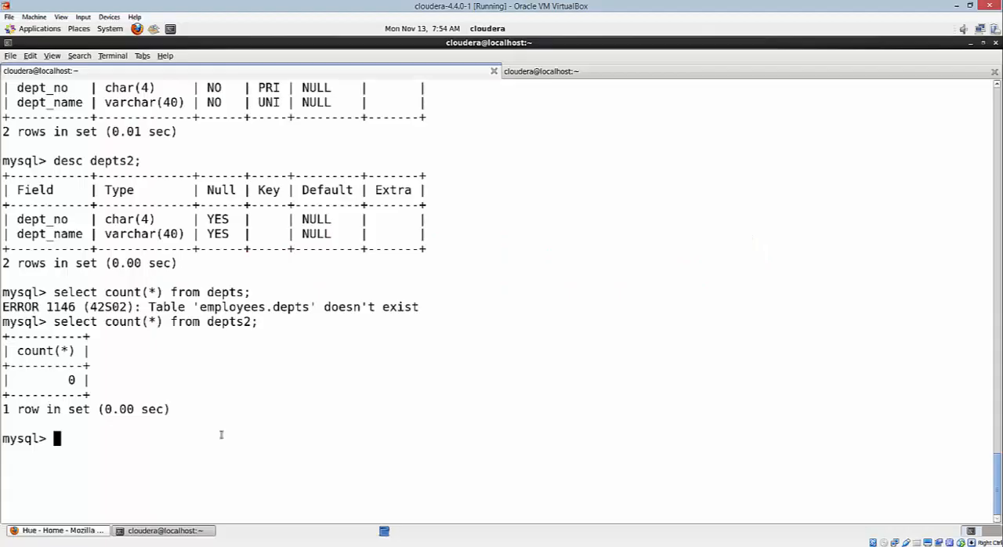
Step: Describe depts2 and query the departments table in the MySQL tab
type("desc depts2;")
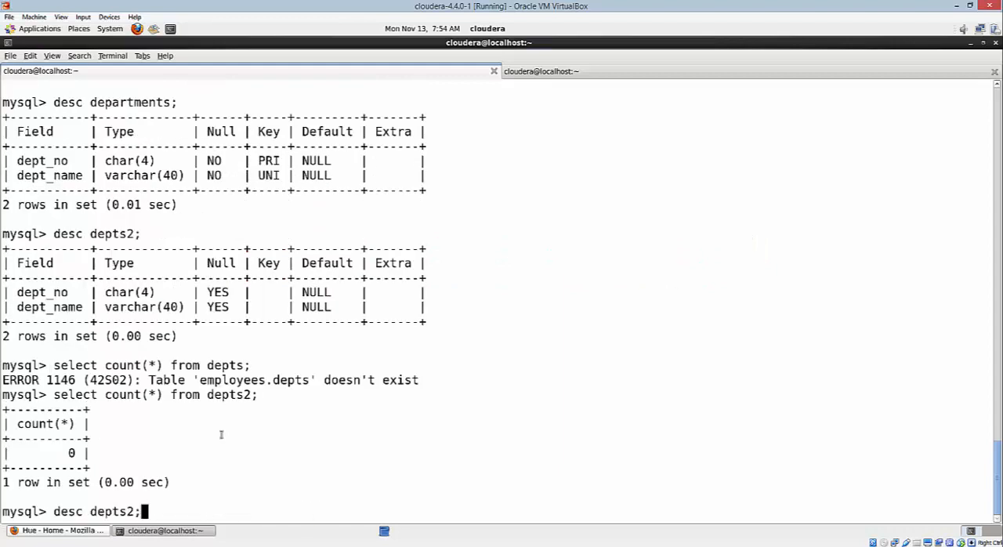
type("select count(*) from departments")
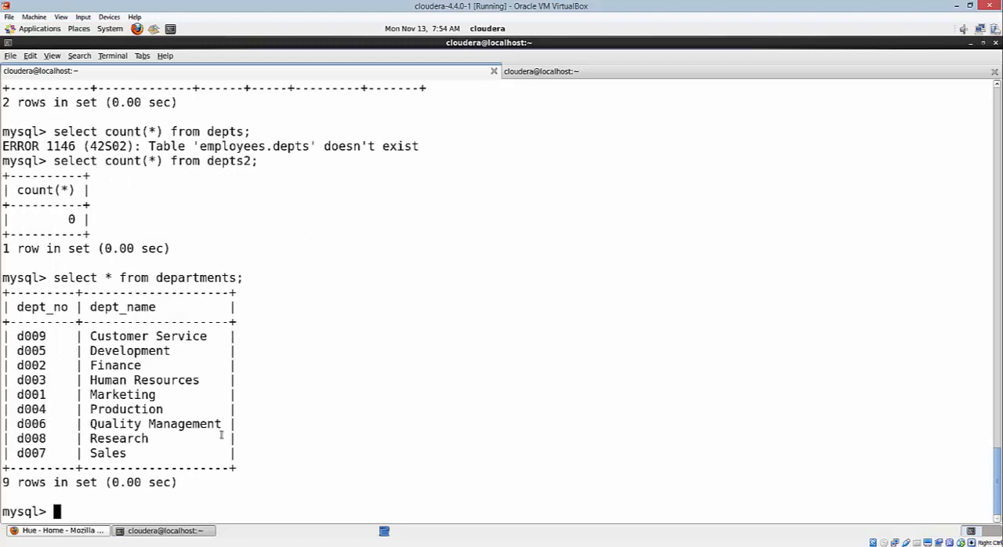
mouse_move(301, 343)
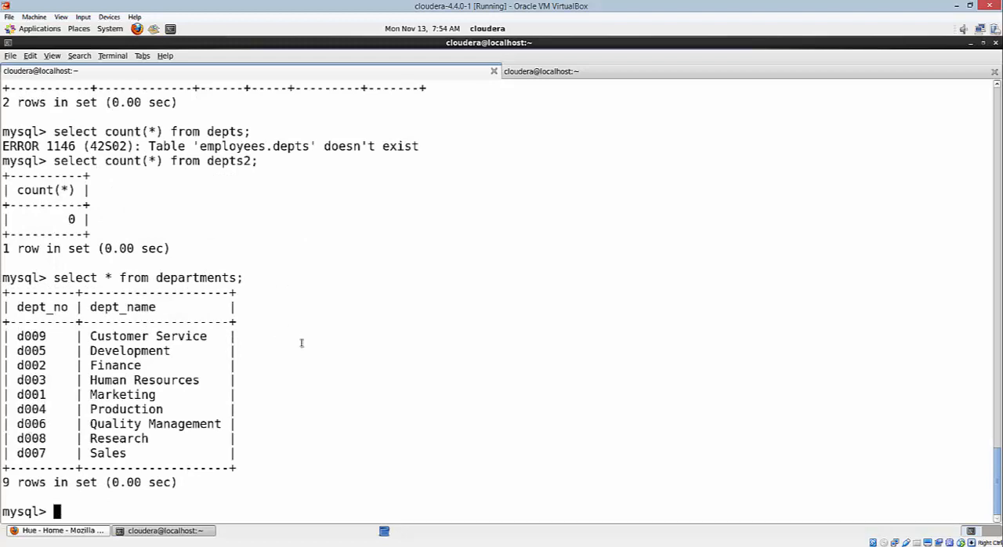
mouse_move(294, 344)
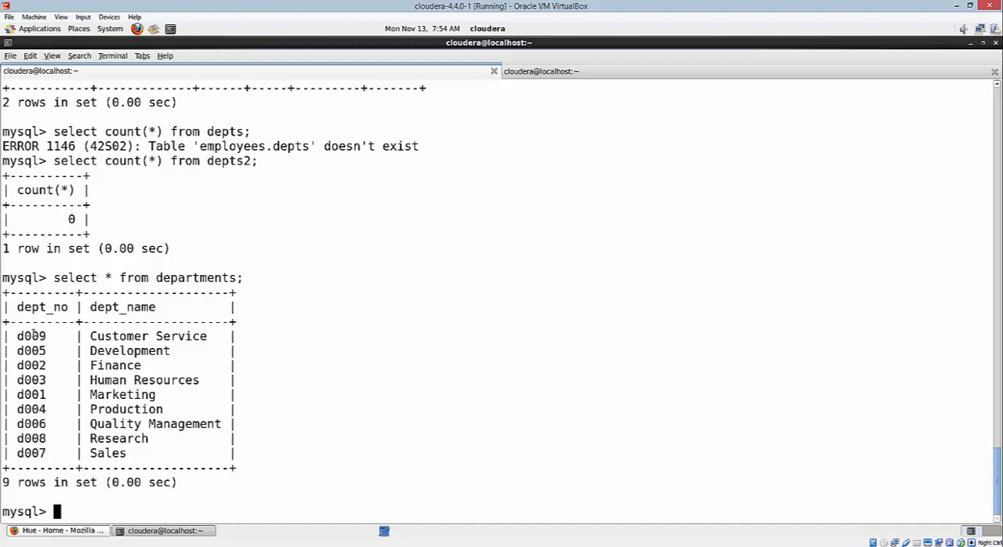
mouse_move(322, 405)
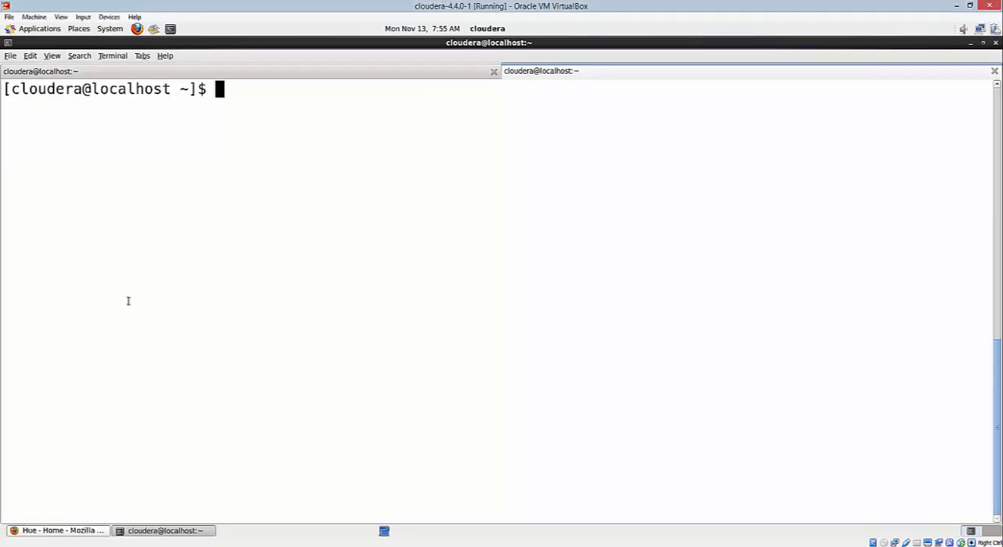
Step: Run sqoop, then sqoop --help and sqoop help to show the available commands
type("sqoop")
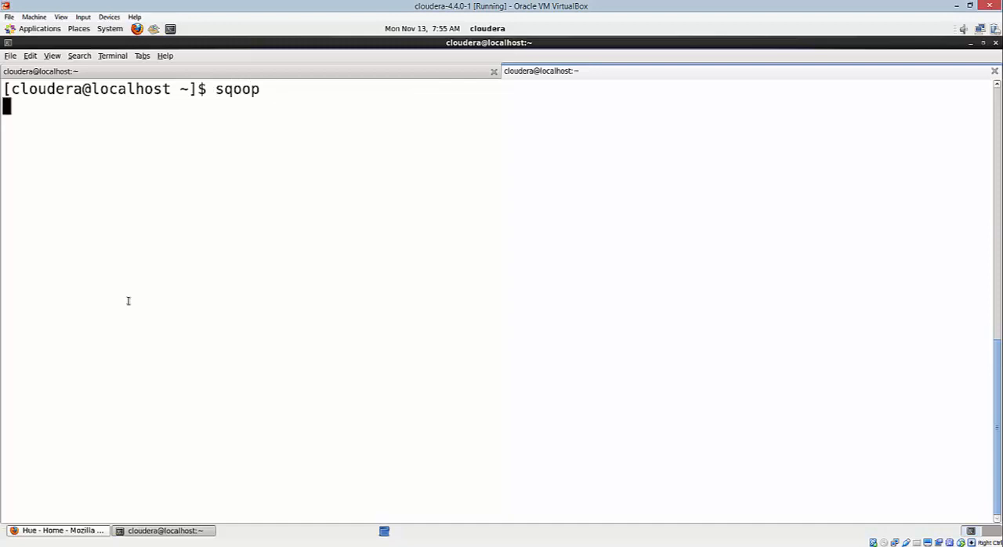
key("ctrl+c")
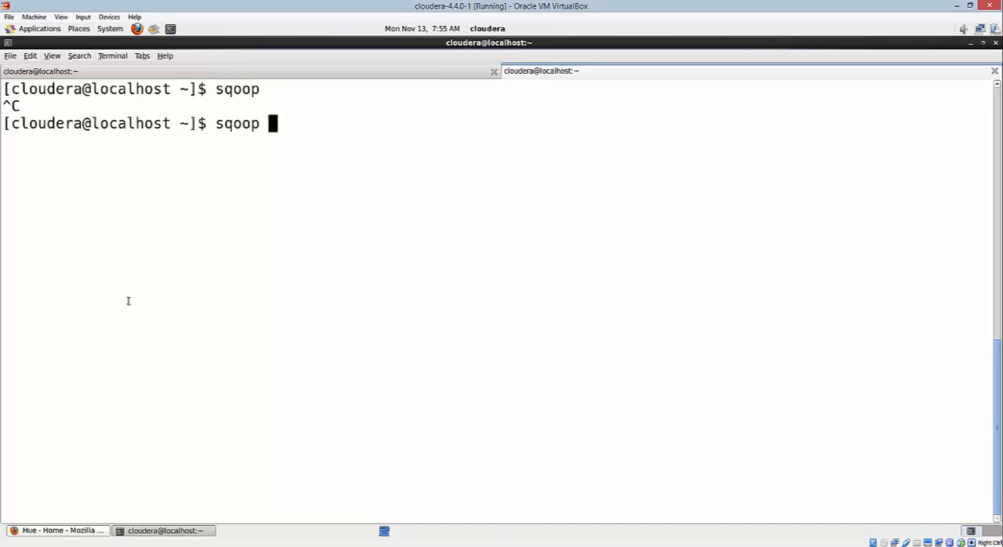
type("--help")
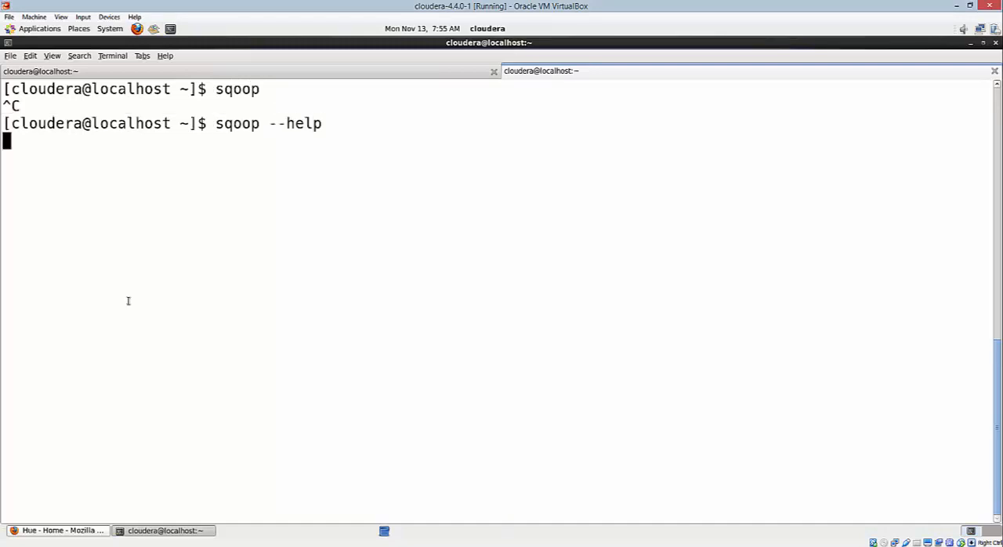
key("Return")
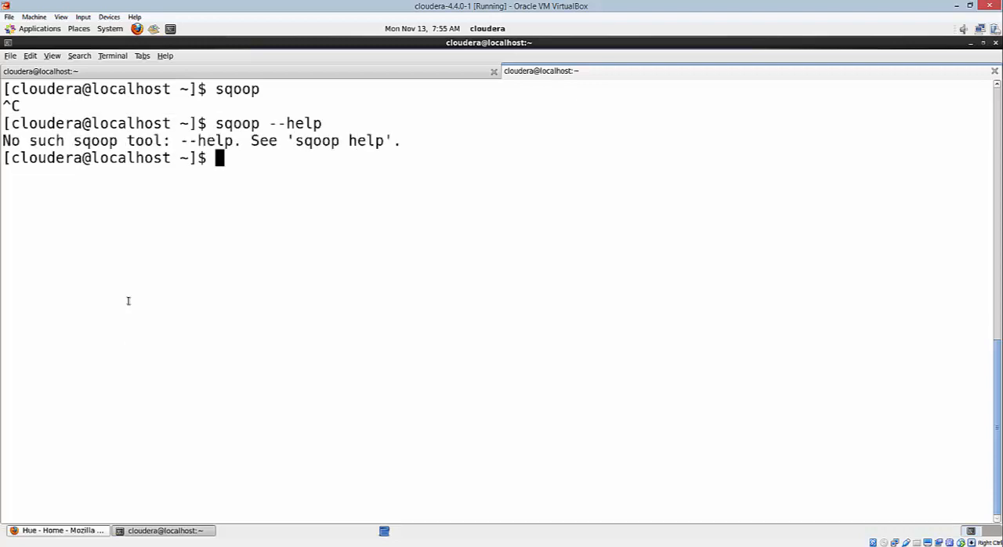
type("sqoop --help")
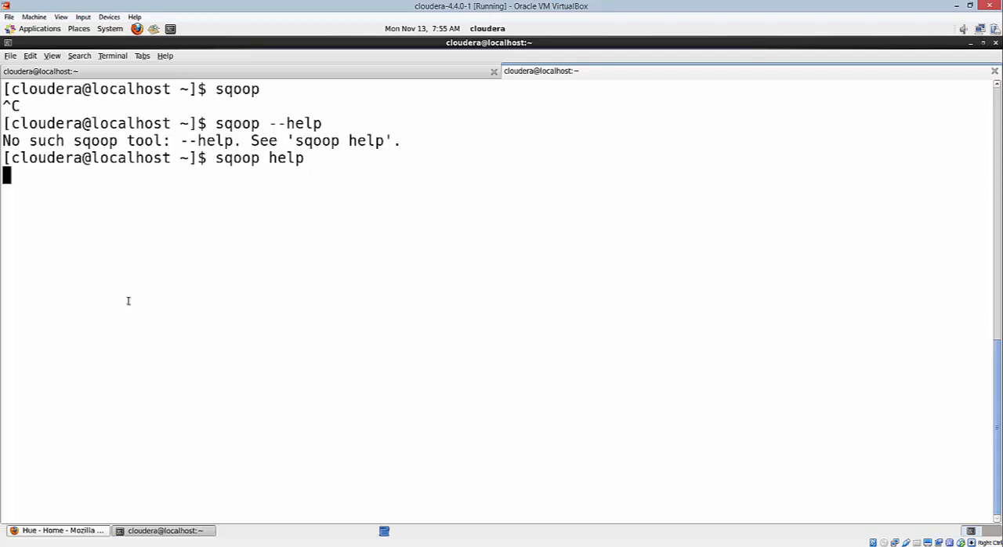
key("Return")
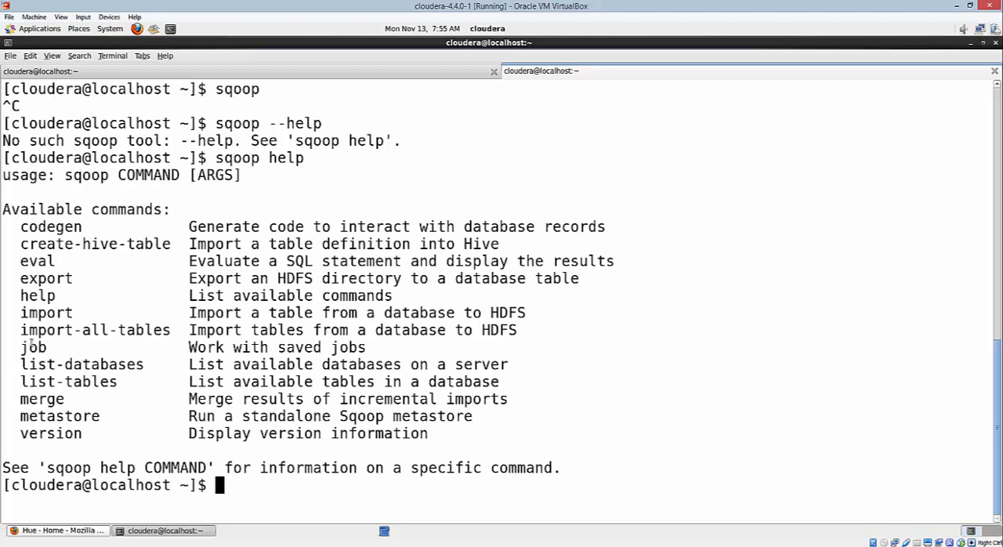
Step: Mark the import and export entries, then start editing a new sqoop command
double_click(45, 312)
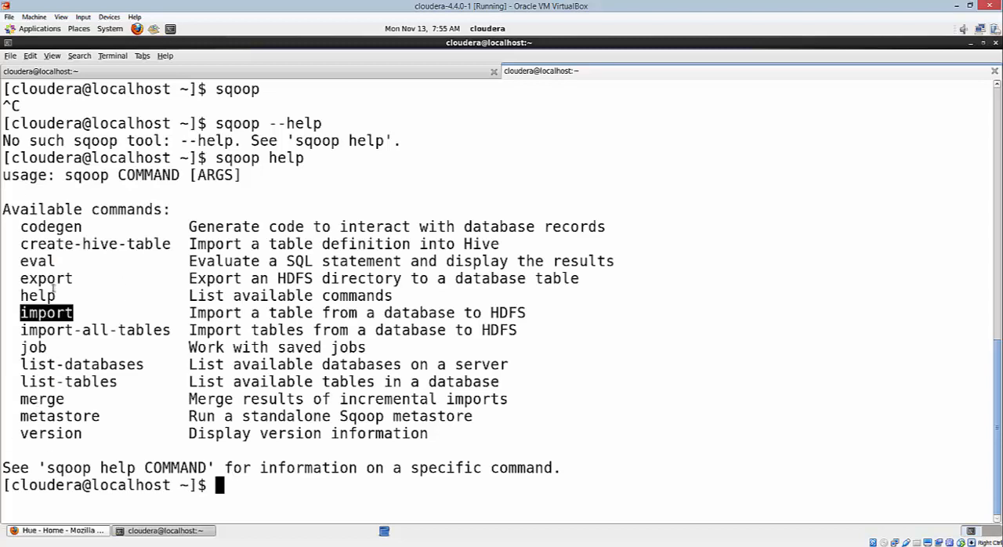
double_click(45, 278)
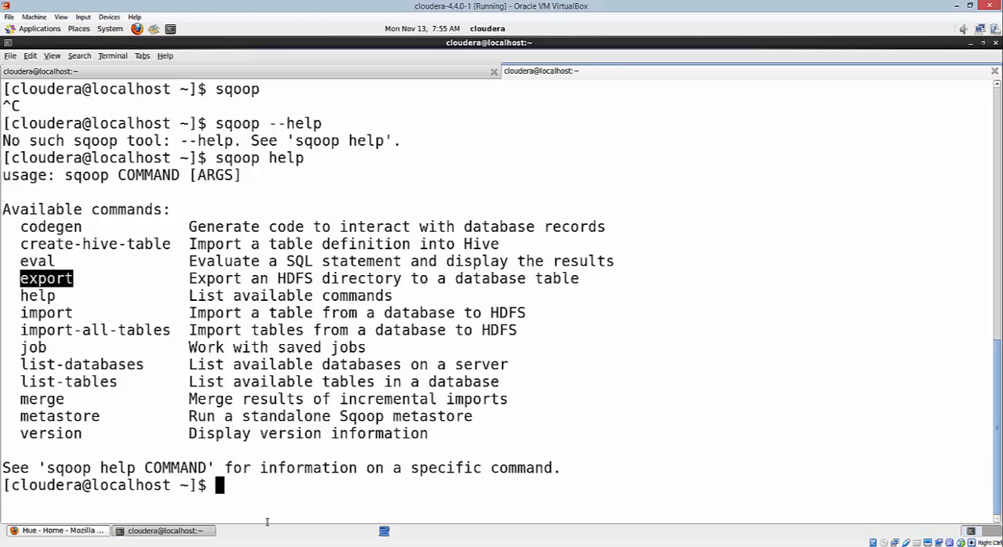
type("sqoop help")
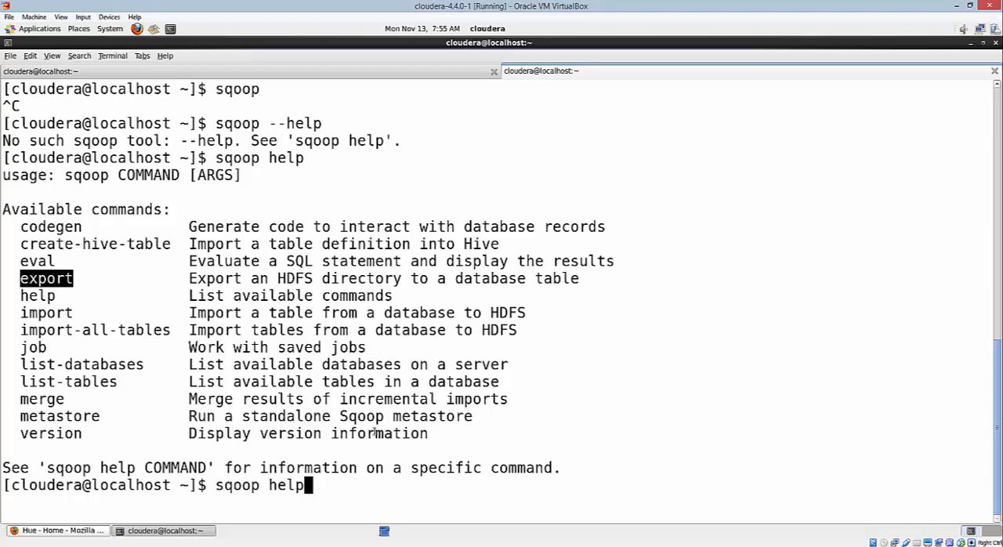
key("BackSpace")
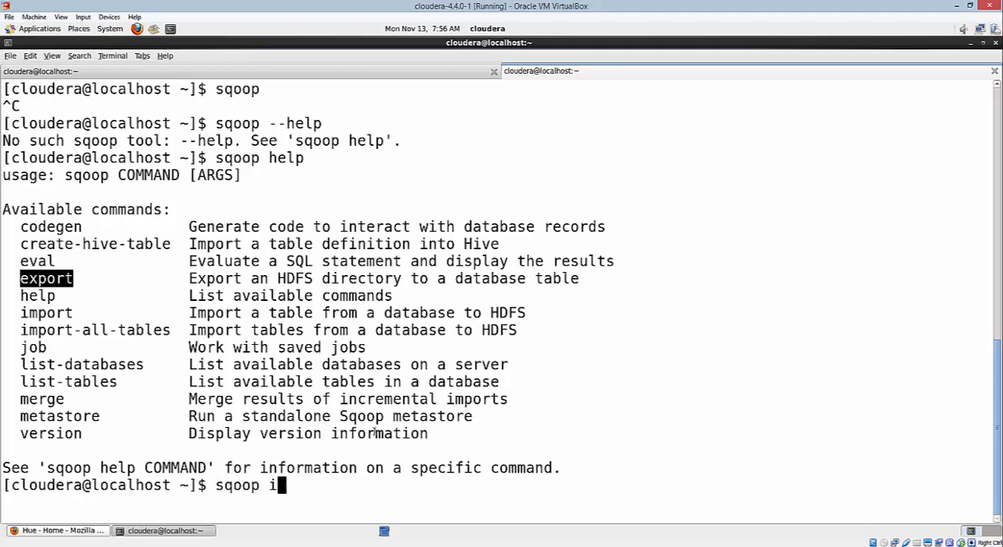
Step: Run a bare sqoop import and scroll through its usage and argument listing
type("mport")
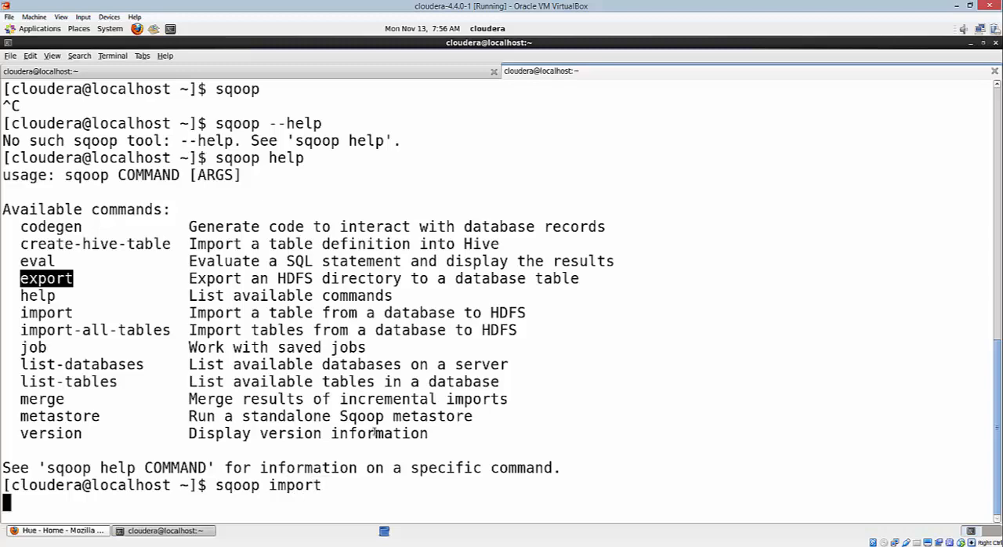
key("Return")
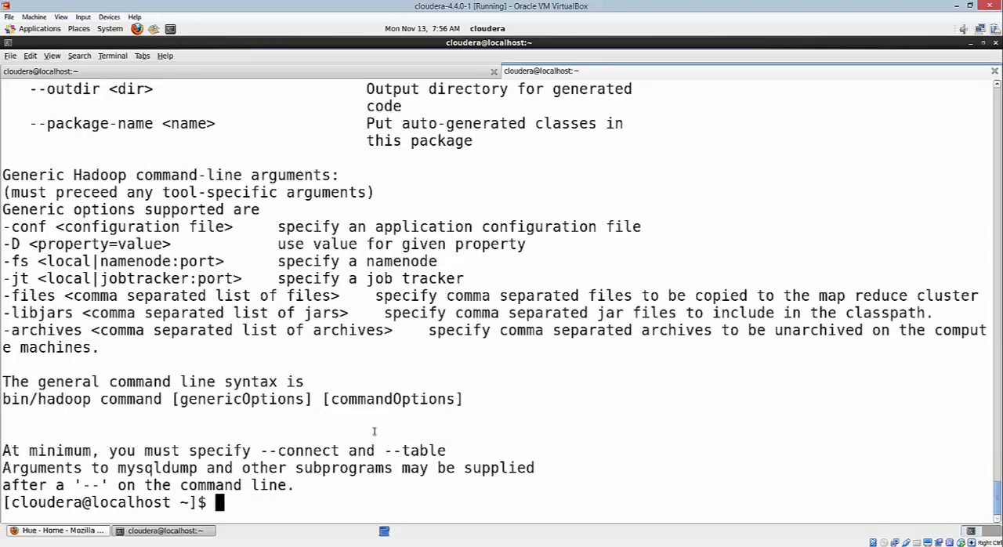
scroll("down", 3)
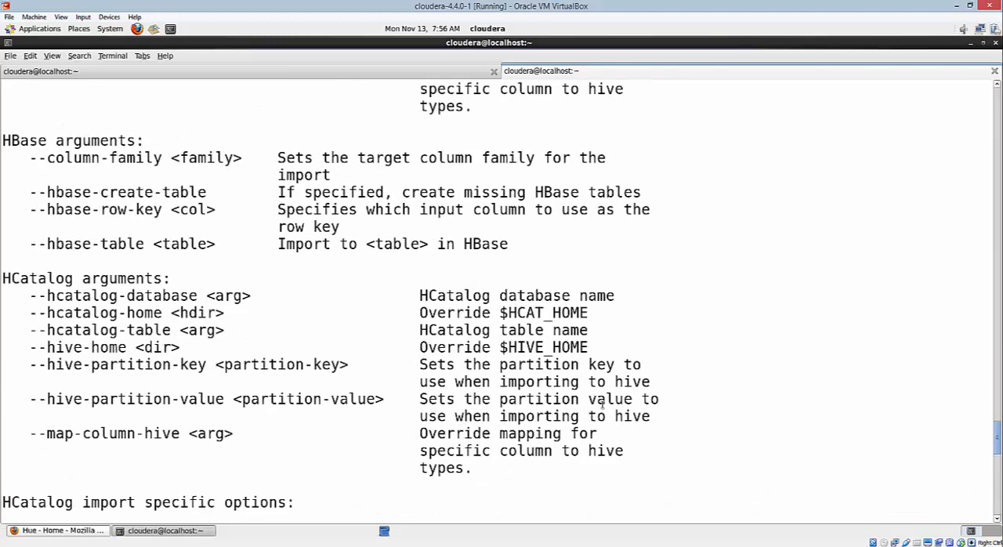
scroll("down", 3)
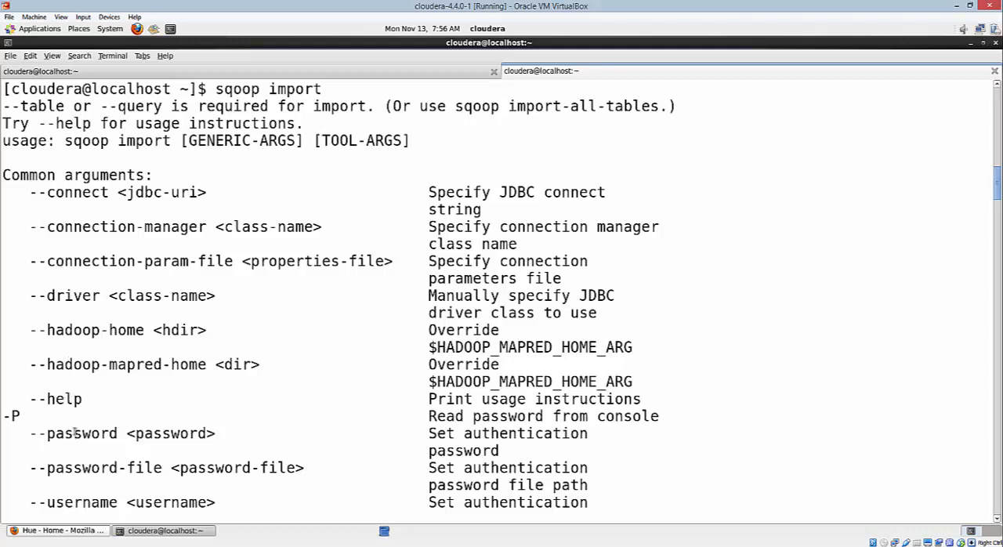
scroll("down", 3)
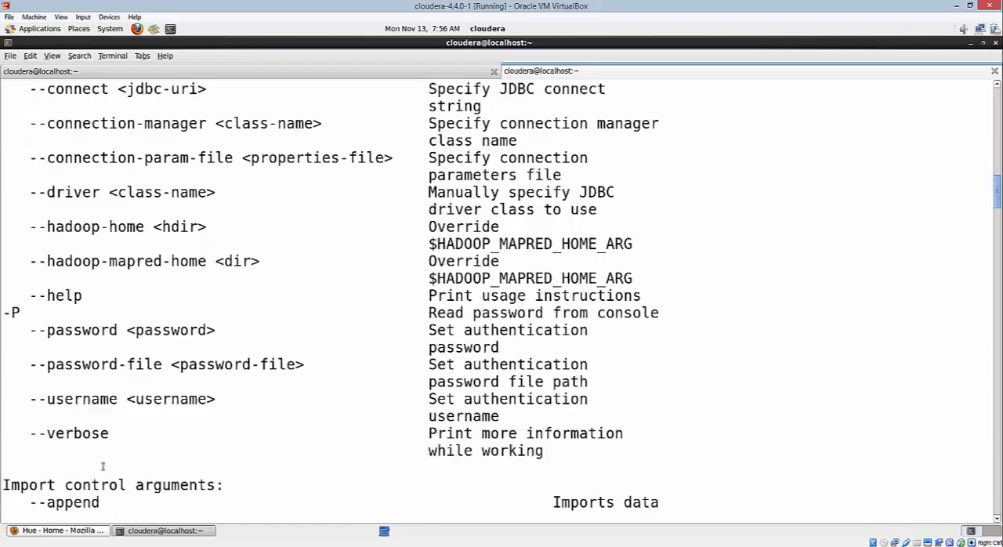
scroll("down", 3)
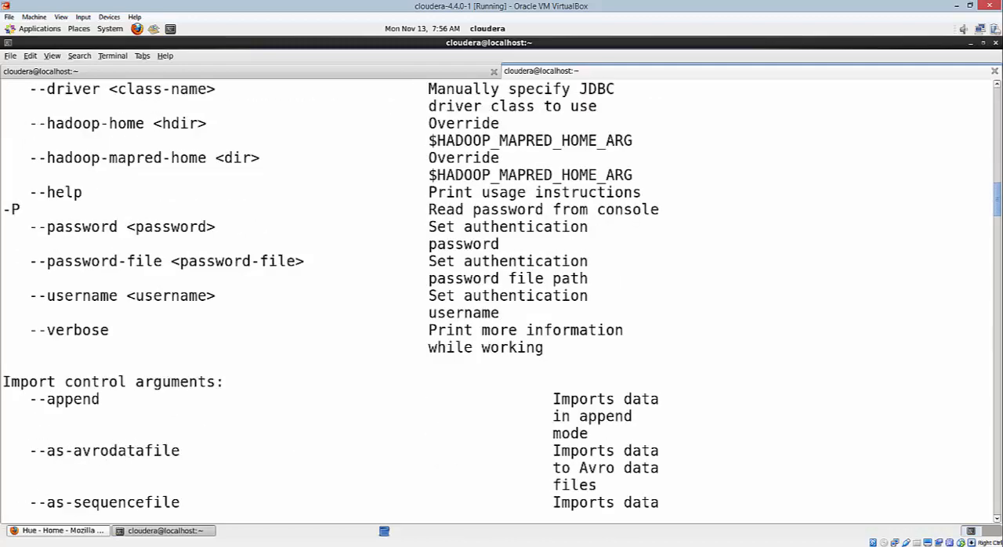
scroll("down", 3)
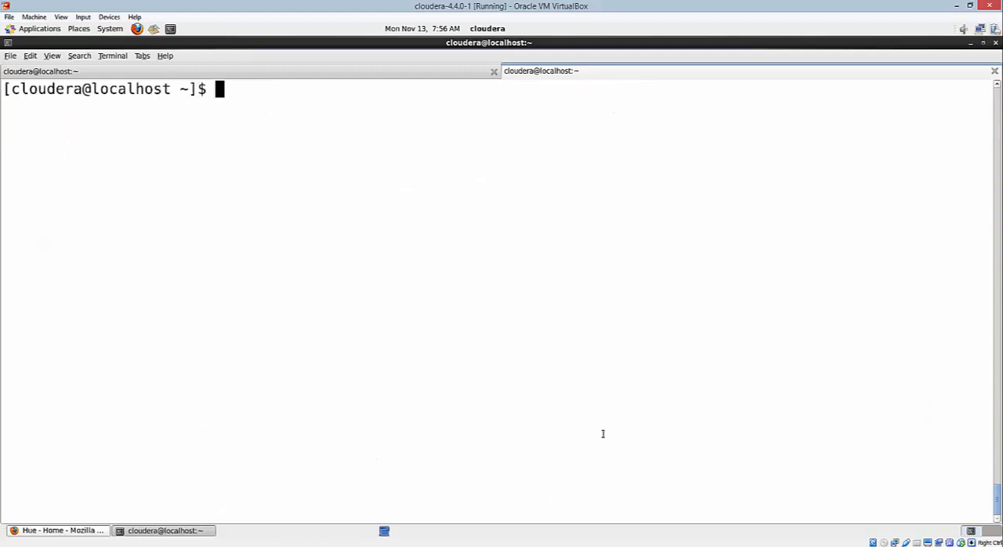
type("sqoop import")
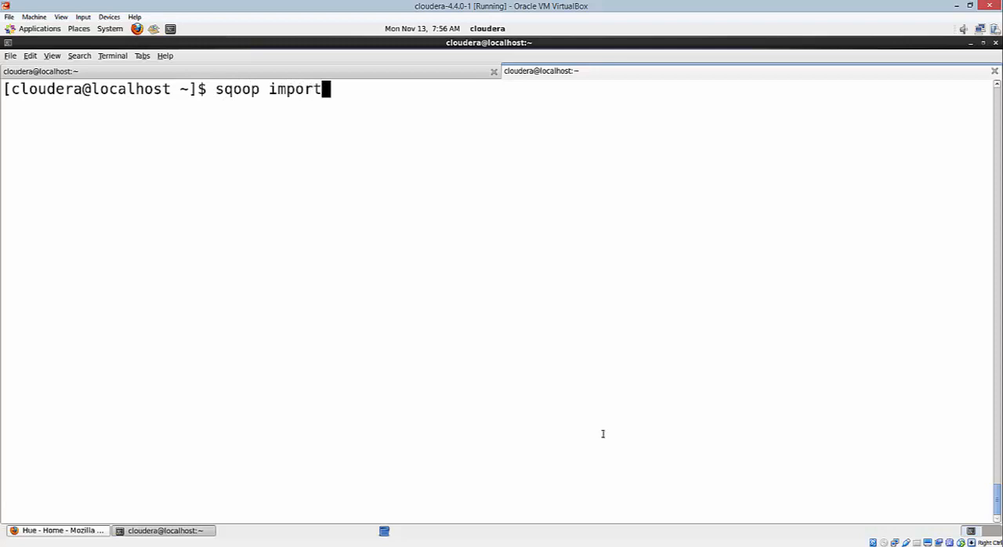
type("--con")
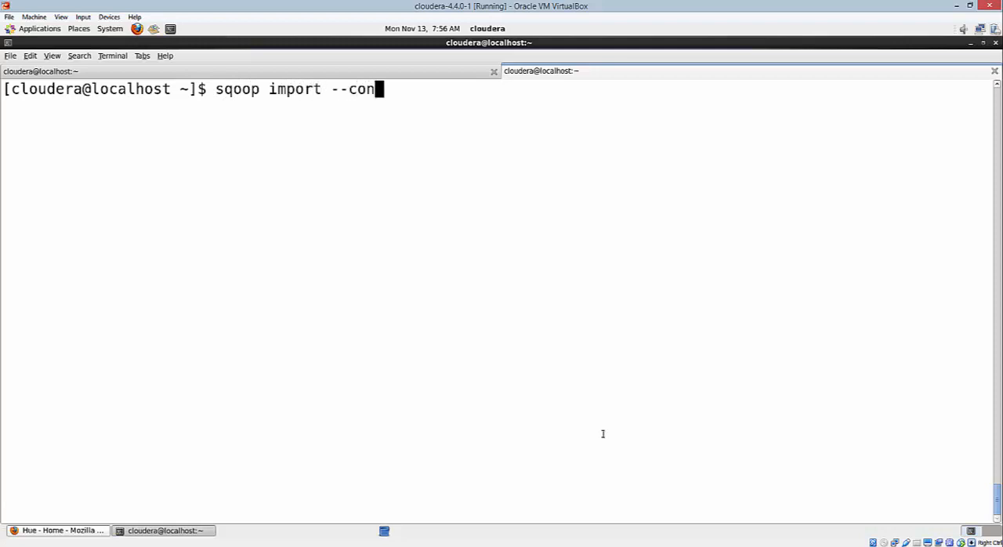
type("nect j")
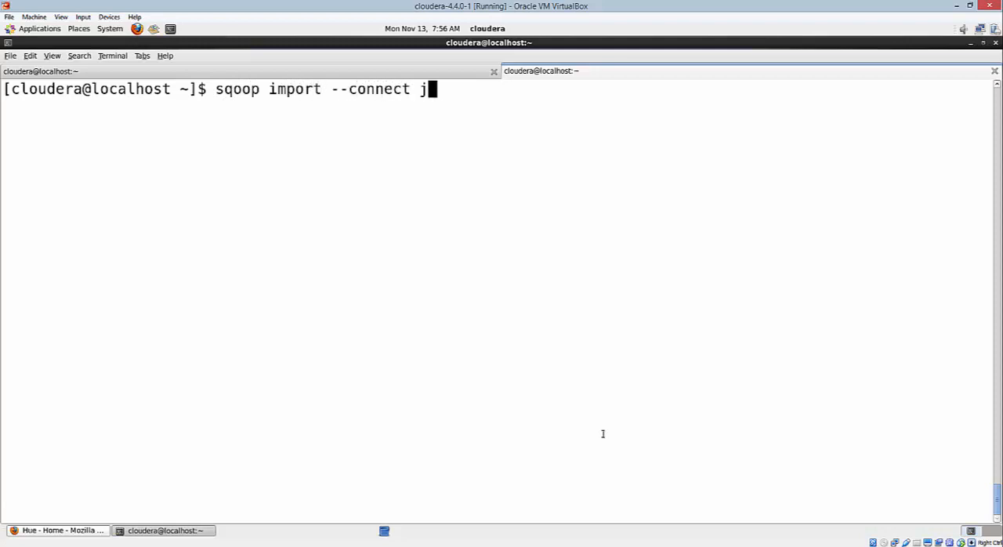
type("dbc")
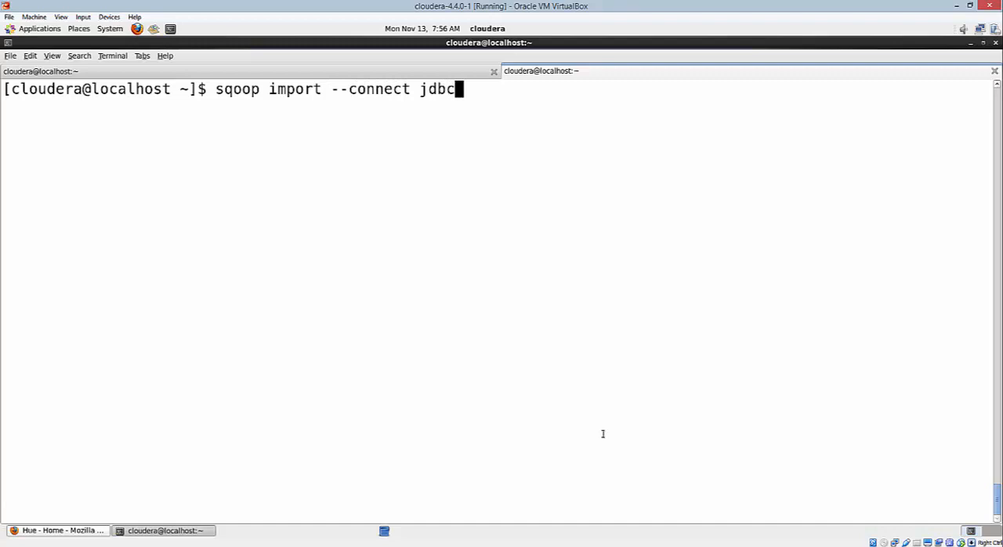
type(":")
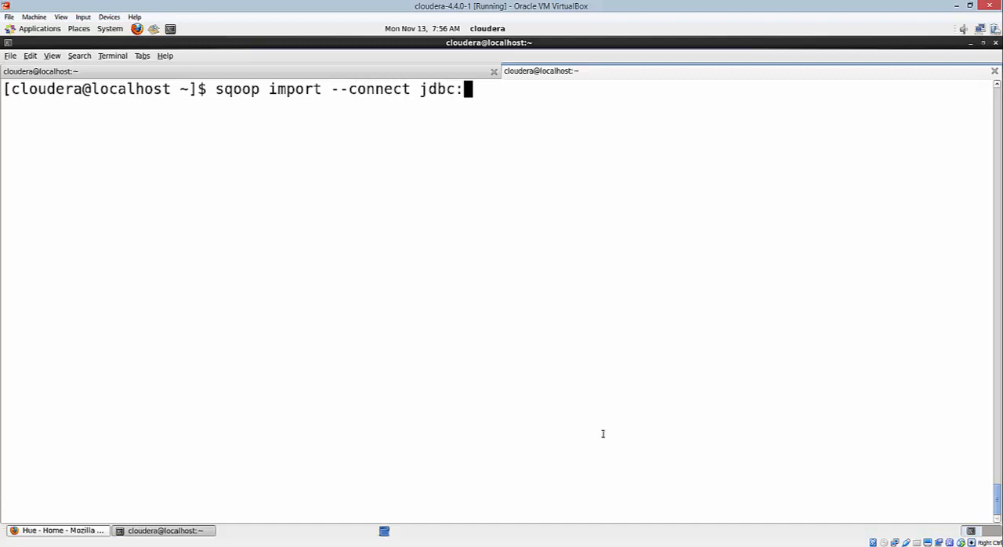
type("mysql")
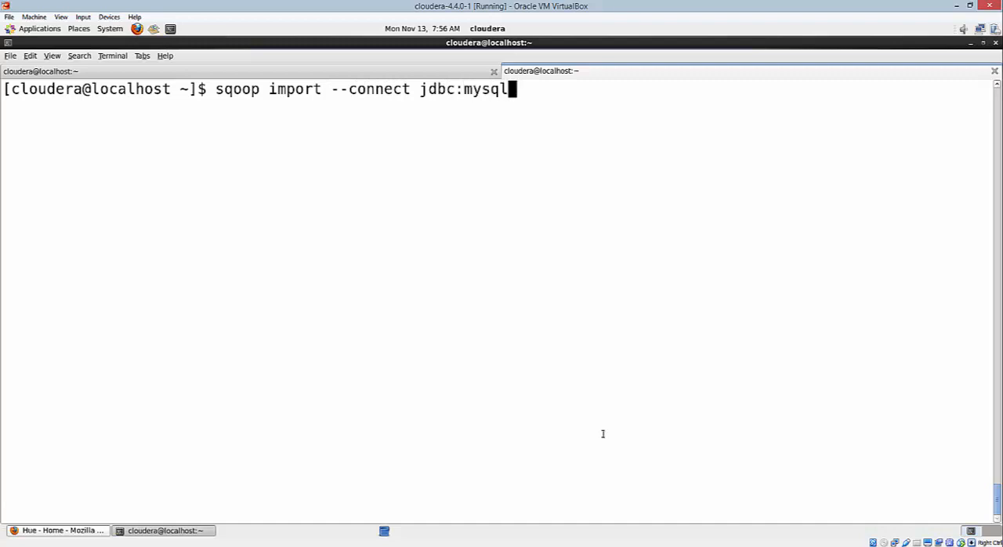
type("://localhost")
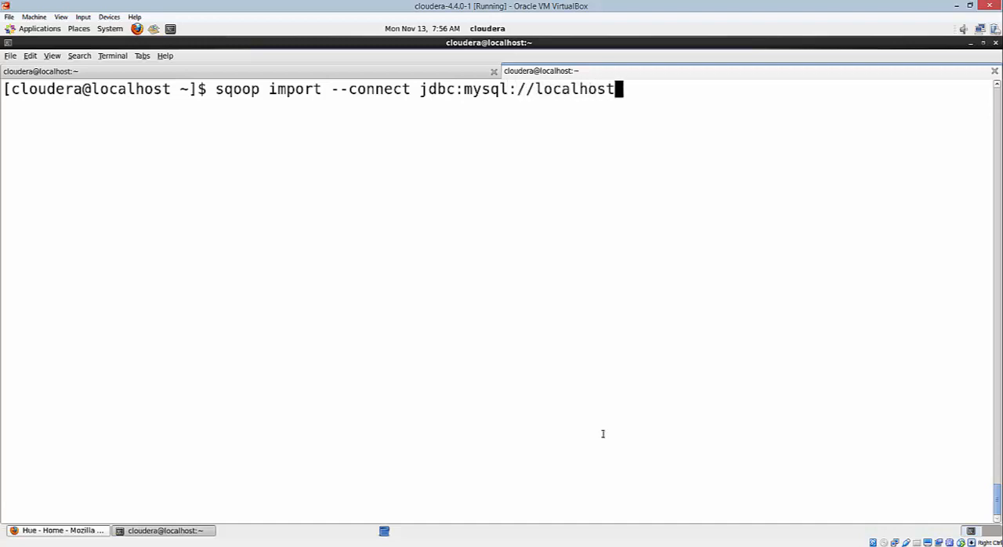
type("/")
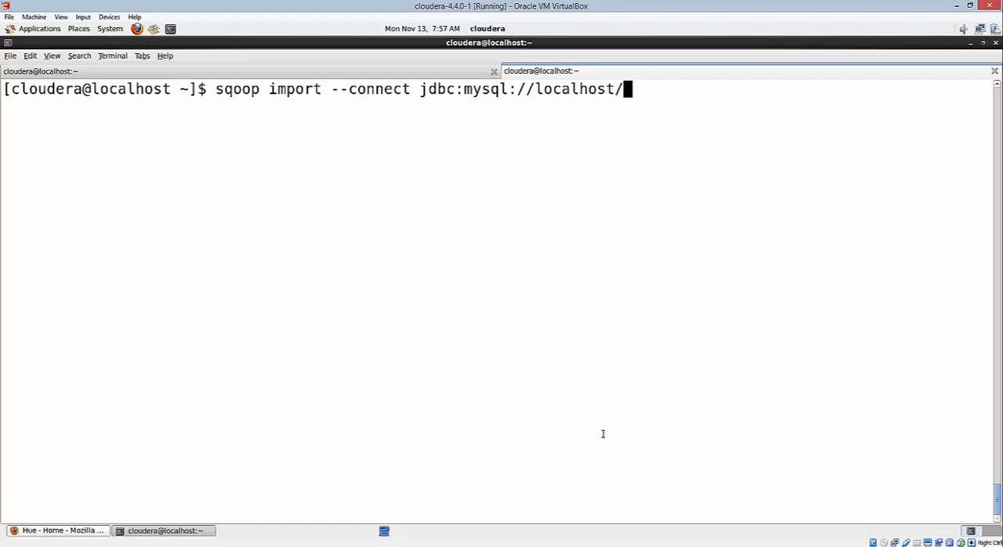
type("employees")
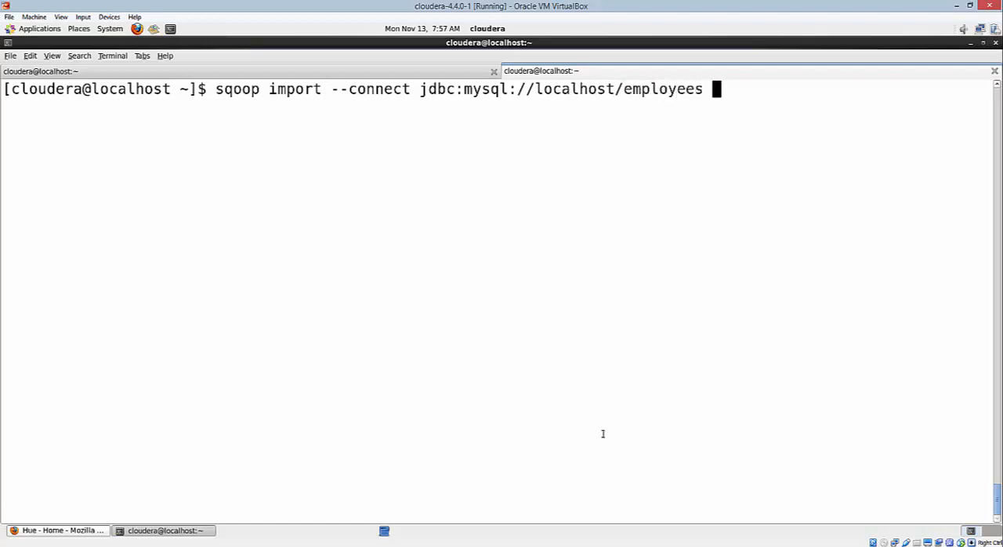
type("--username root")
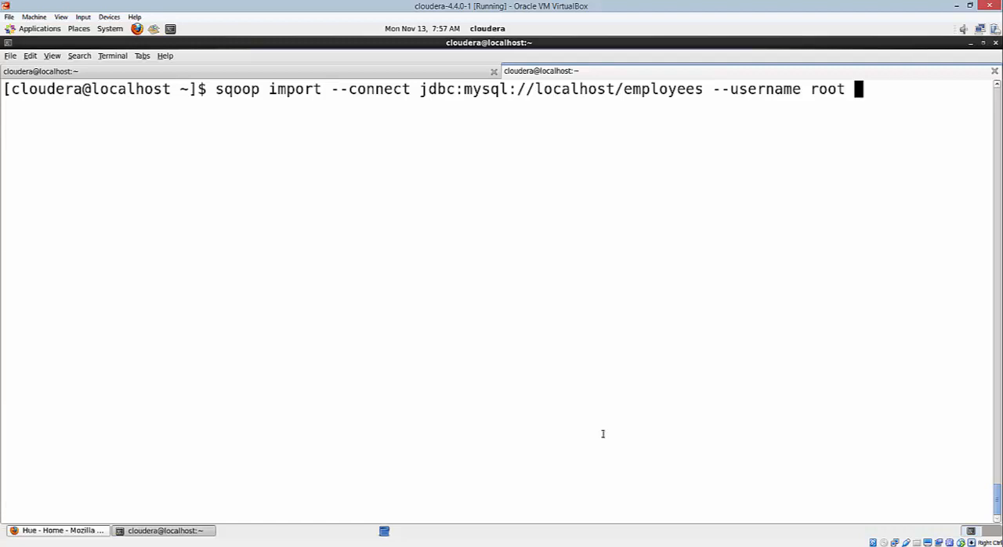
type("--password")
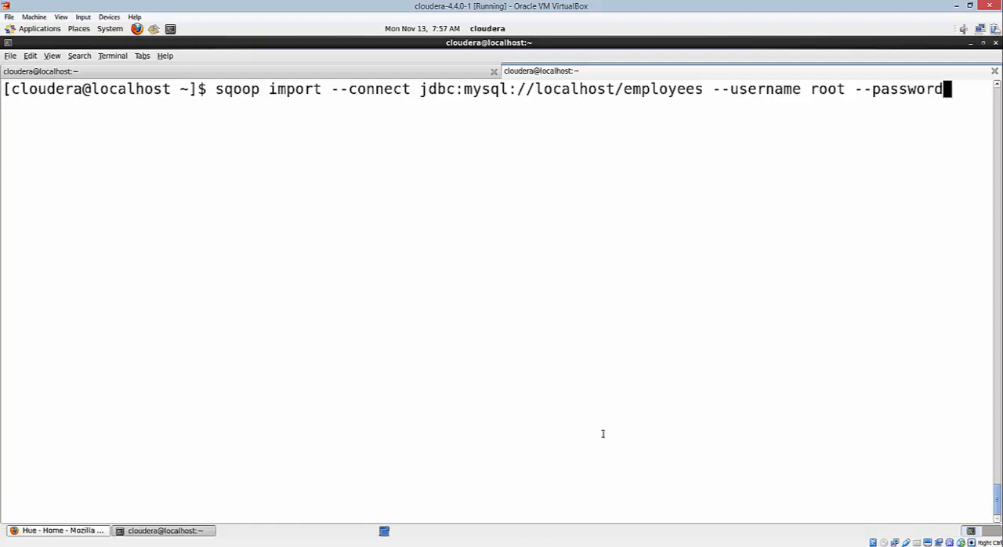
type("clou")
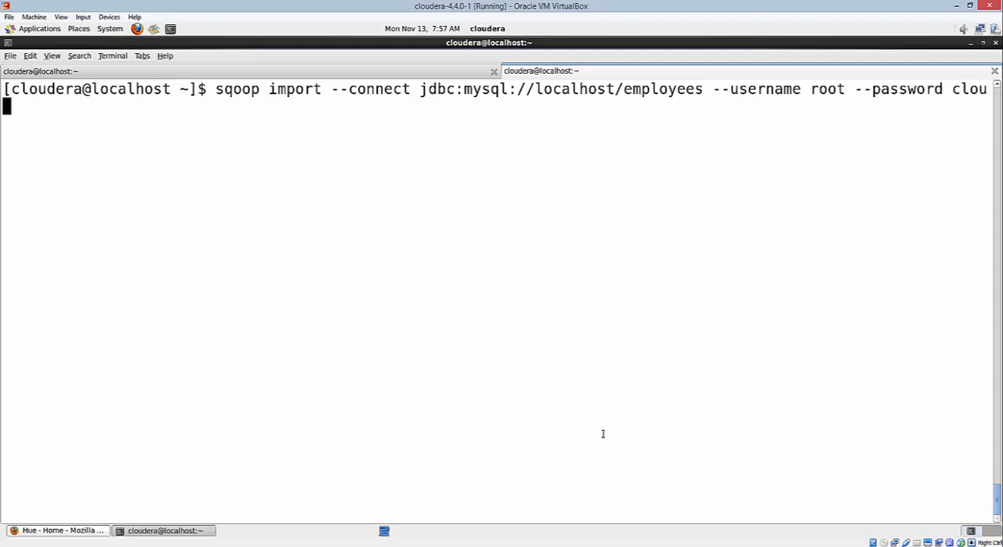
type("dera")
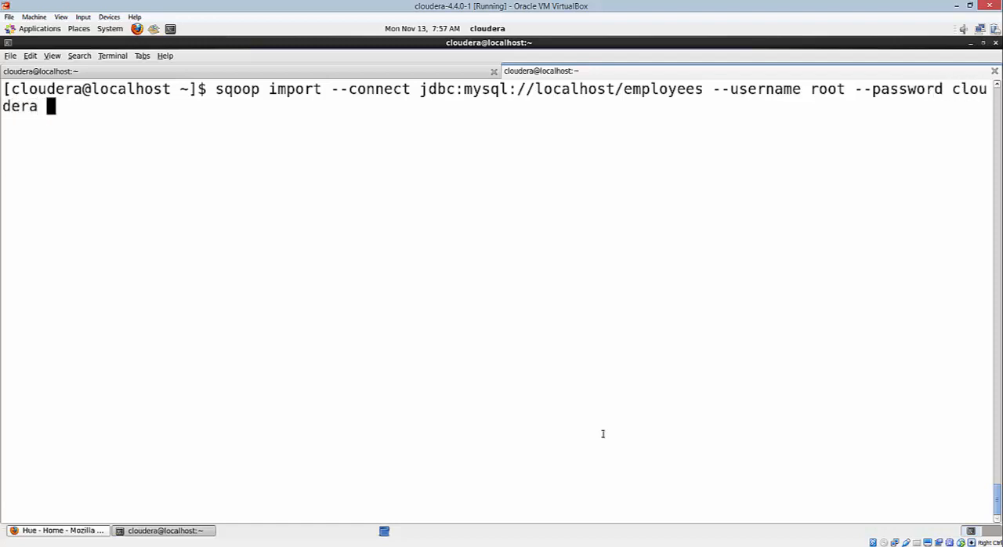
Step: Add --target-dir /user/cloudera/deps --table departments to the import command
type("--tar")
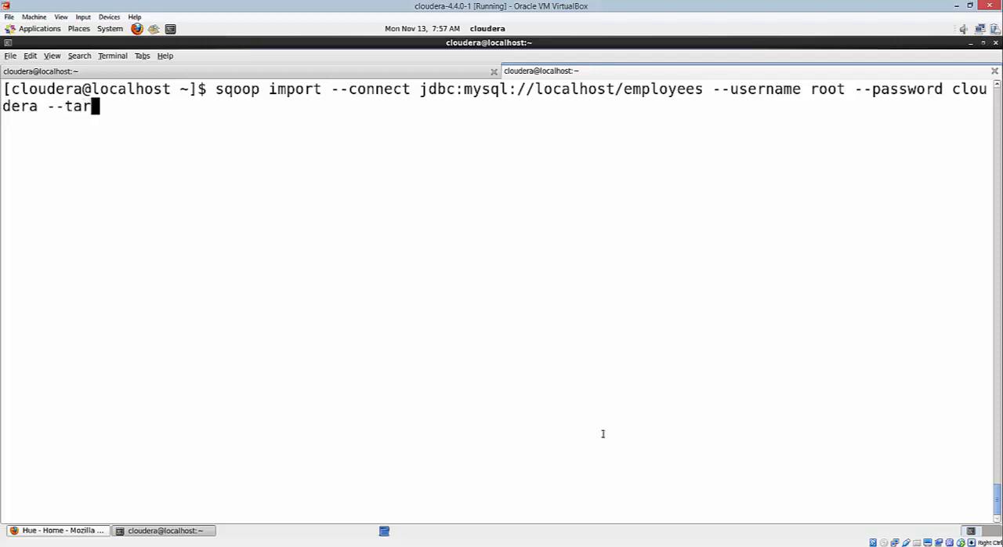
type("get-d")
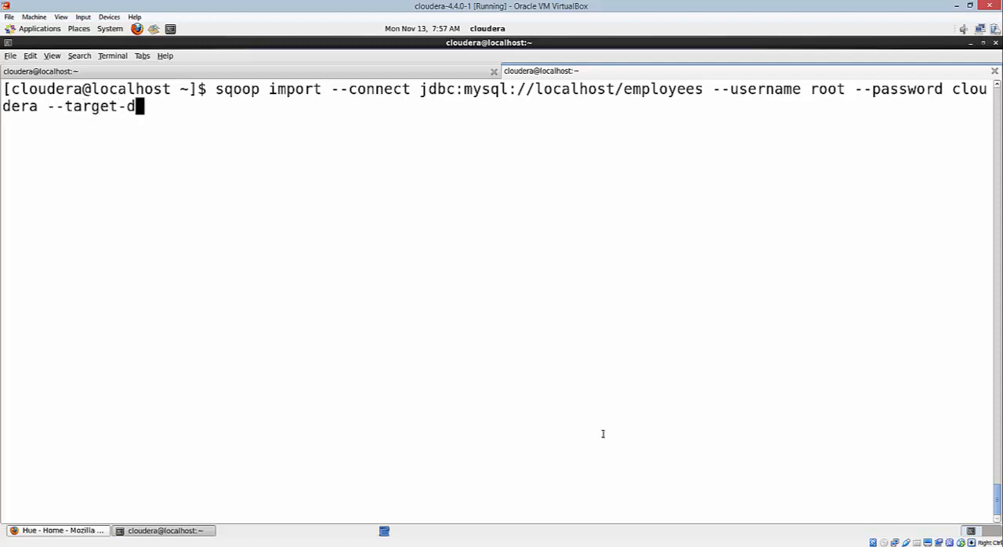
type("ir")
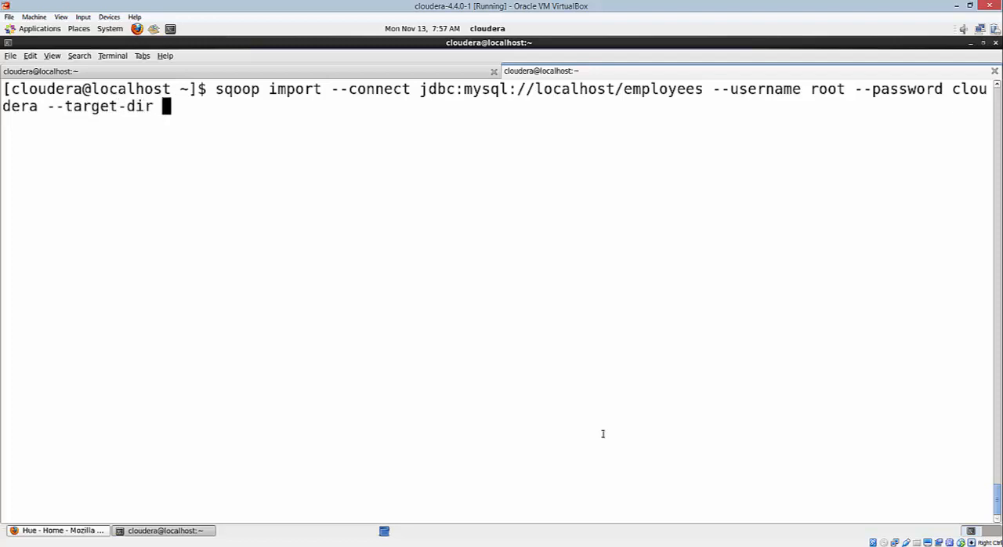
type("/user")
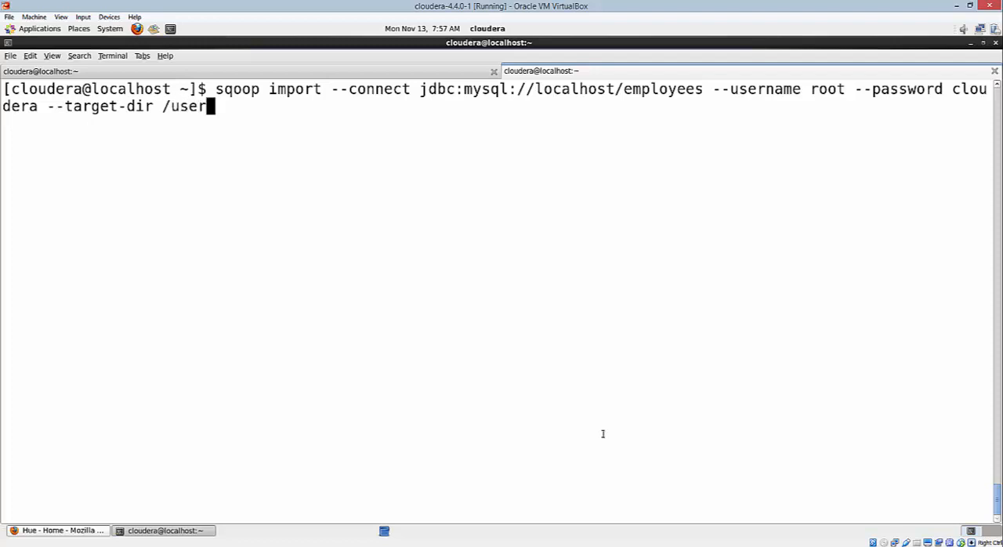
type("/c")
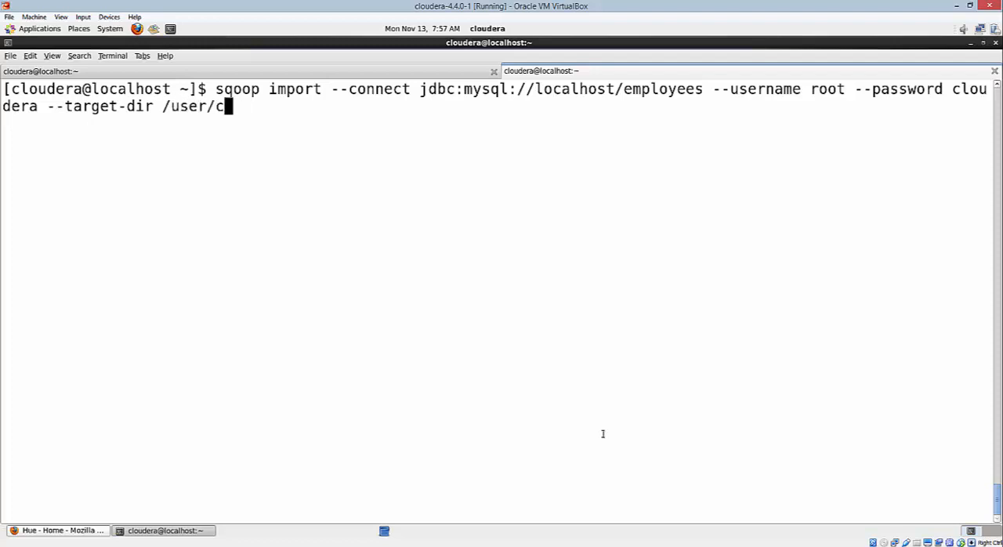
type("loudera")
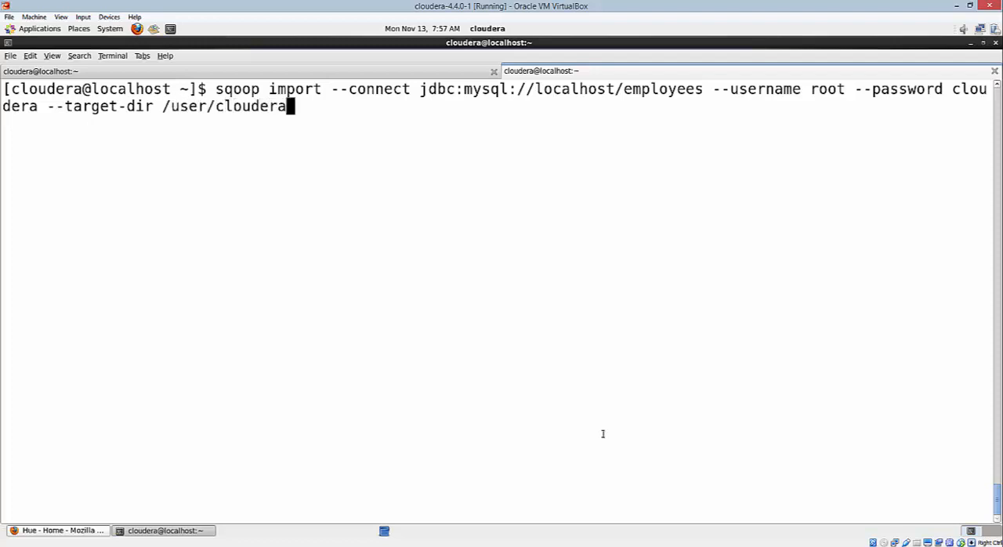
type("/d")
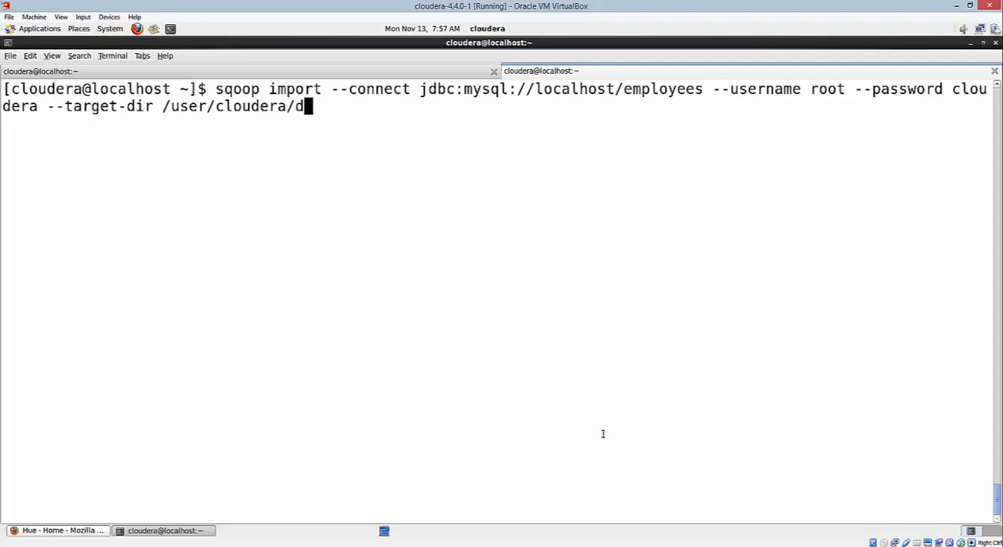
type("e")
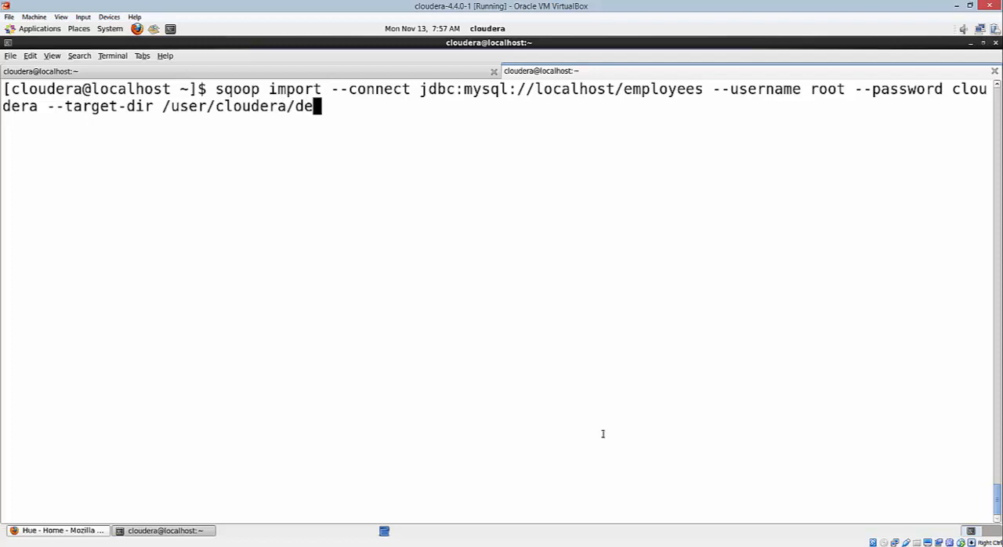
type("ps")
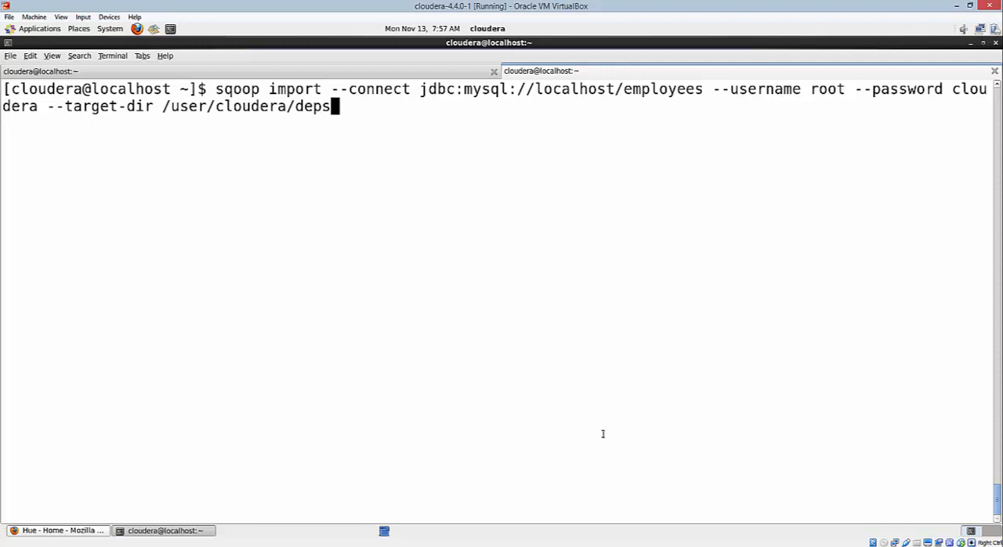
type("--ta")
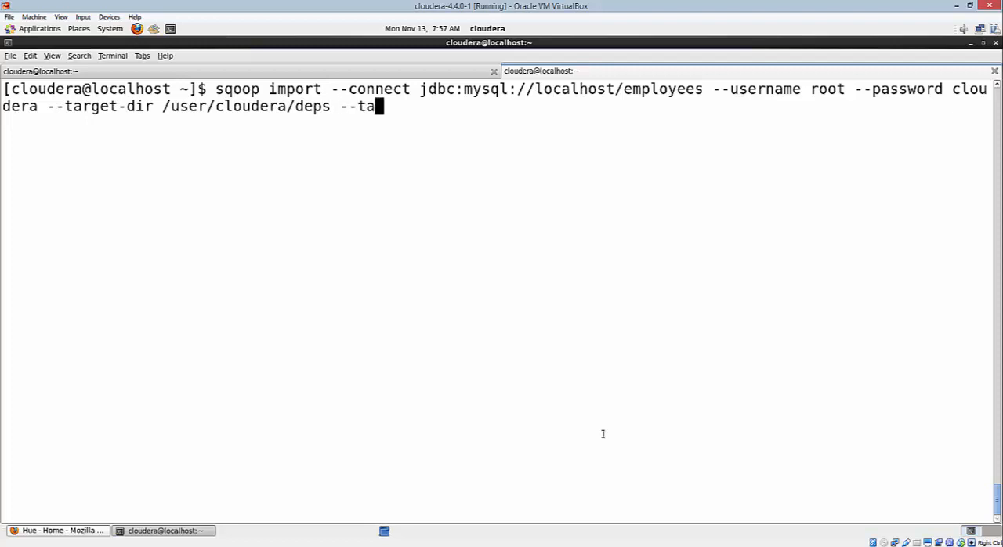
type("ble")
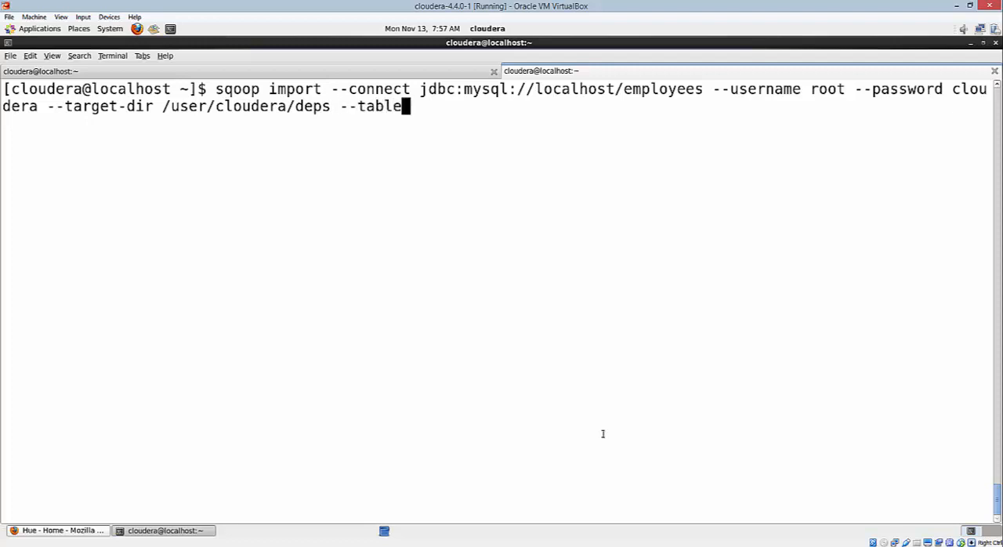
type("de")
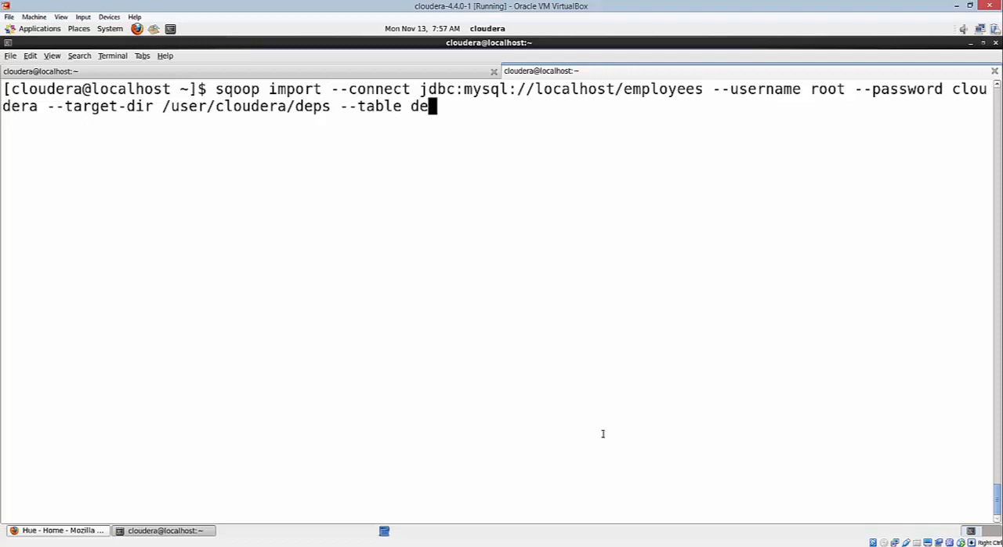
type("p")
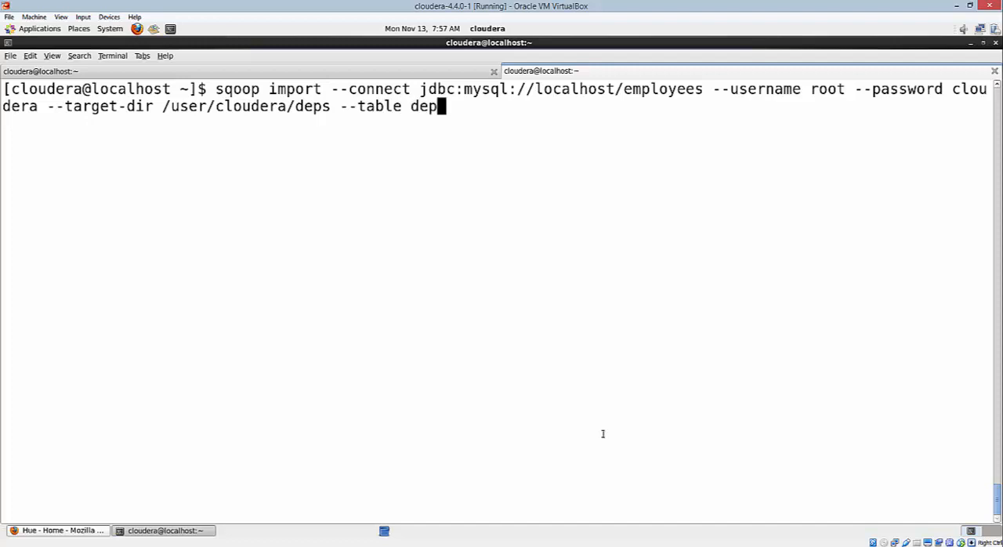
type("artments")
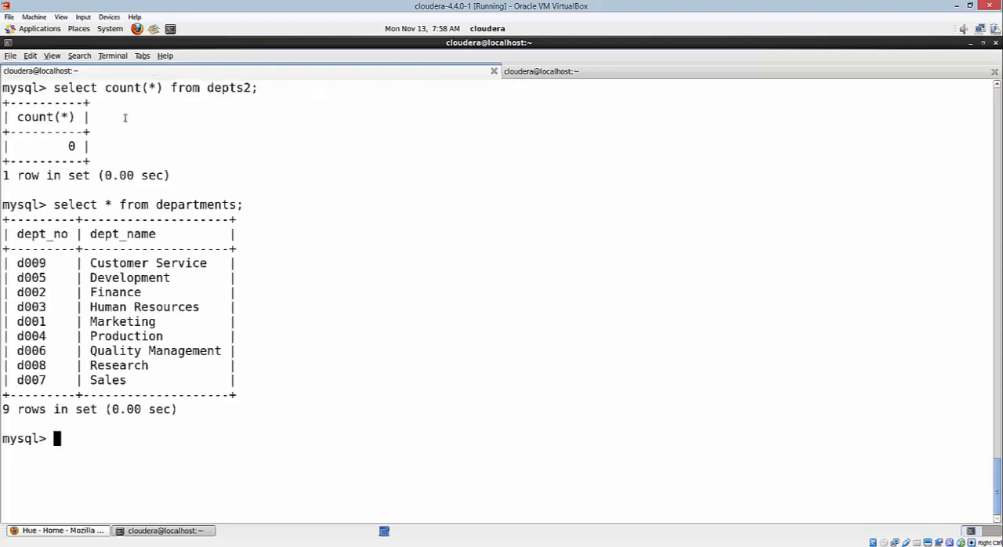
double_click(195, 204)
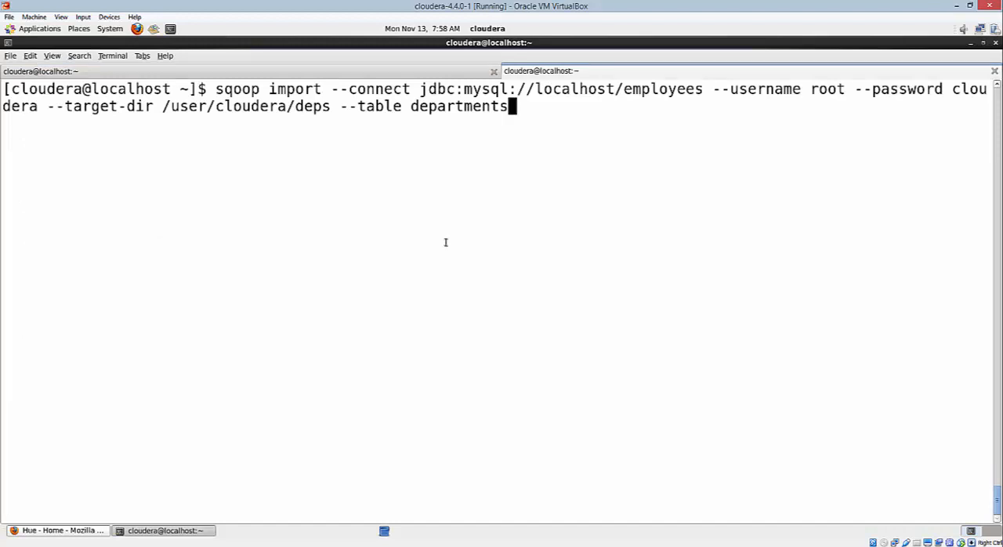
Step: Run the import and review the job output, confirming departments.java and 9 records retrieved
key("Return")
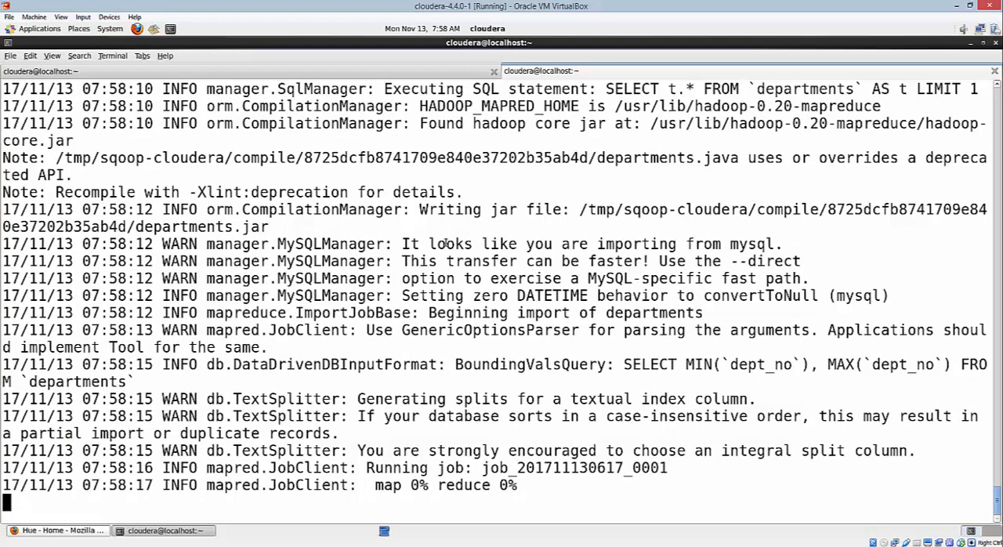
mouse_move(610, 216)
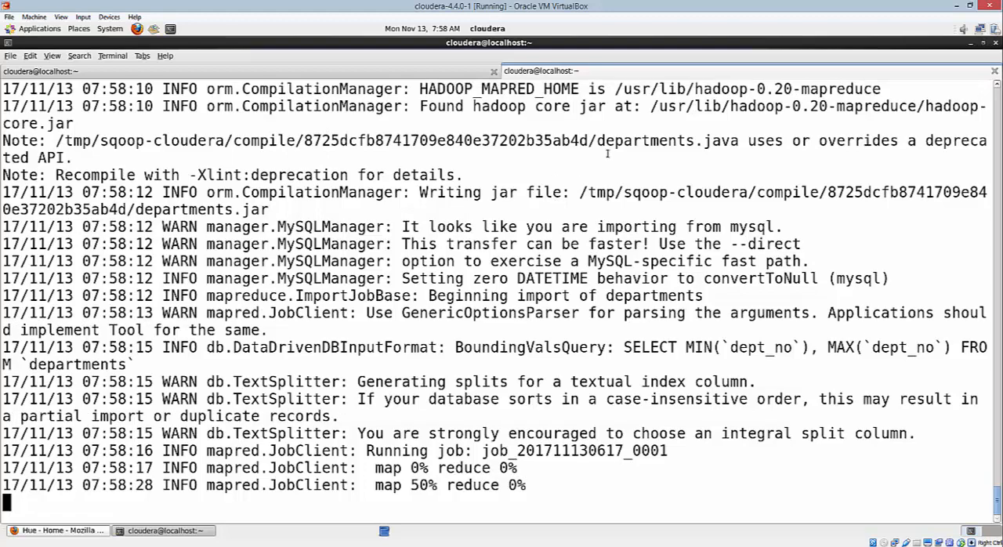
mouse_move(606, 149)
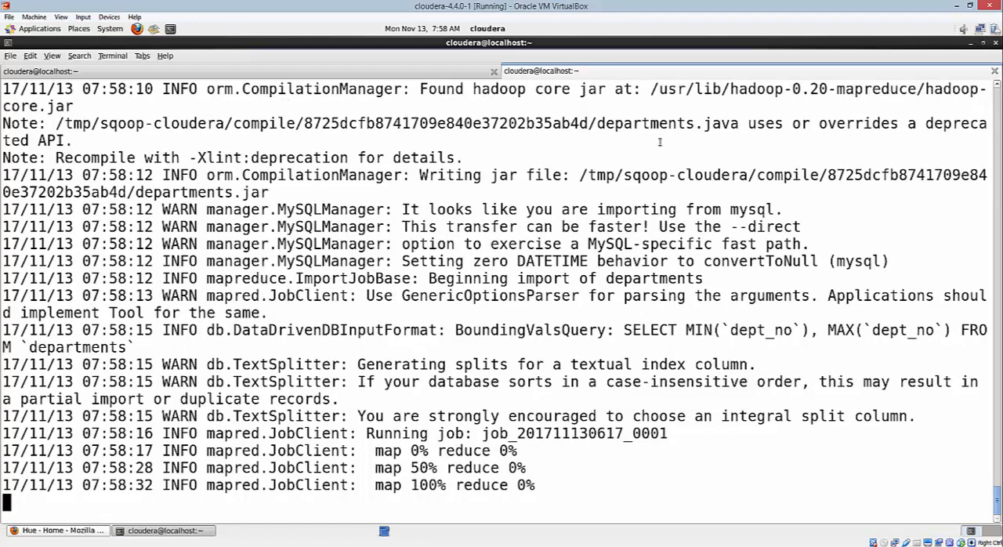
scroll("down", 3)
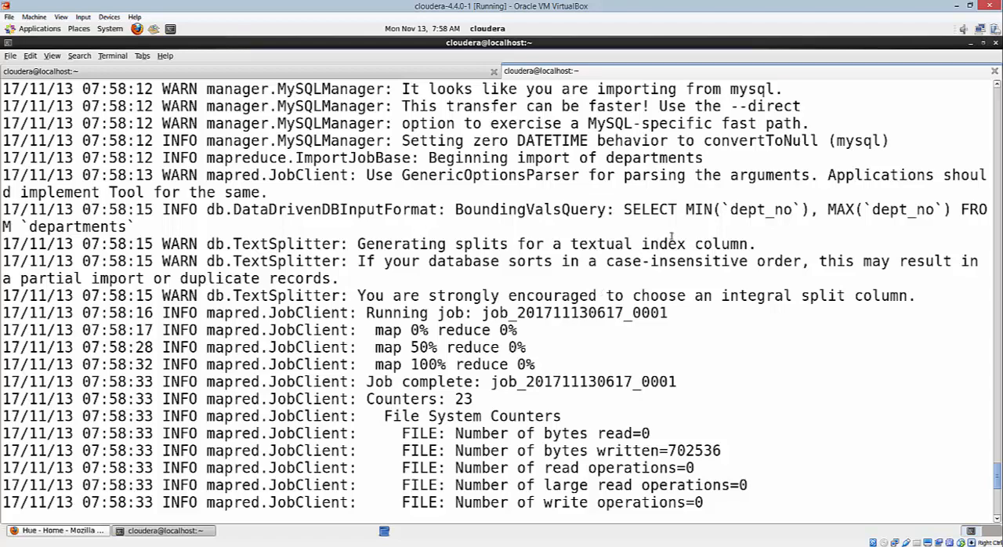
mouse_move(662, 239)
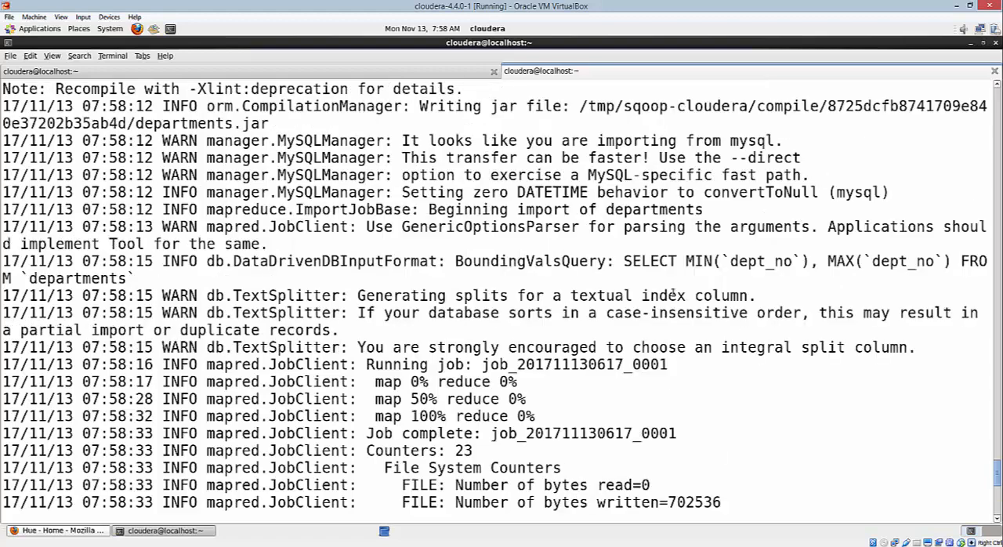
scroll("down", 3)
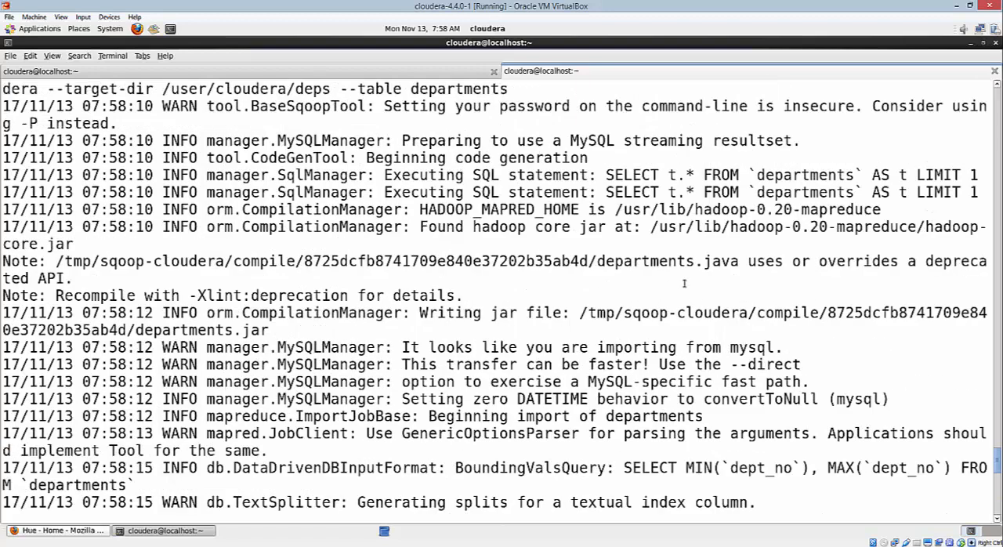
double_click(666, 261)
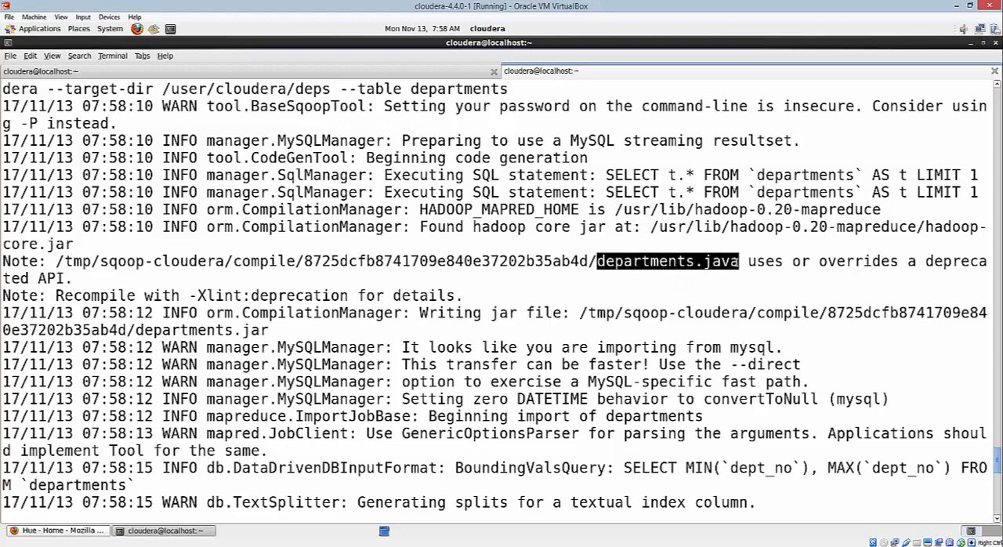
scroll("down", 3)
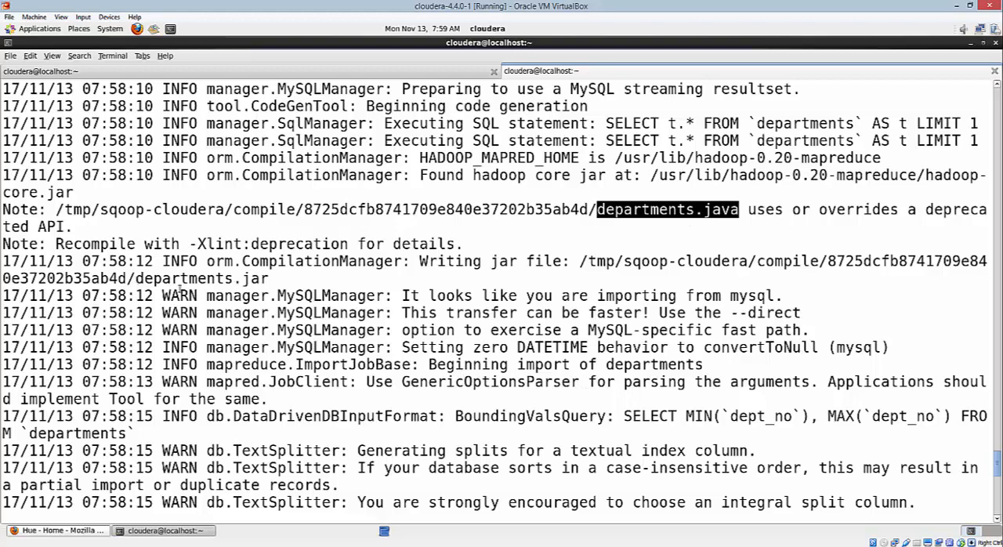
double_click(201, 278)
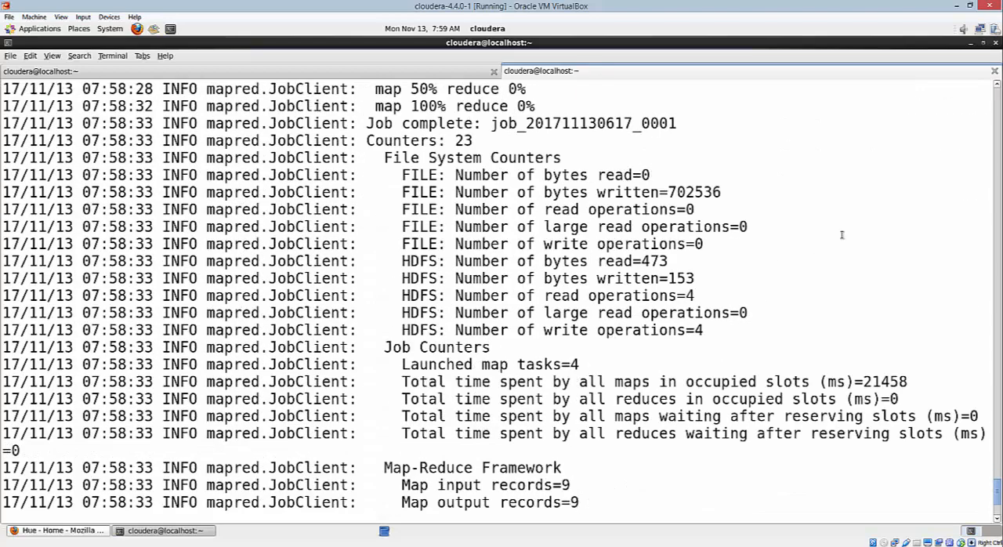
scroll("down", 3)
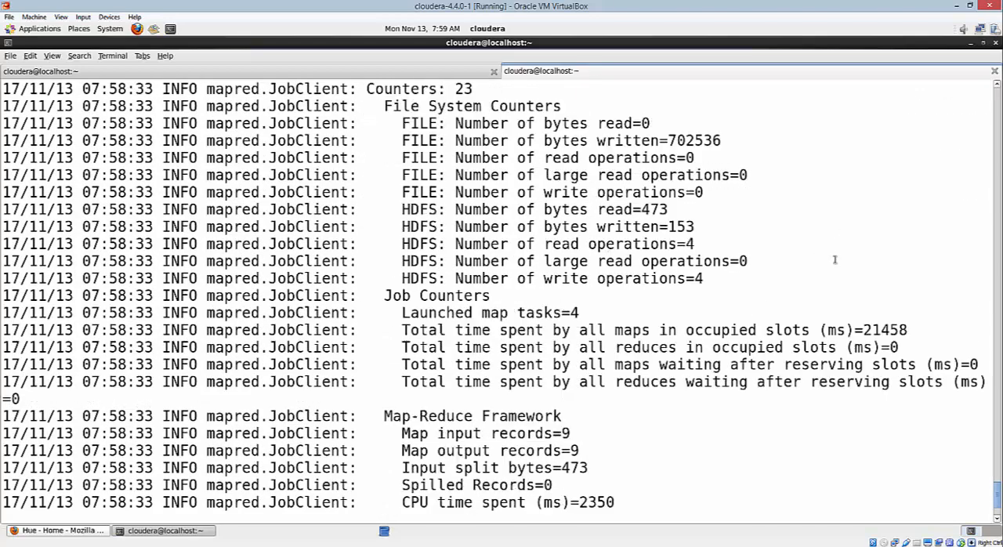
scroll("down", 3)
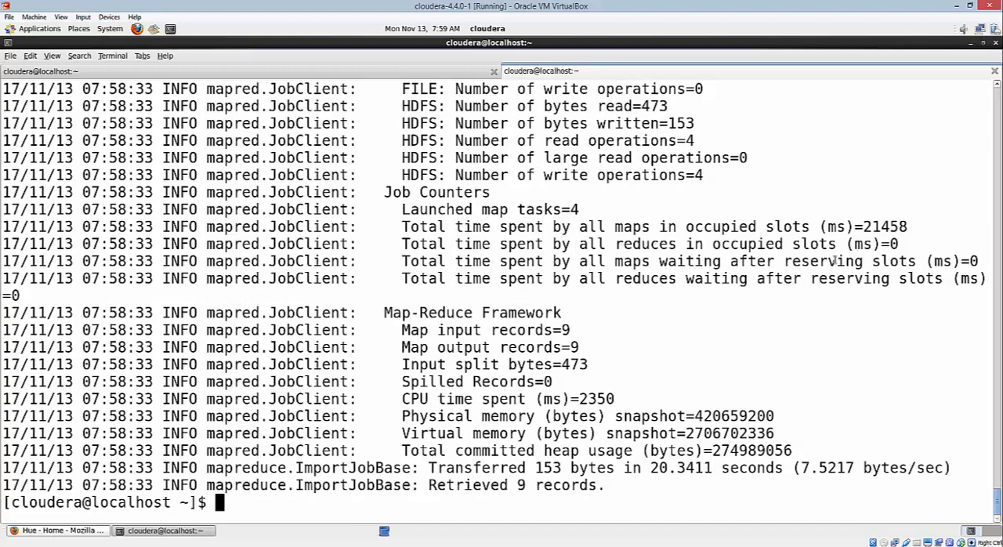
double_click(466, 347)
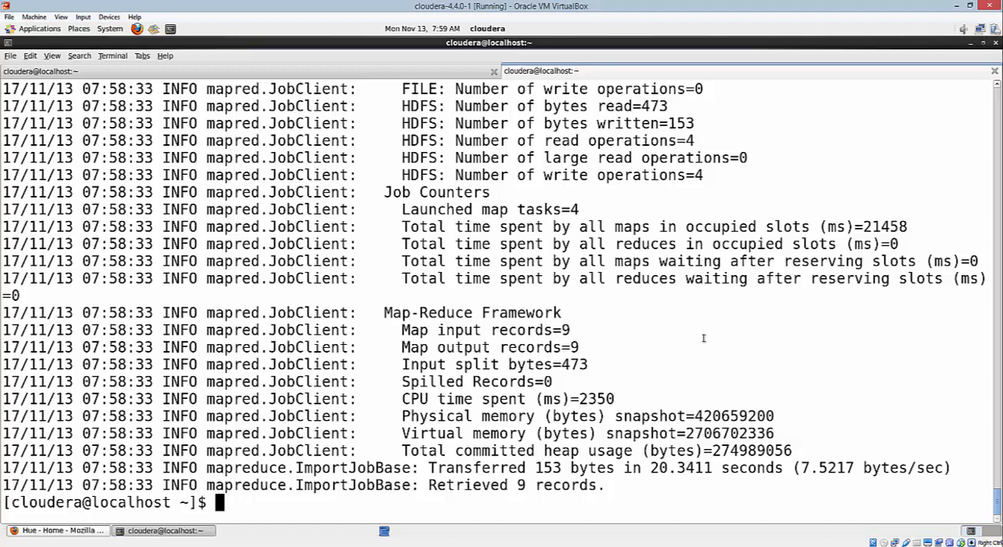
Step: Discard the recalled import command and print the /user/cloudera/deps/* files with hdfs dfs -cat
type("sqoop import --connect jdbc:mysql://localhost/employees --username root --password cloudera --target-dir /user/cloudera/deps --table departments")
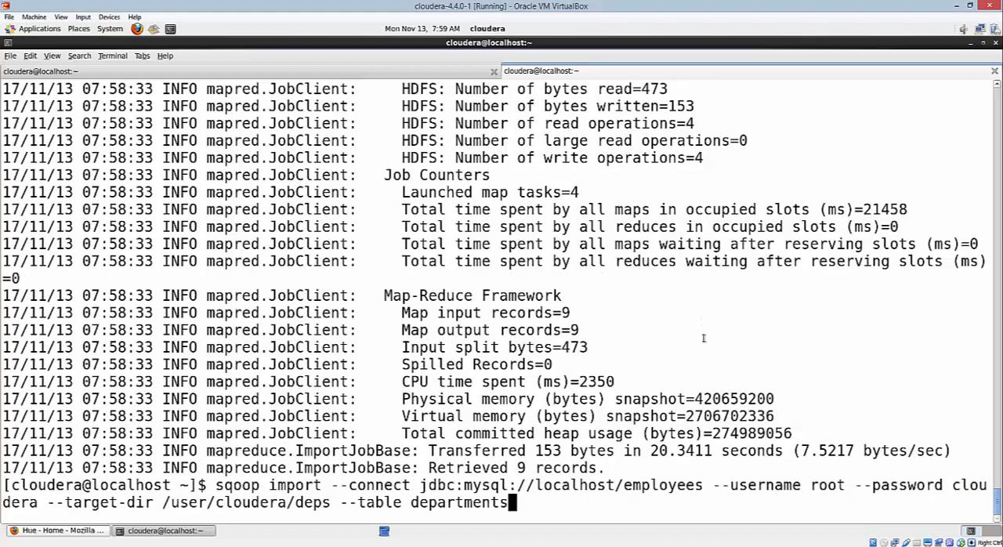
key("ctrl+c")
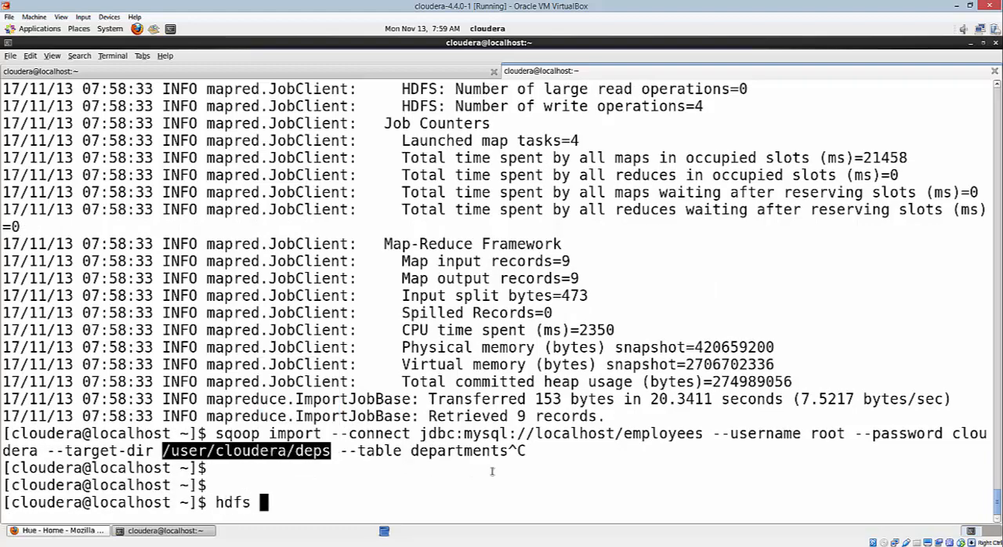
type("dfs -cat")
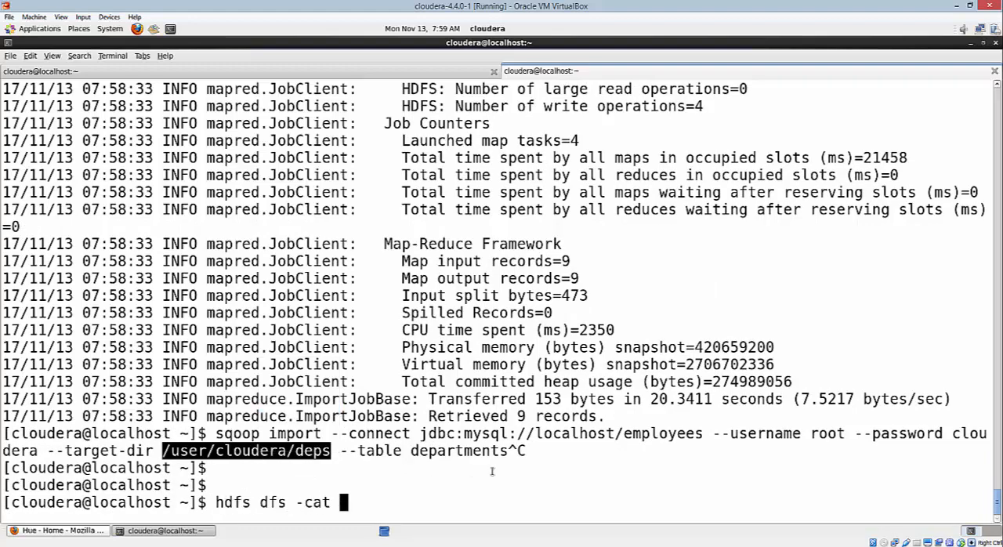
type("/user/cloudera/deps/*")
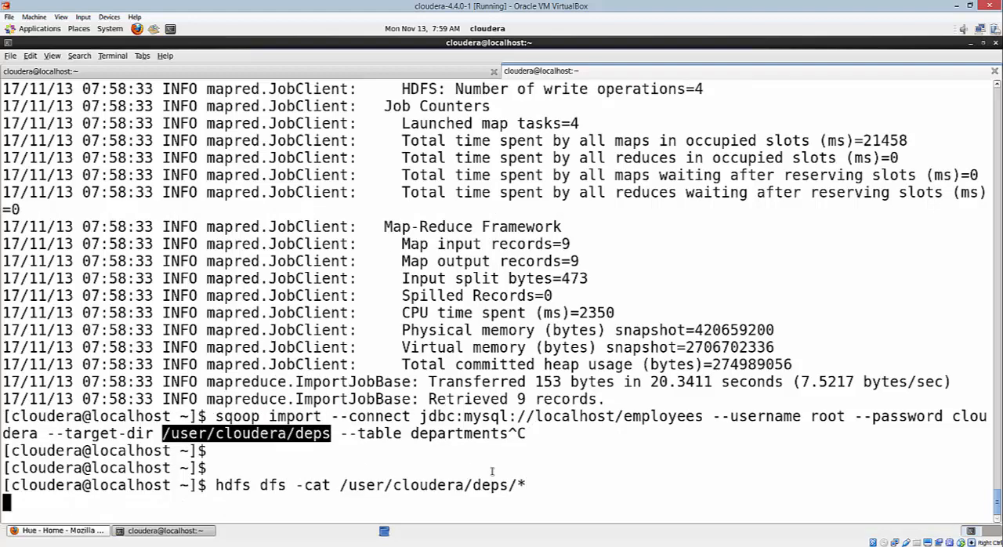
key("Return")
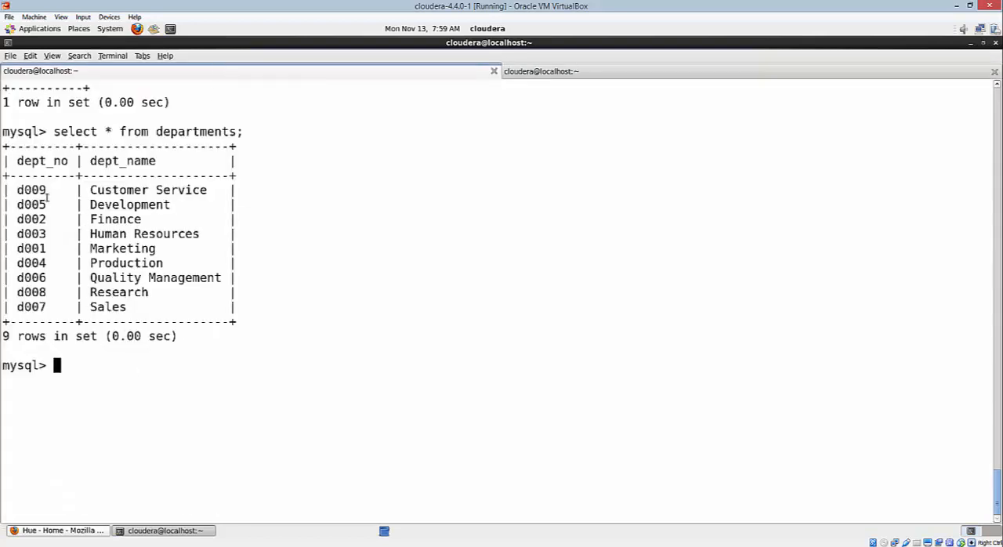
mouse_move(401, 325)
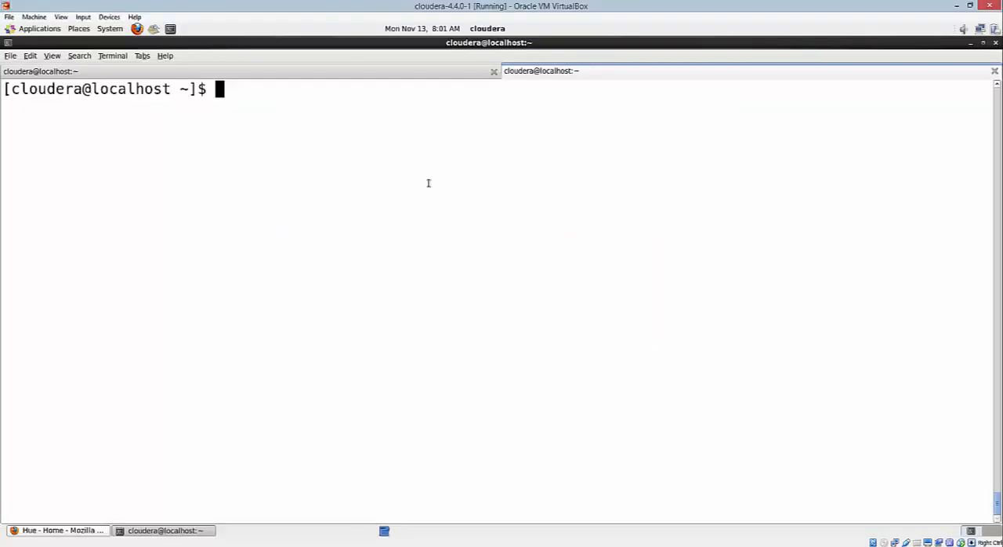
Step: Show import.txt with cat, highlight the import keyword and options, then begin a new sqoop command
type("cat i")
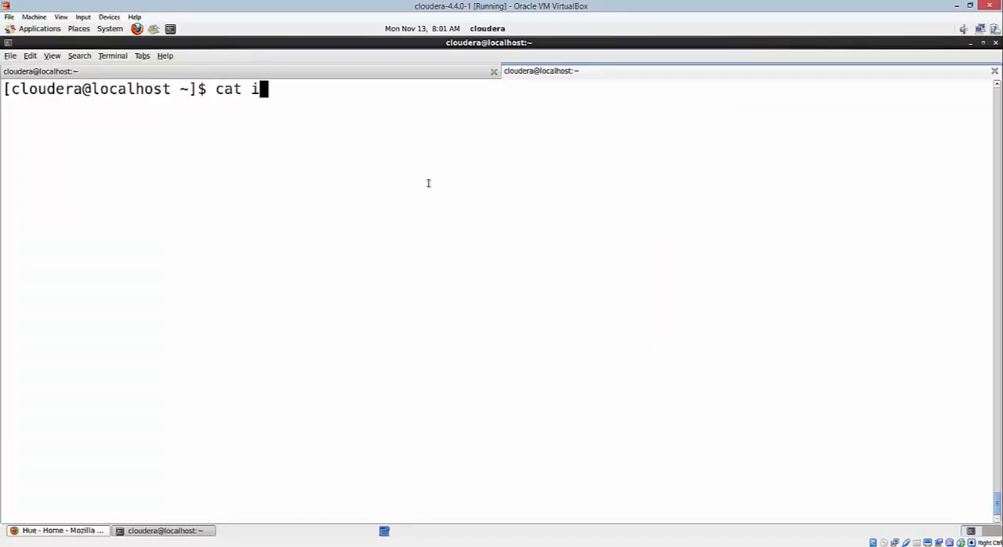
type("mport.txt")
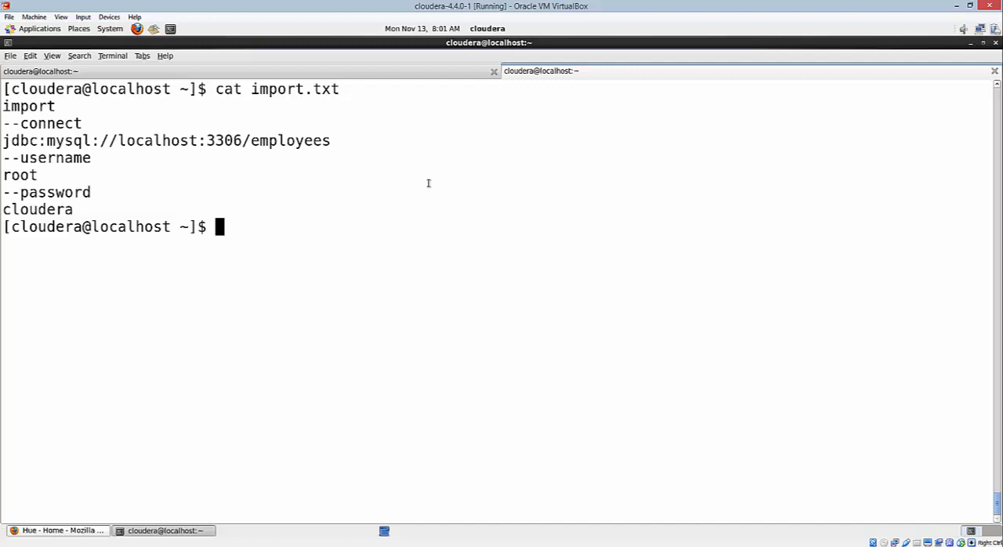
mouse_move(283, 102)
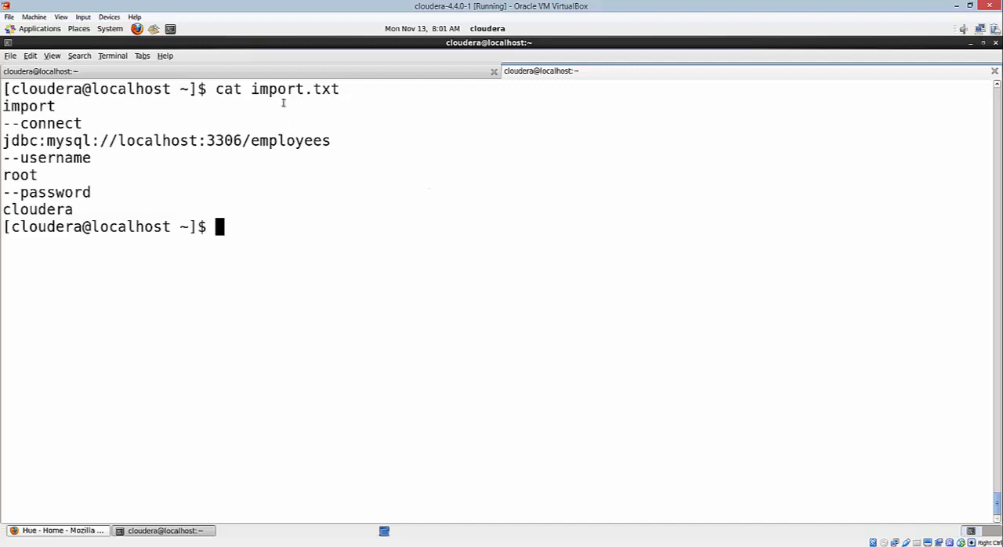
double_click(294, 89)
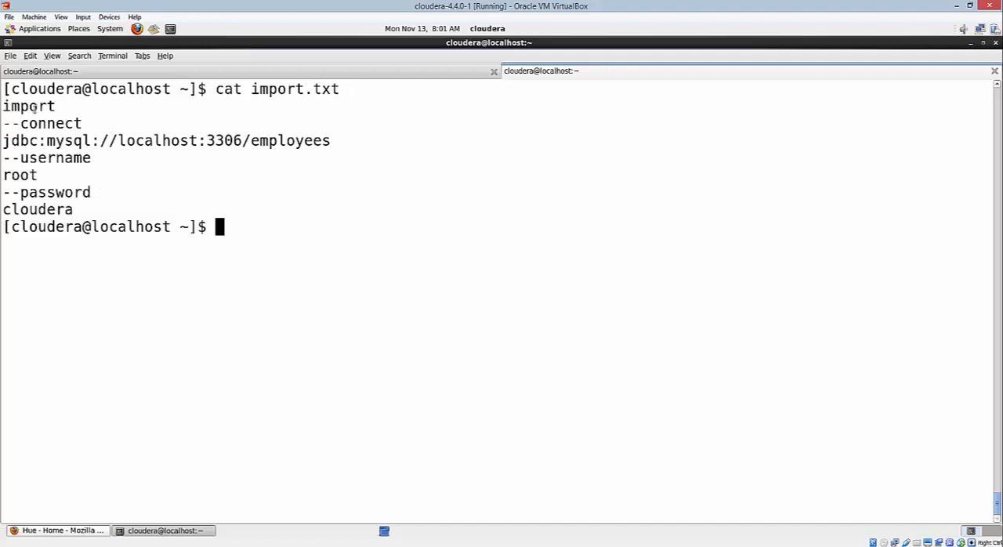
double_click(29, 106)
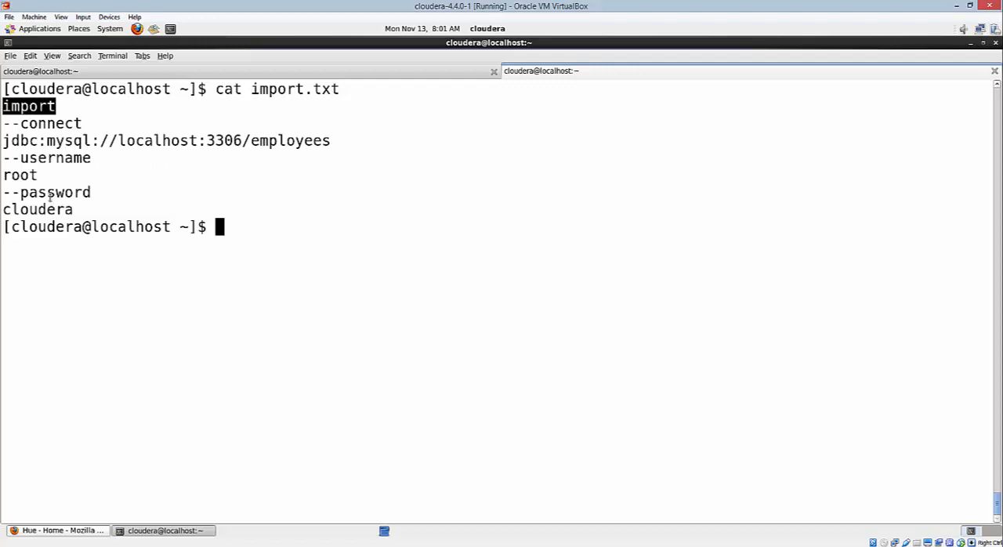
mouse_move(279, 314)
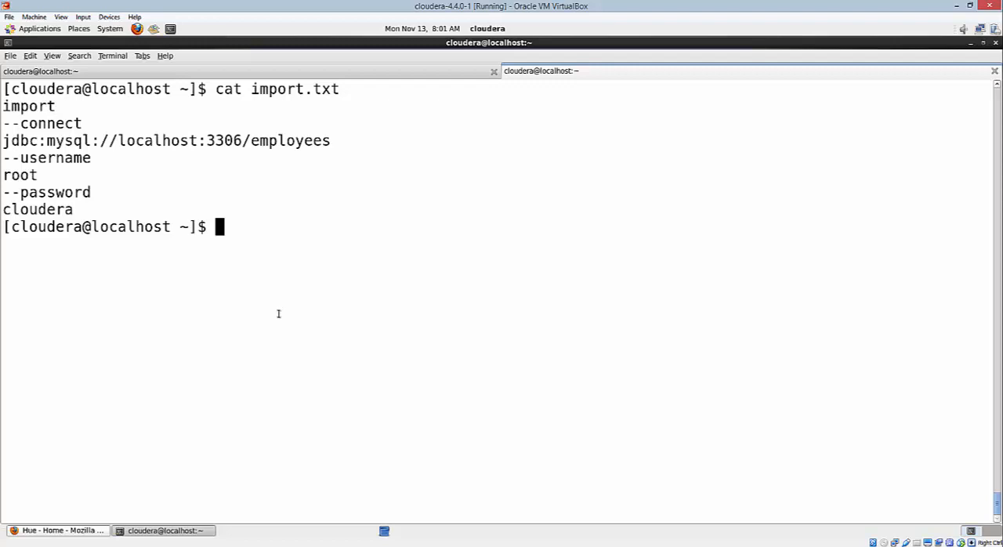
type("sqoop")
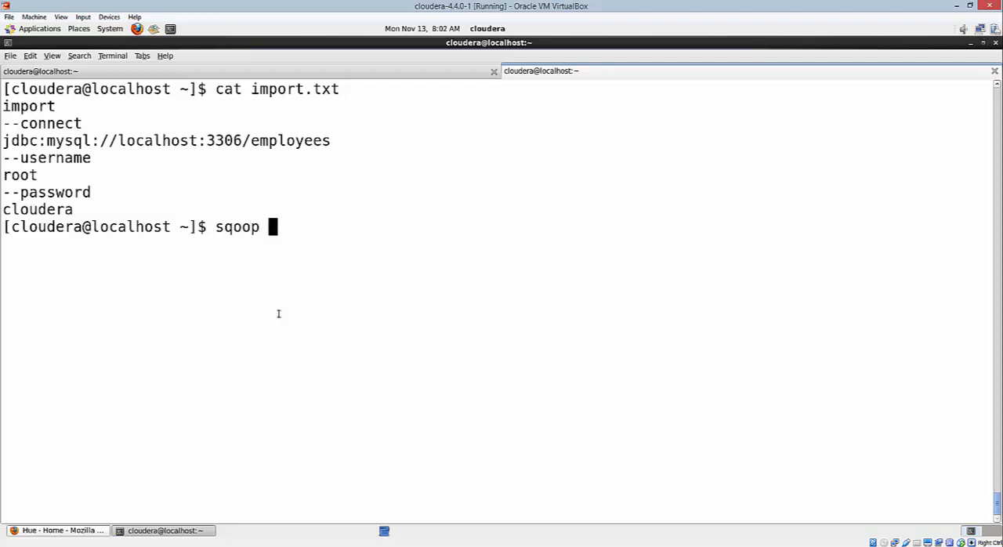
Step: Compose sqoop --options-file /home/cloudera/import.txt --table departments
type("--options-fi")
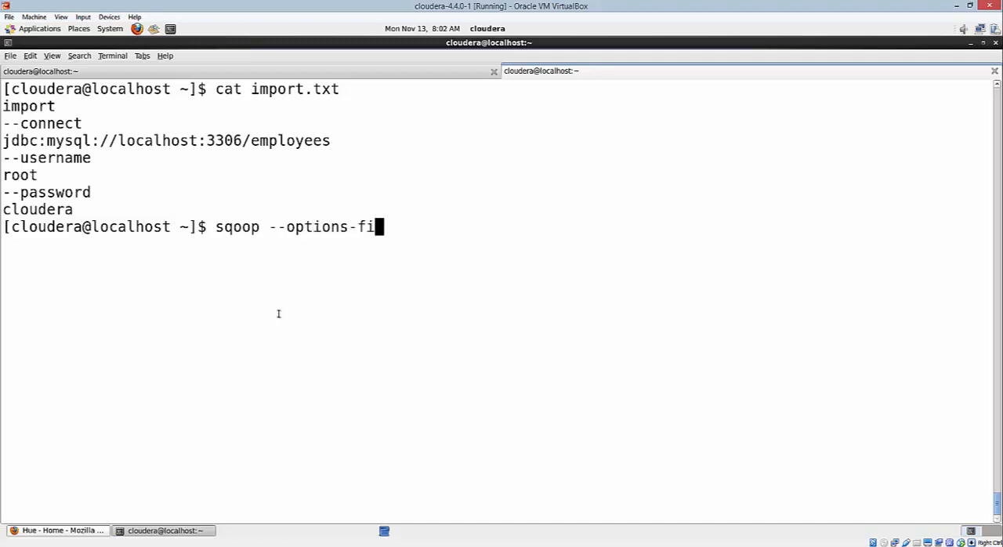
type("le /")
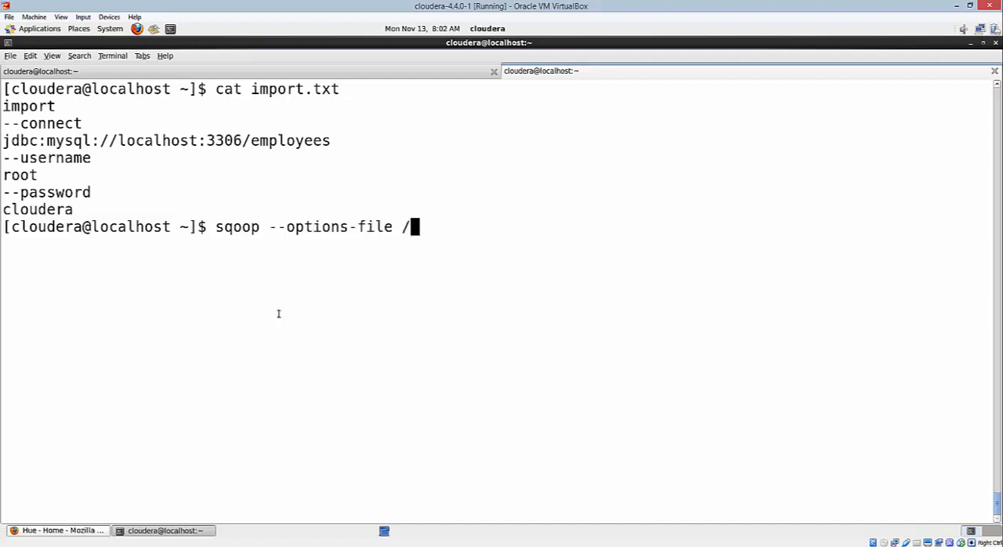
type("home/cloudera/")
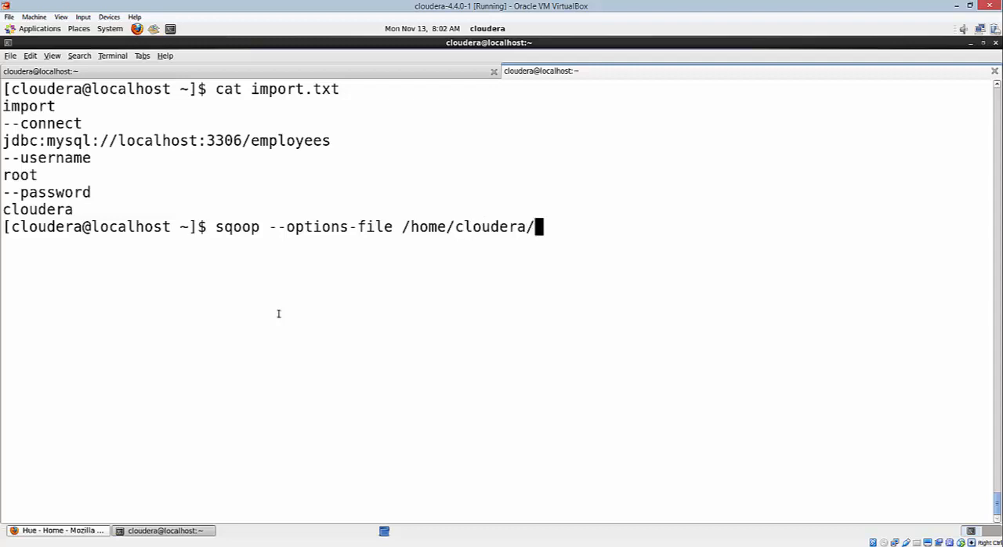
type("import.txt")
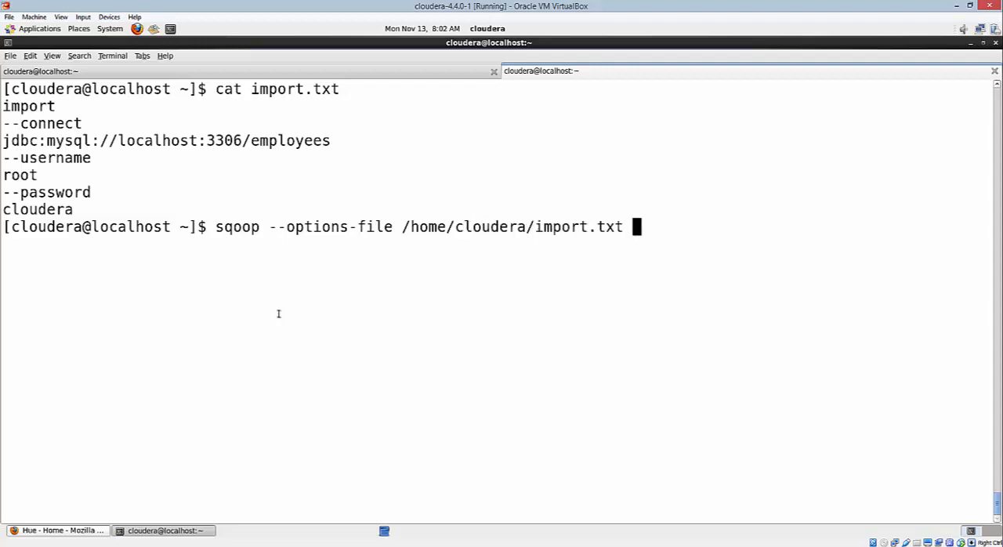
type("--tabl")
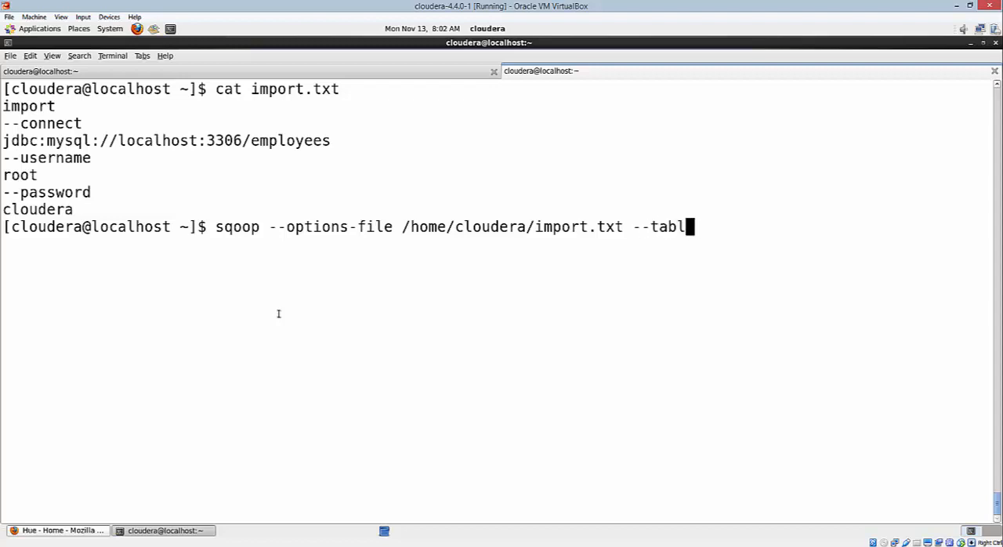
type("e")
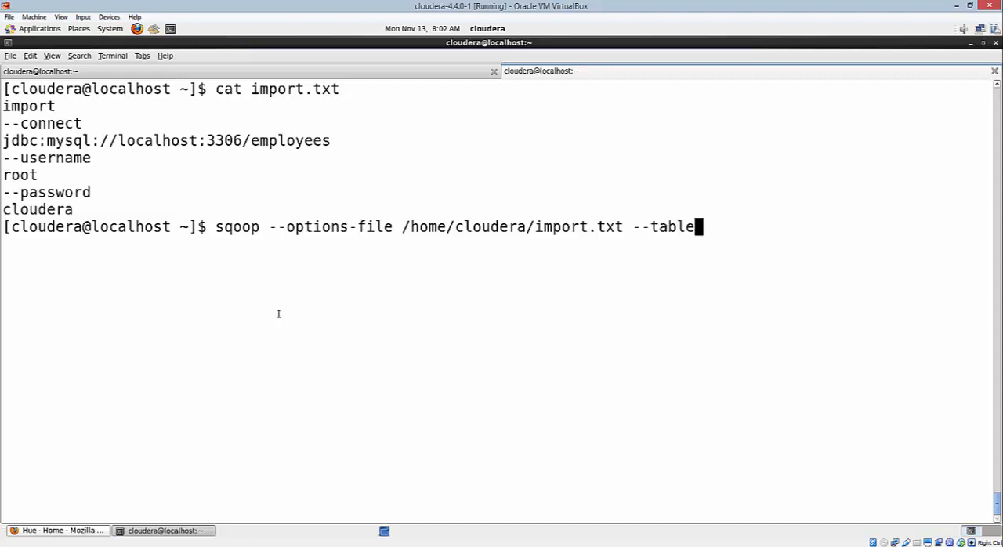
type("departme")
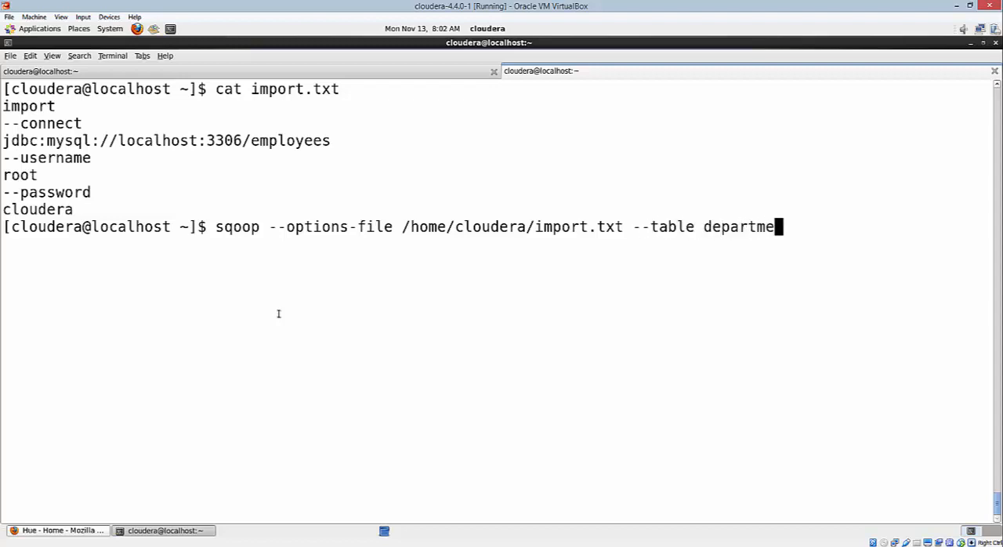
type("nts")
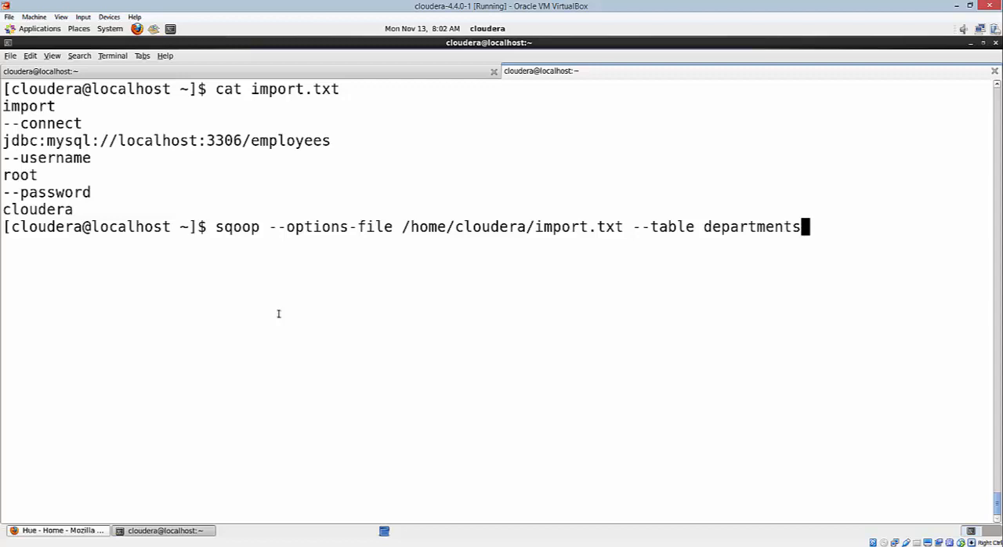
Step: Add --targt-dir /user/cloudera/depts2 -m 2 and run it, getting Sqoop's usage help instead of an import
type("--targt")
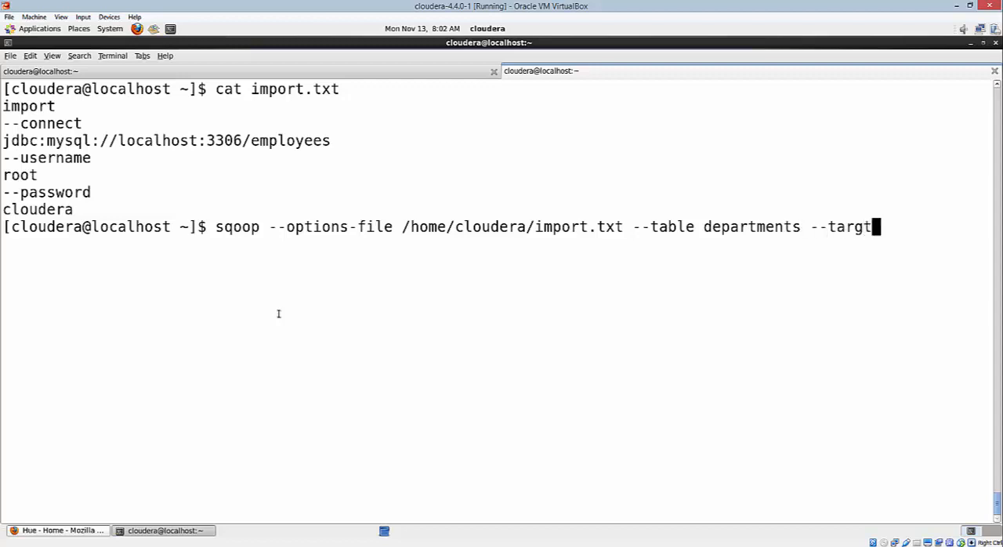
type("-dir")
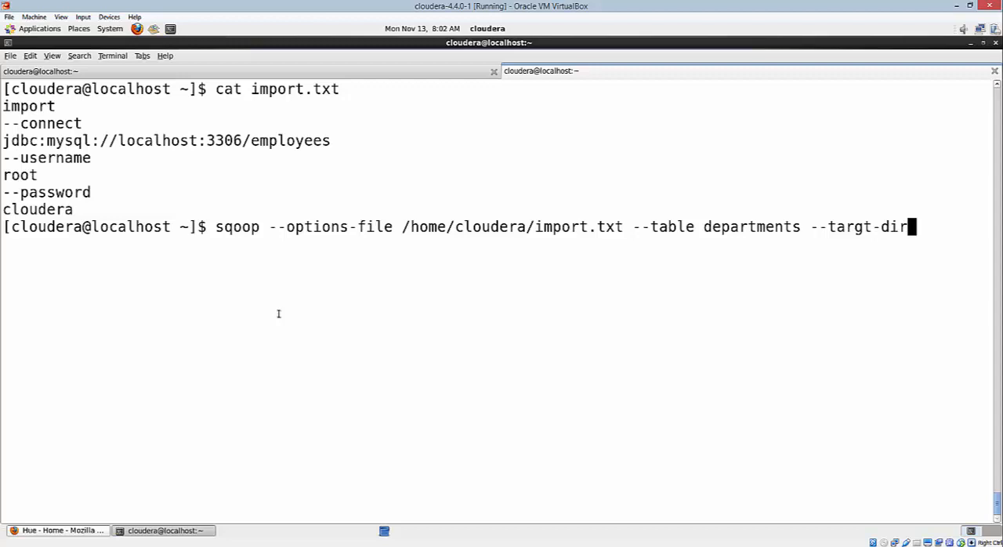
type("/user/cloudera")
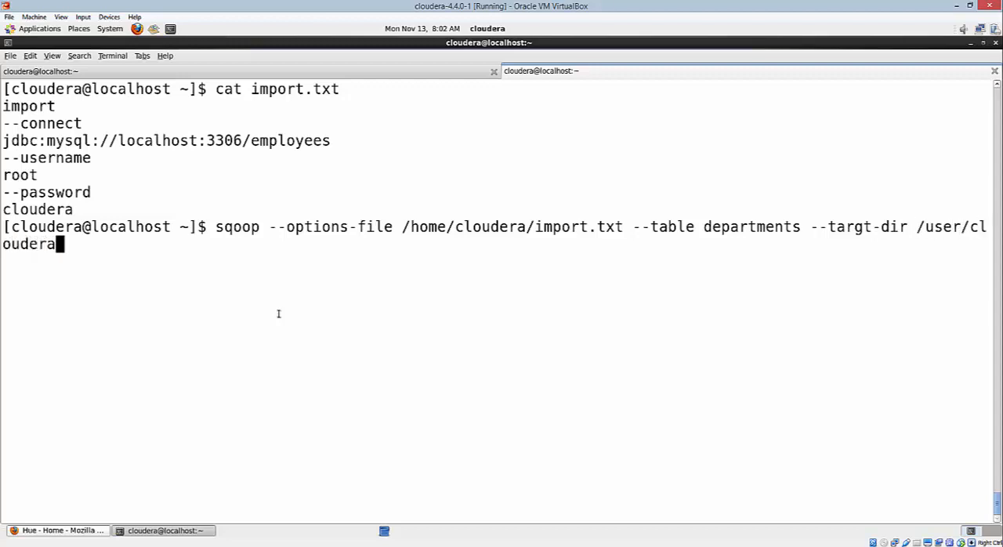
type("/depts")
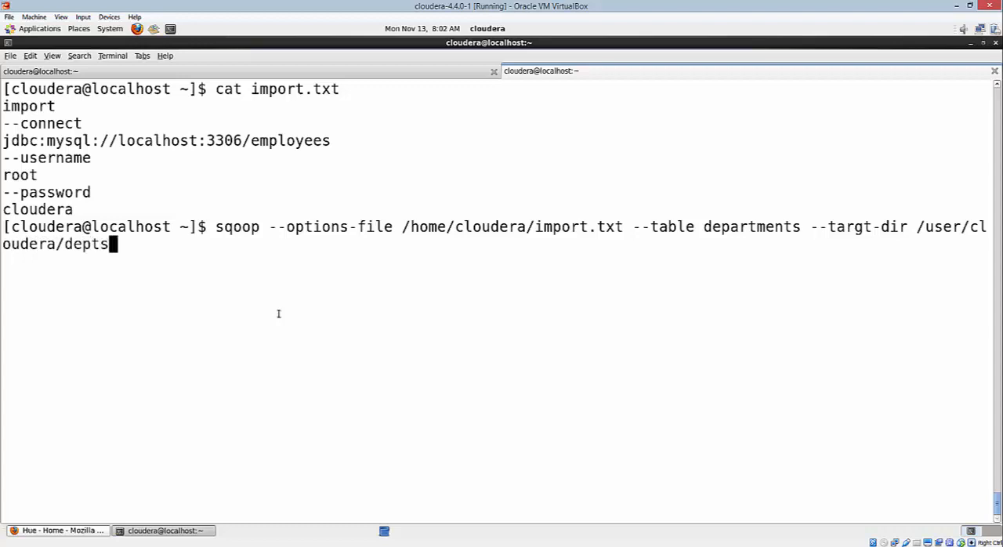
type("2")
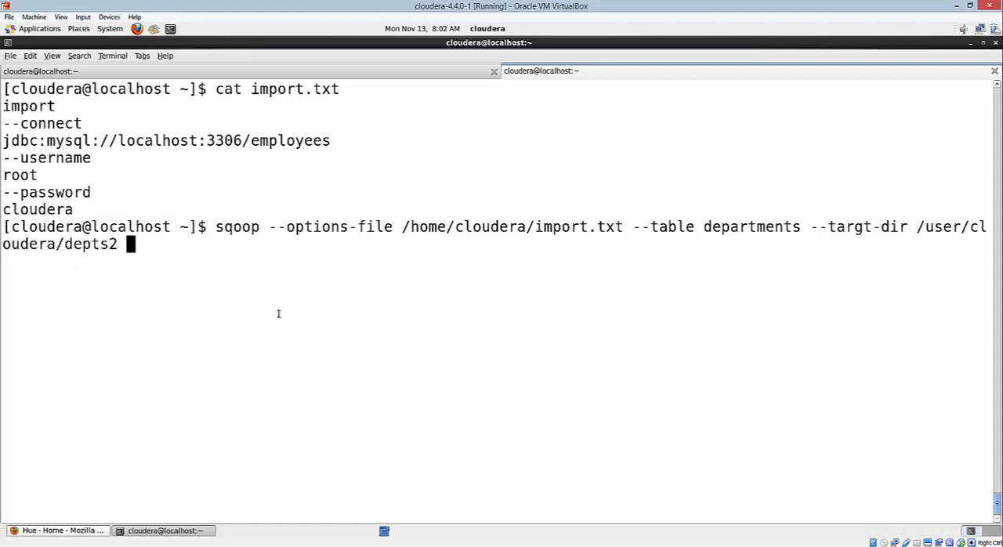
type("-m")
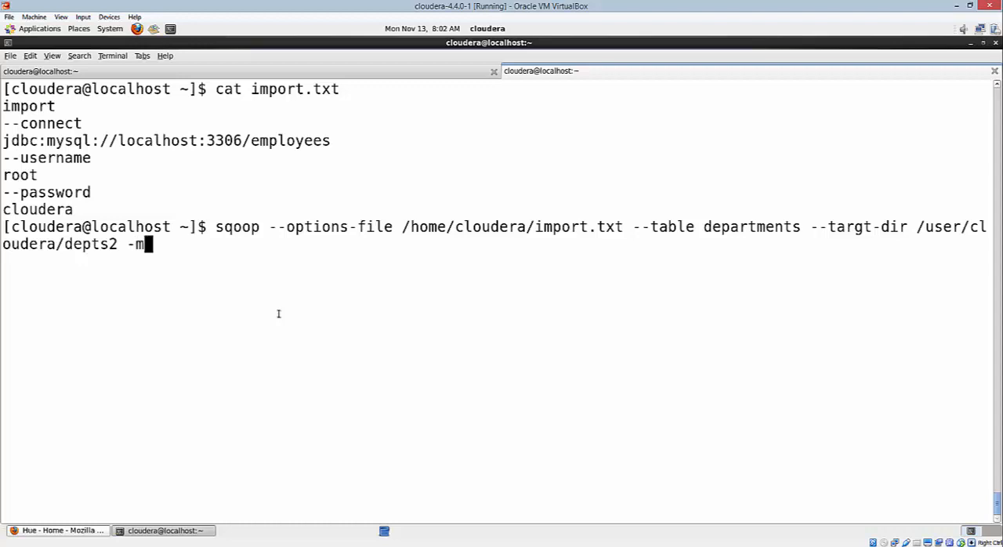
type("2")
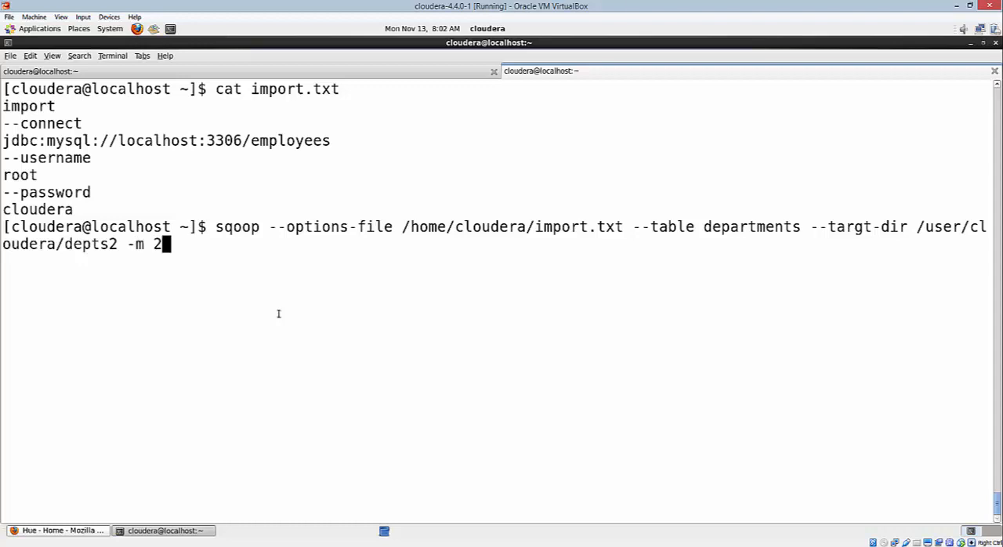
key("Return")
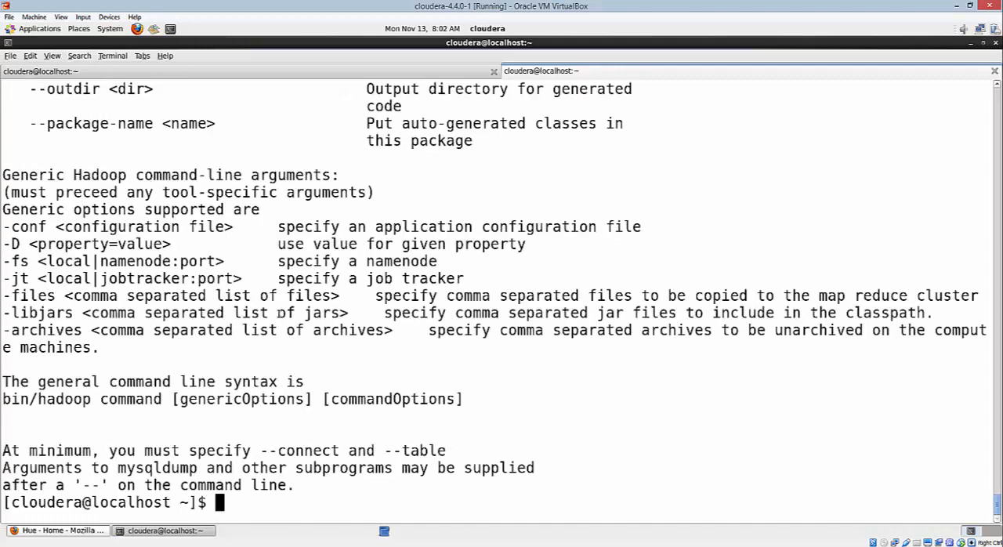
Step: Recall and correct the options-file import into /user/cloudera/depts2 with 2 mappers, importing 9 records
type("sqoop --options-file /home/cloudera/import.txt --table departments --targt-dir /user/cloudera/depts2 -m 2")
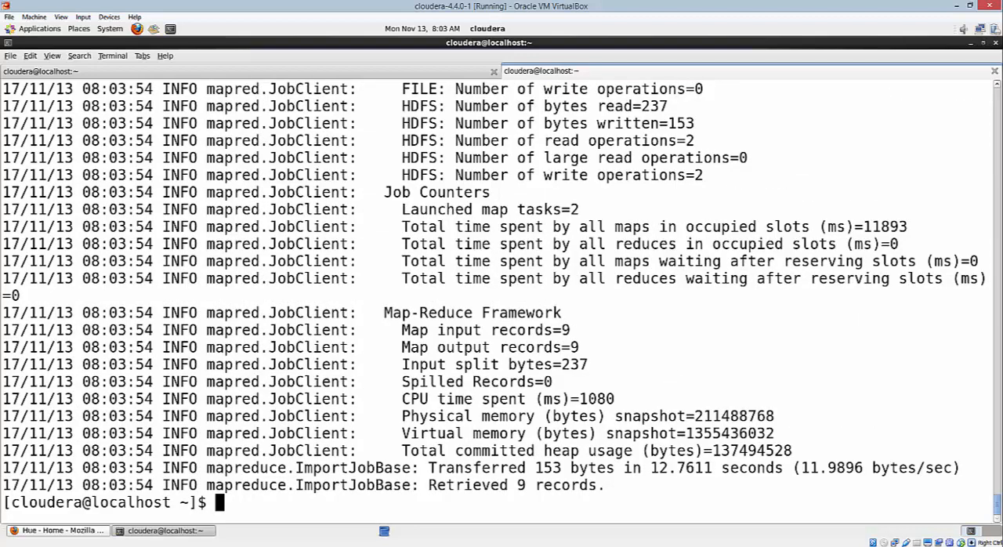
mouse_move(641, 333)
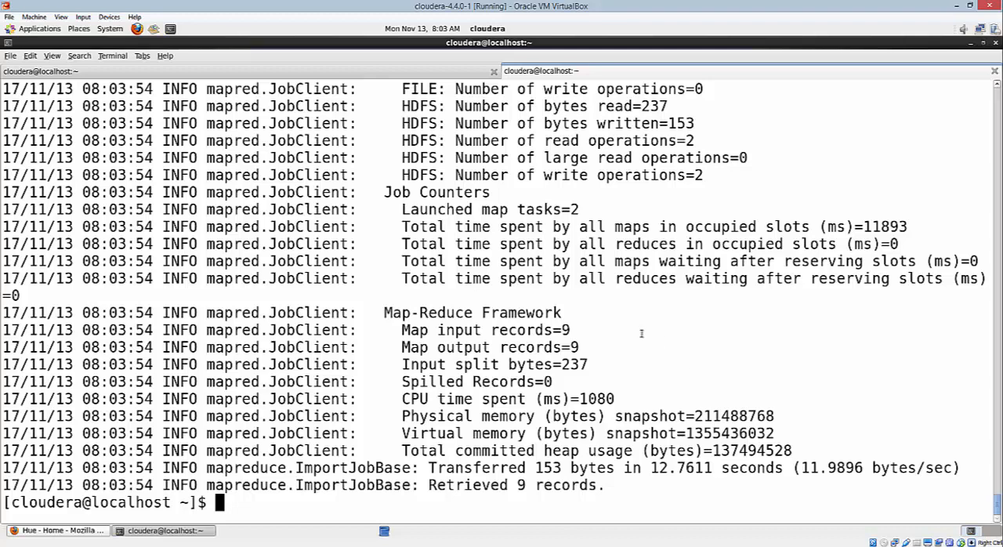
double_click(490, 209)
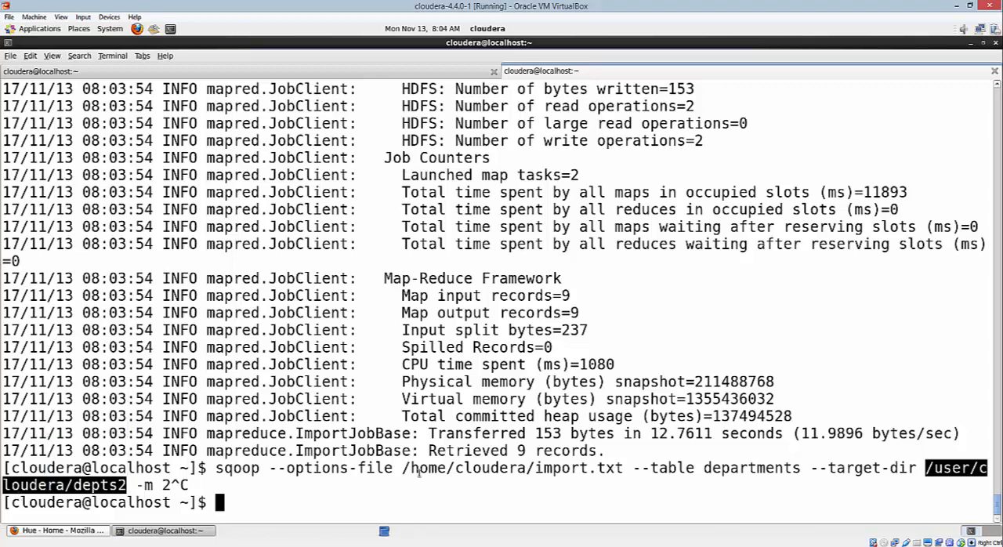
Step: Print /user/cloudera/depts2/* with hdfs dfs -cat, listing departments d001 Marketing through d009
type("hdfs")
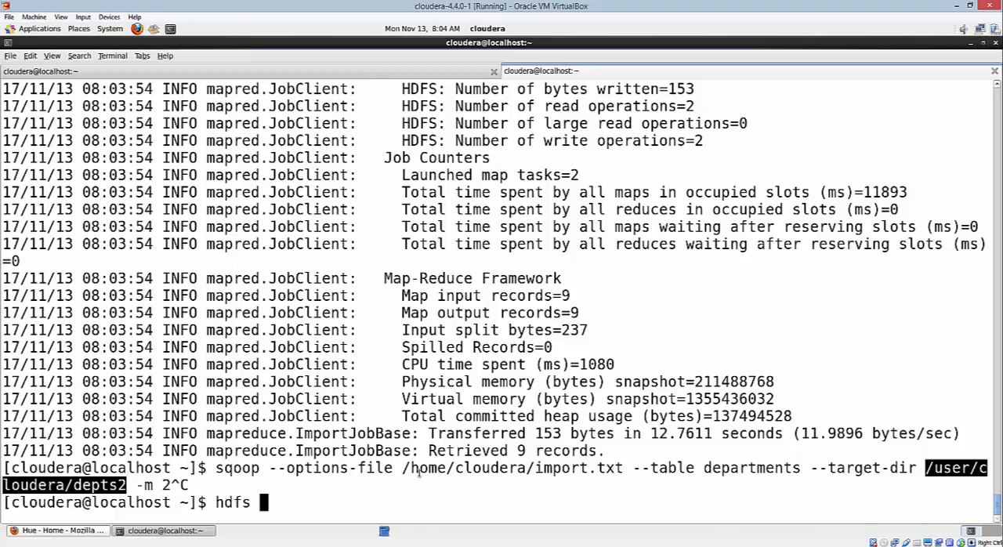
type("dfs -cat")
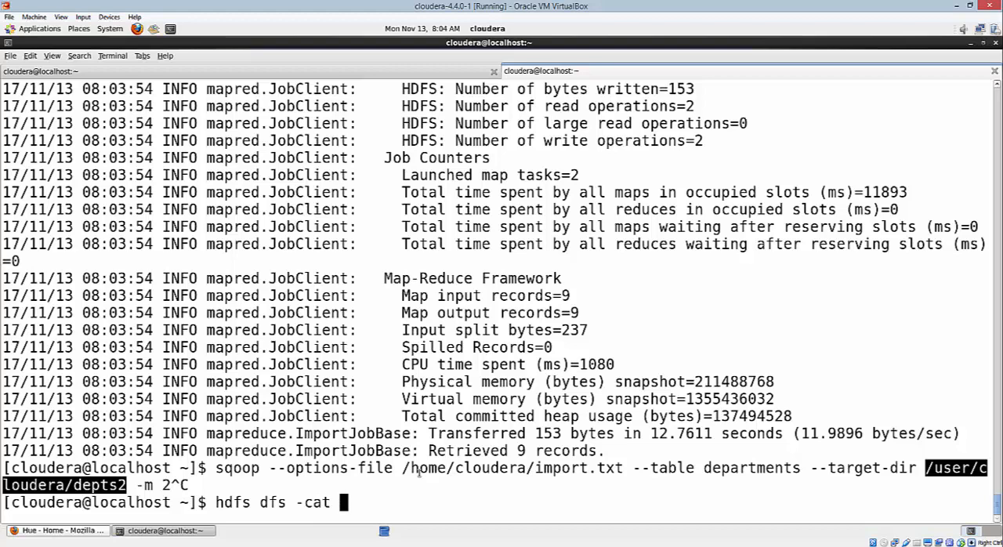
type("/user/cloudera/depts2/")
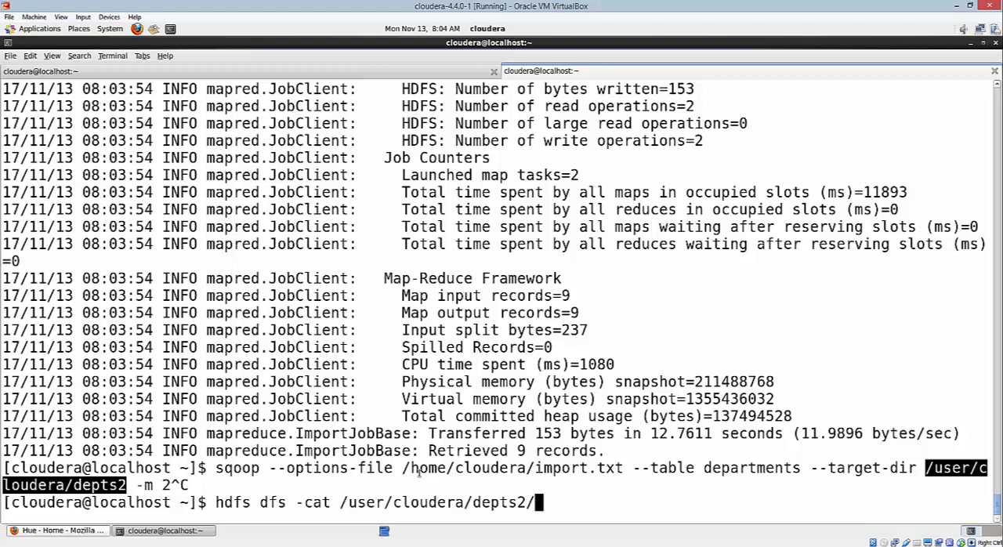
type("*")
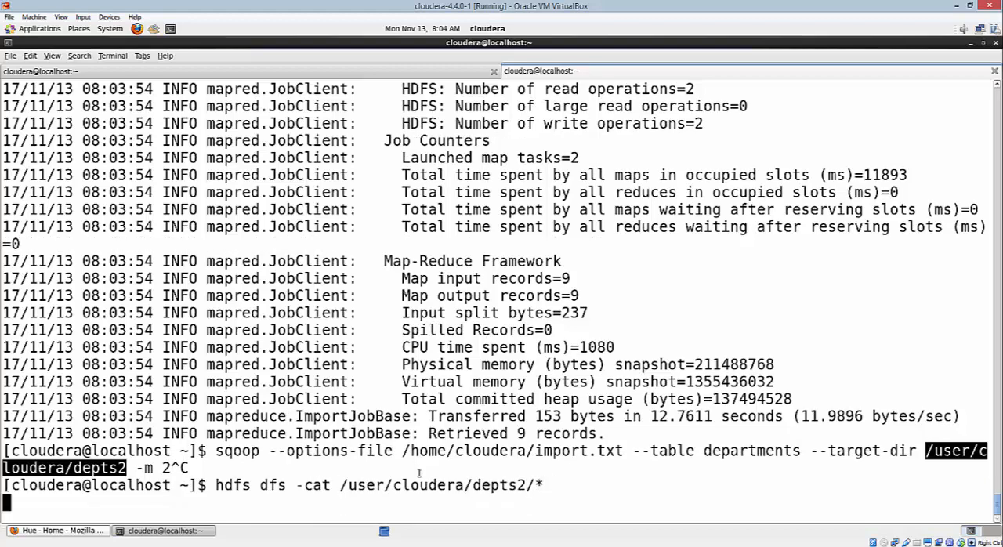
key("Return")
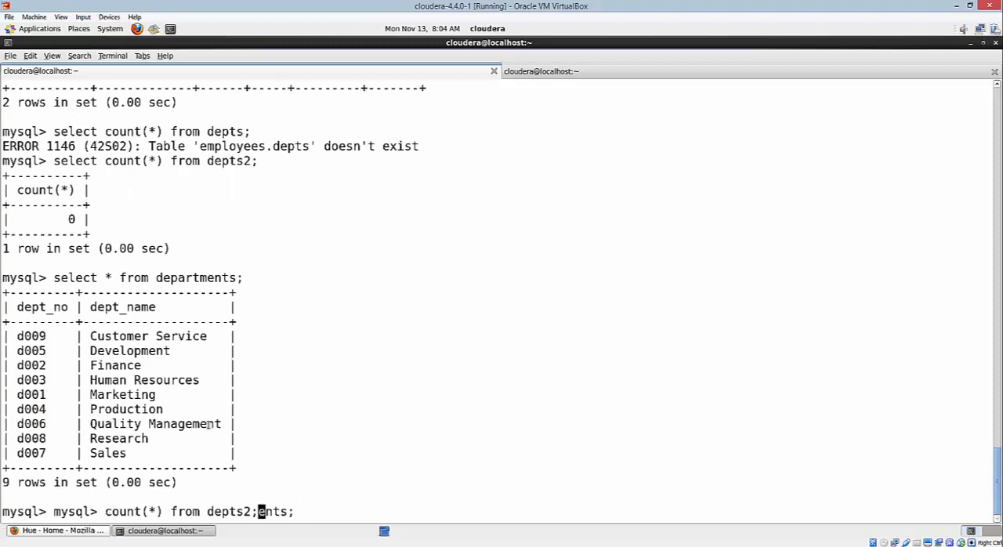
key("Return")
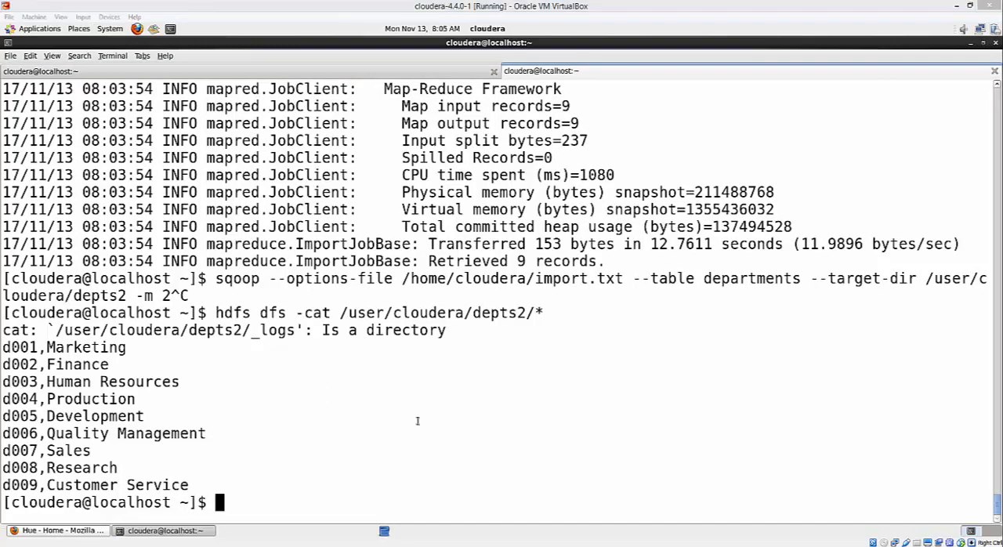
Step: Run sqoop export to jdbc:mysql://localhost/employees as root, table depts2, export-dir /user/cloudera/depts2/, exporting 9 records
type("sqoop")
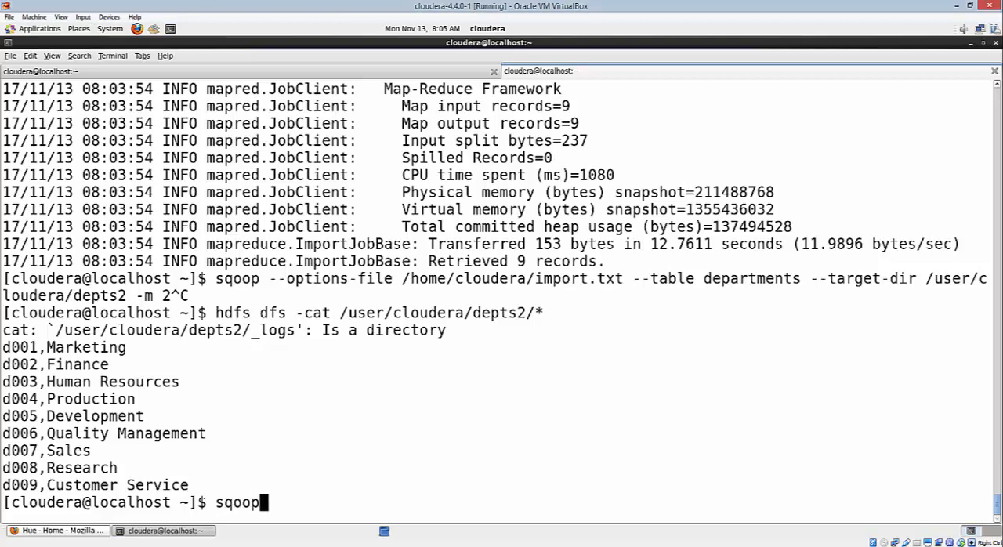
type("export")
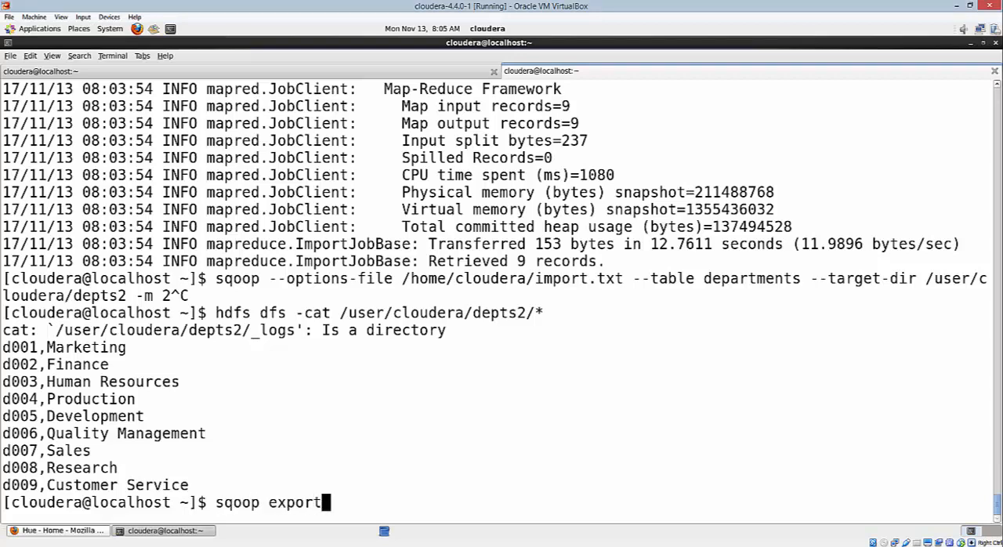
type("--connect jdbc")
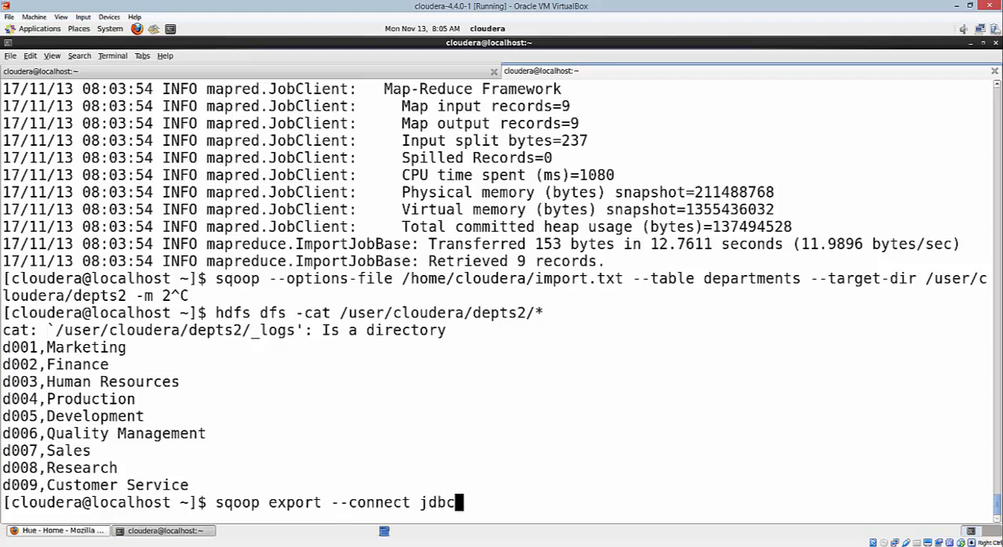
type(":/")
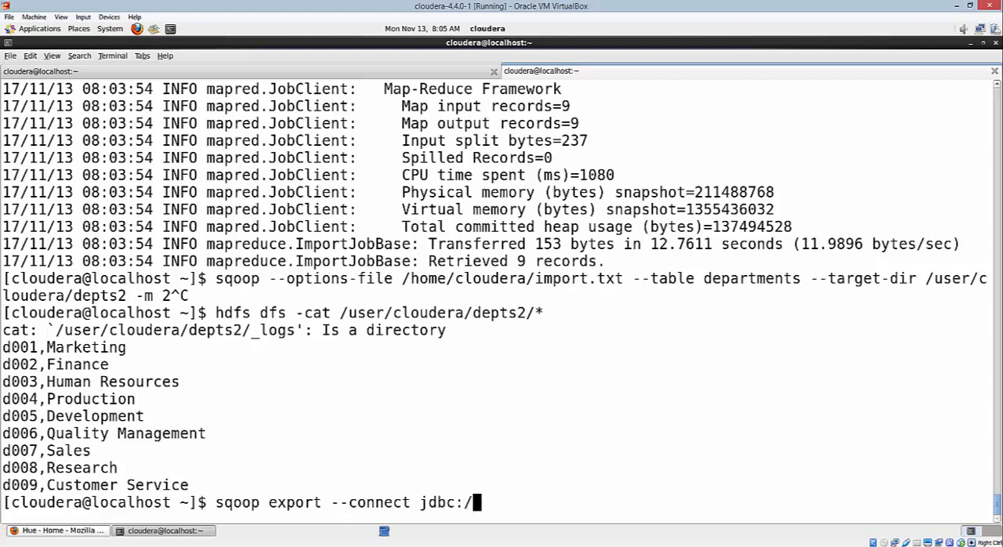
type("mysql")
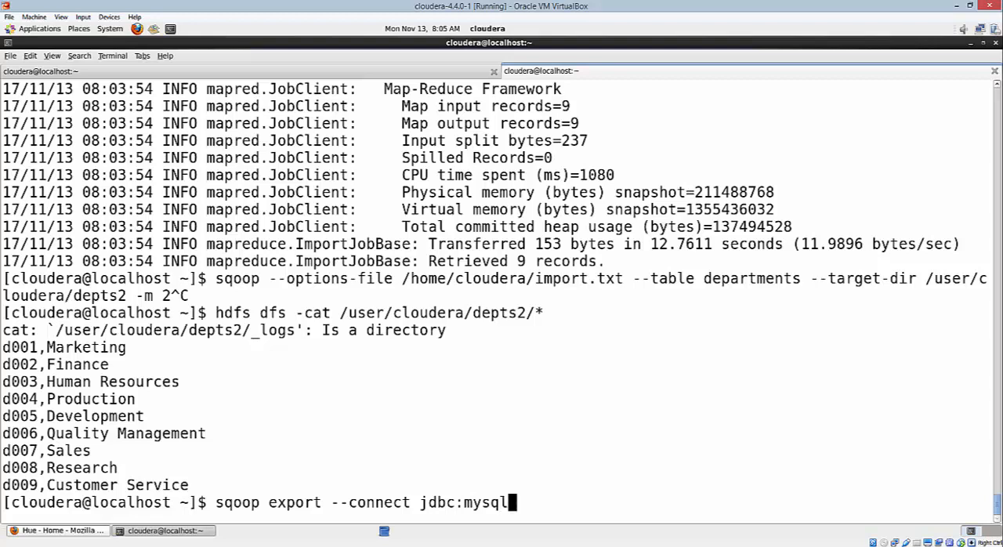
type("://localhost")
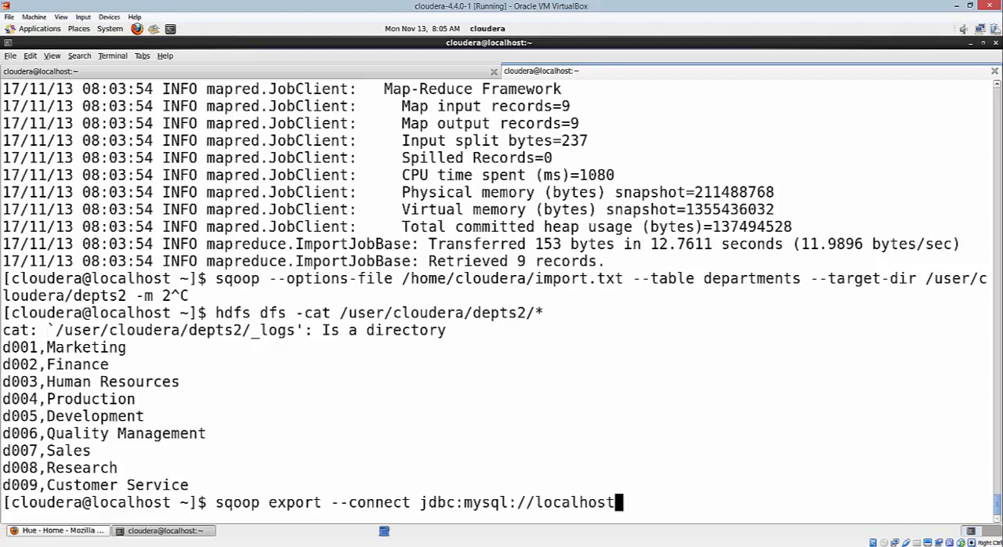
type("/employees")
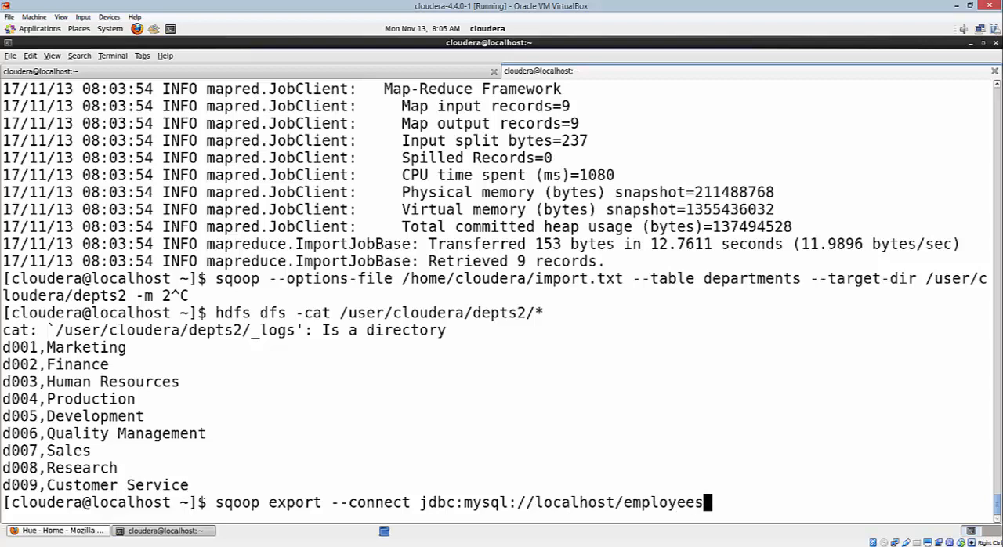
type("--username root")
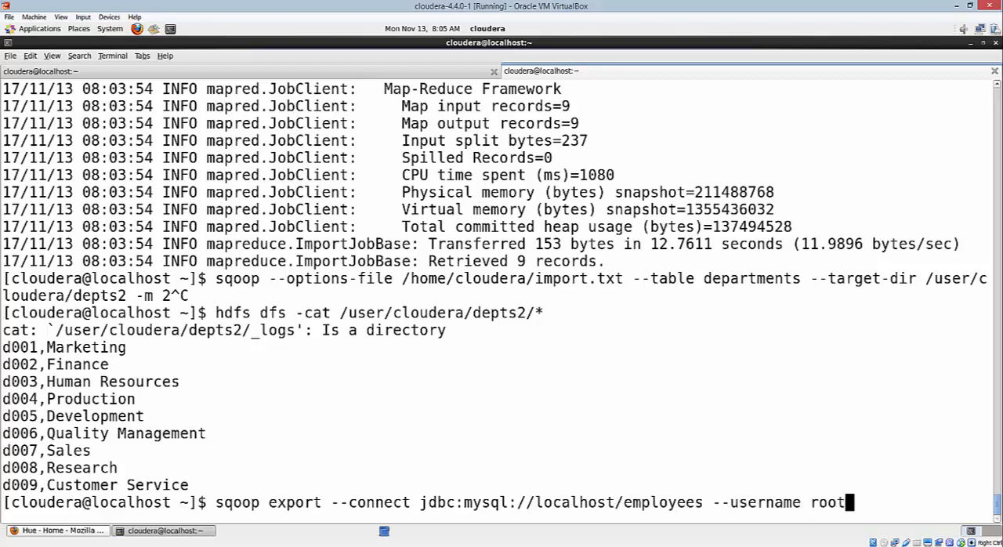
type("--password cloudera --tabl")
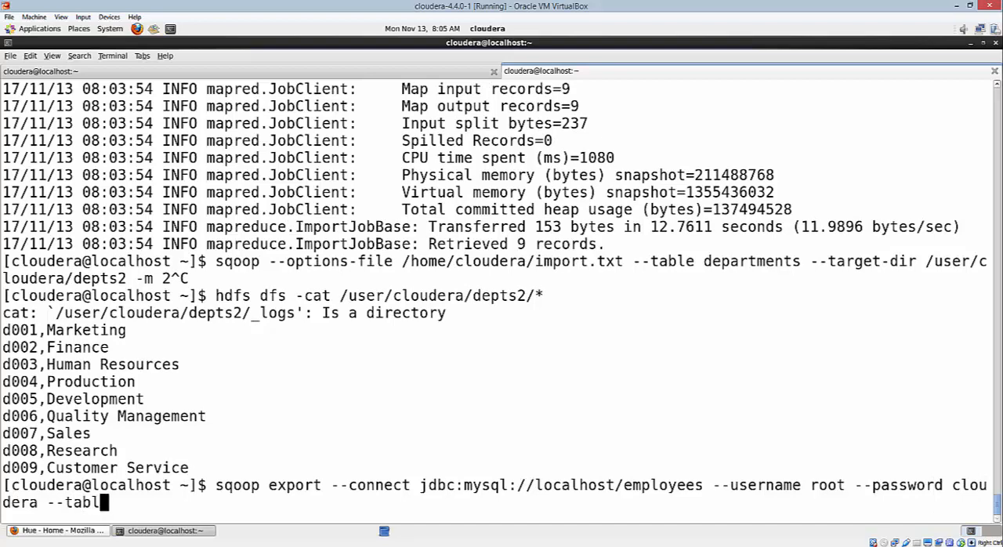
type("depts2")
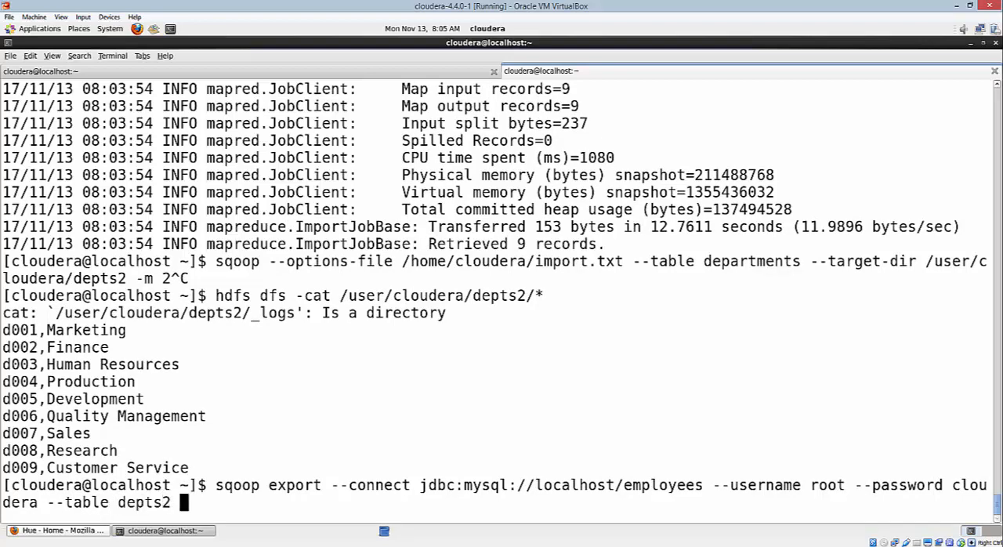
type("--export-di")
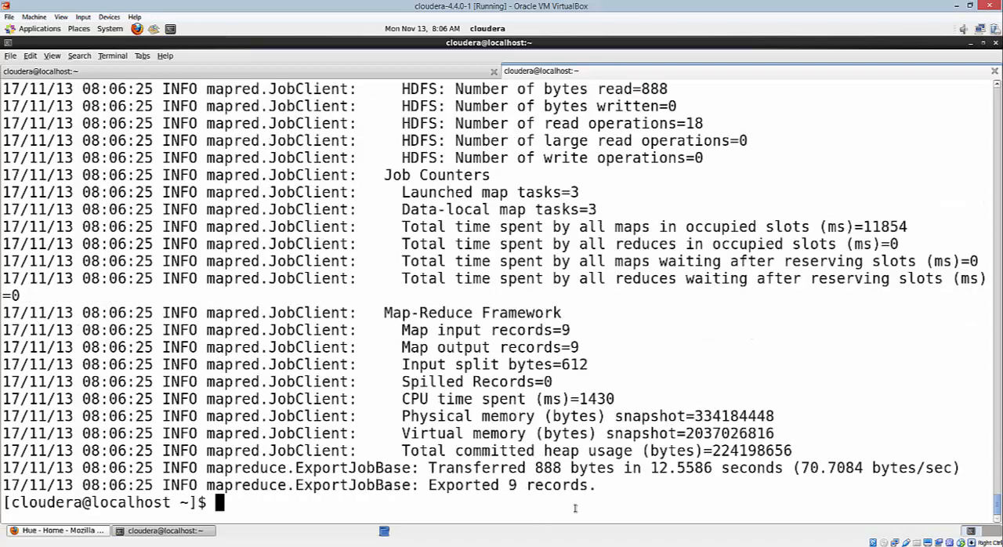
Step: Review the export log, highlighting the three map tasks and the generated depts2.jar file name
double_click(485, 485)
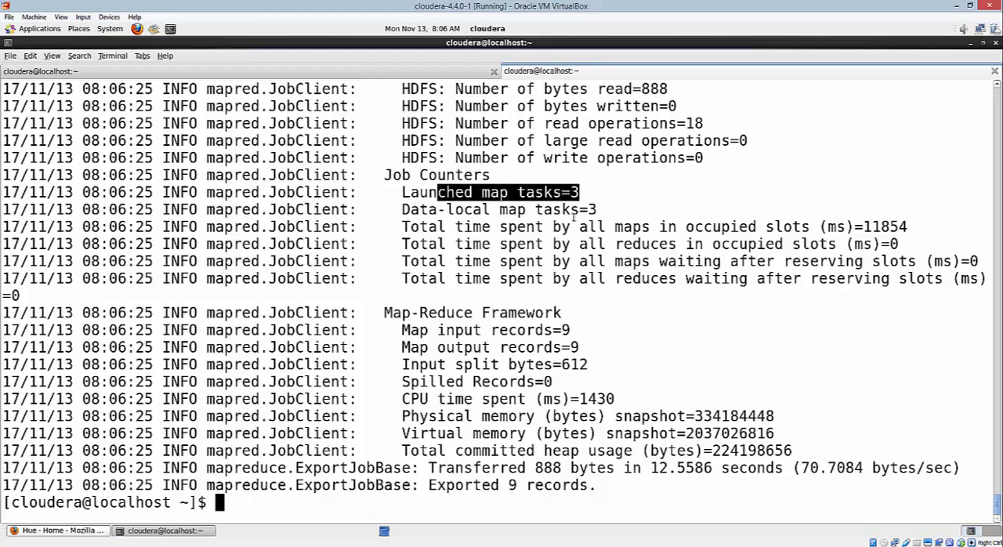
scroll("up", 3)
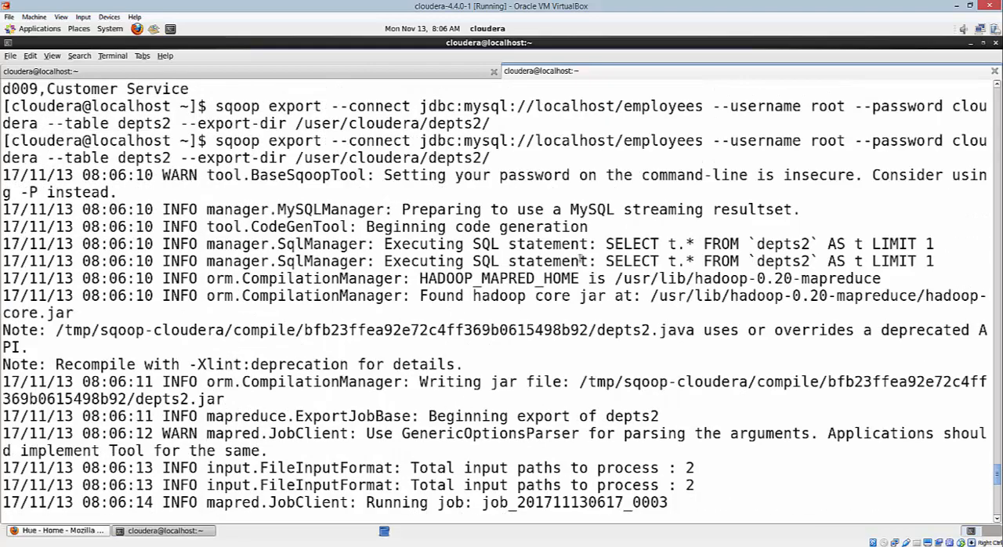
mouse_move(146, 356)
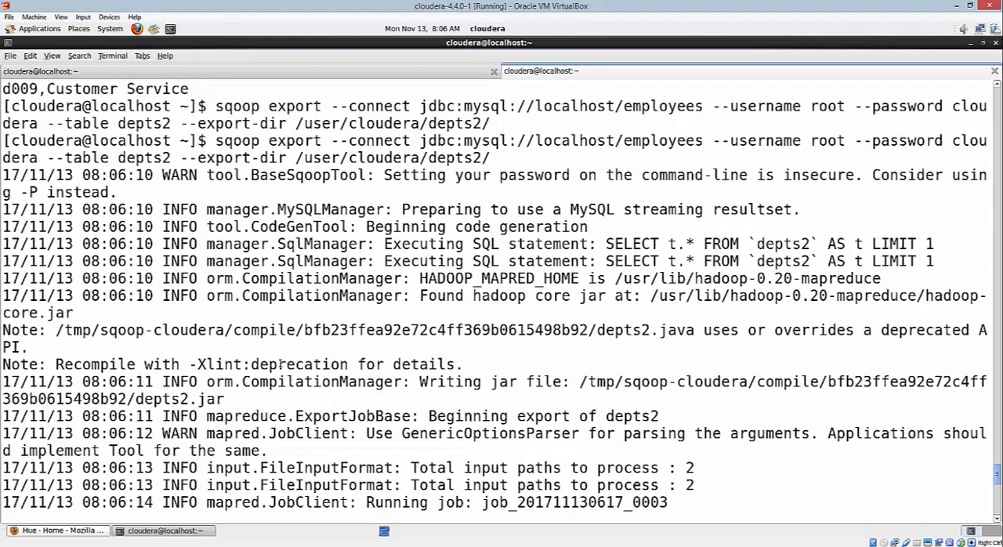
mouse_move(613, 366)
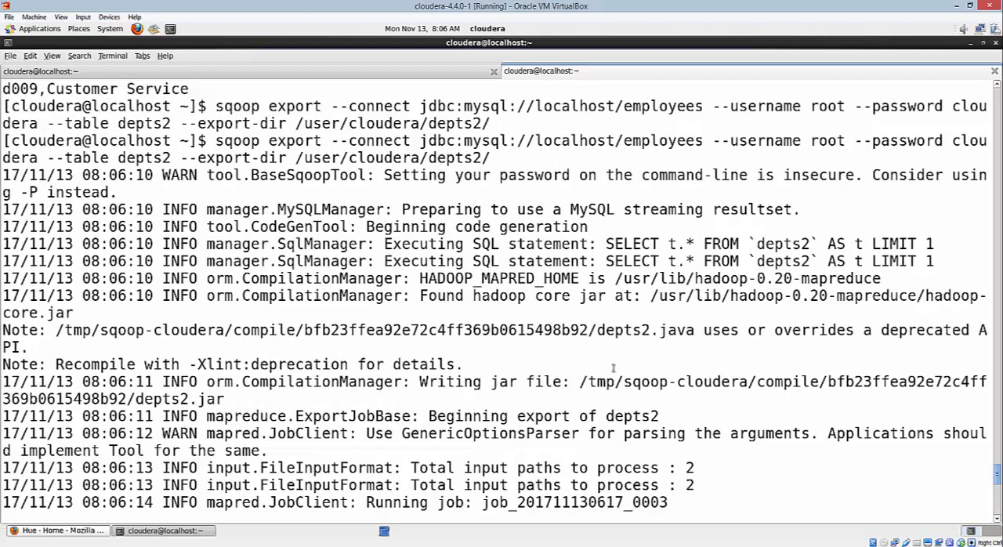
double_click(645, 329)
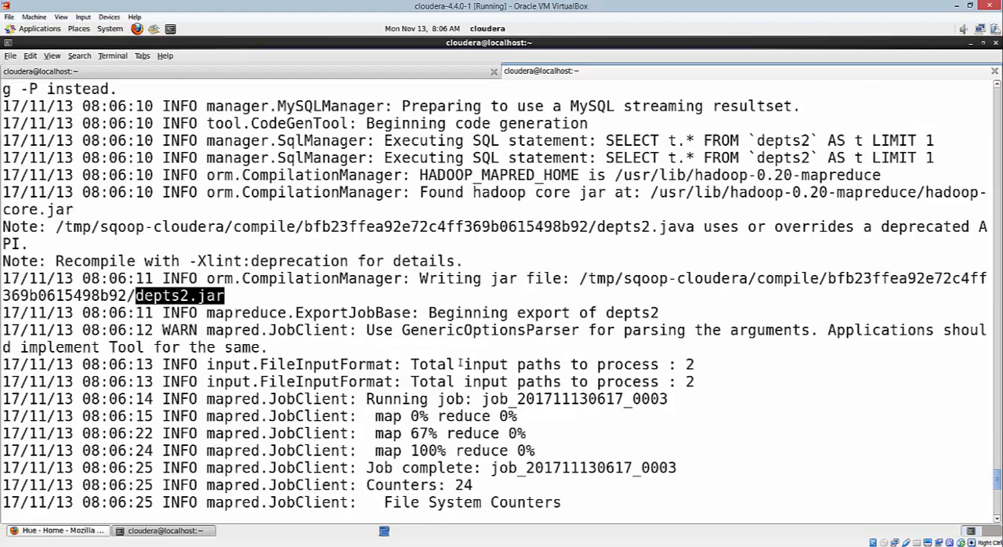
scroll("down", 3)
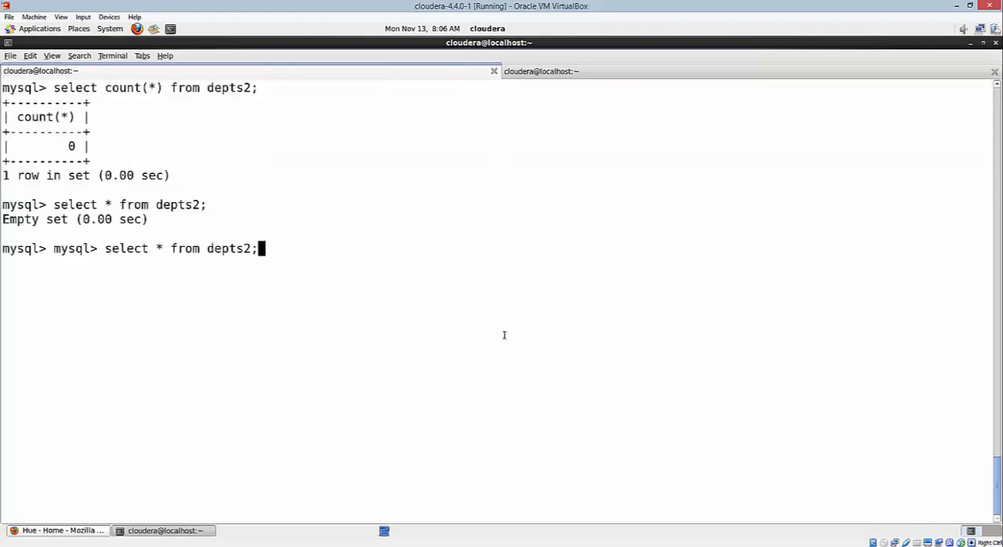
Step: Return to the export log session and scroll to its end showing 9 records exported, 888 bytes
key("Return")
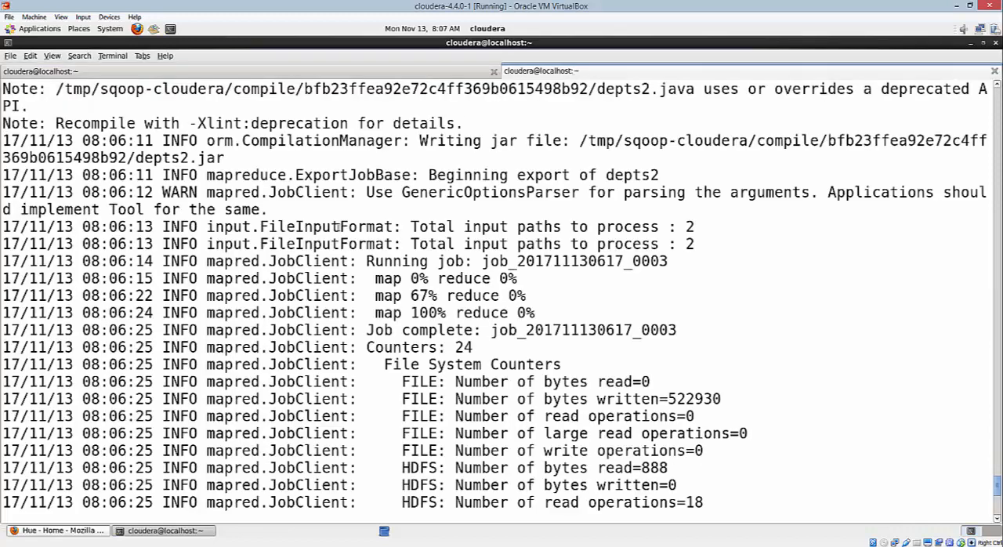
scroll("down", 3)
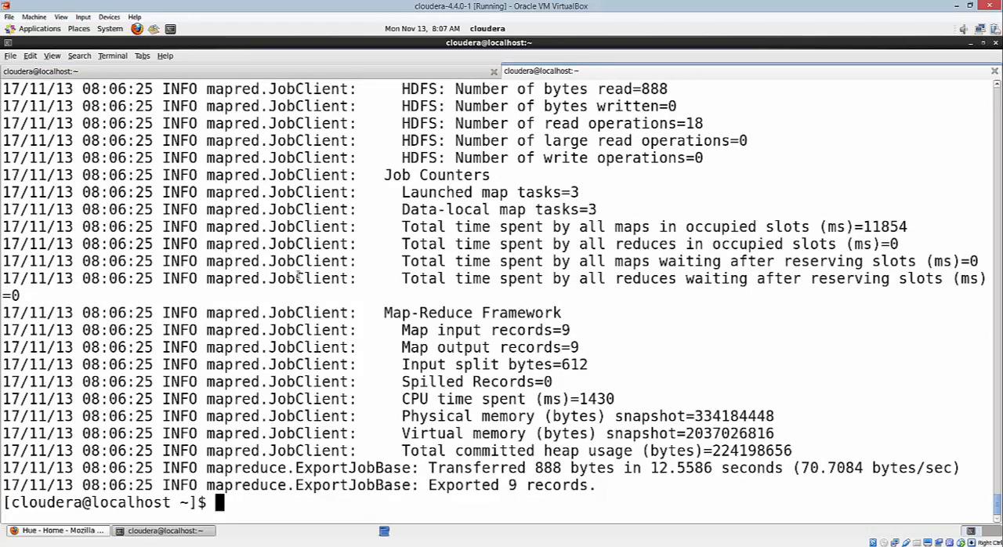